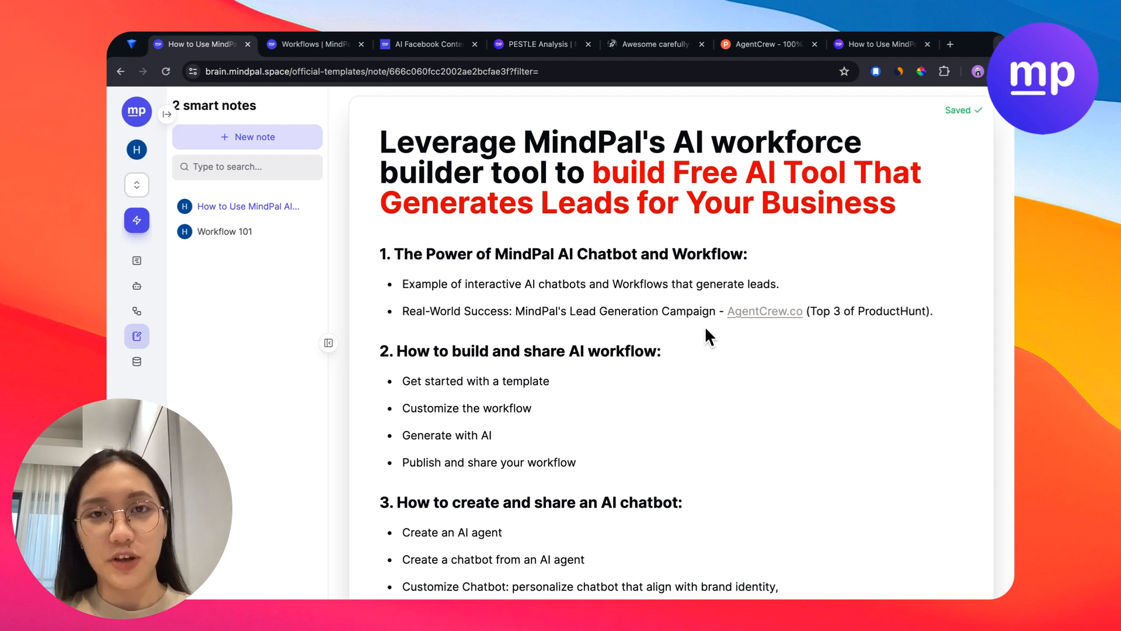
- Submit the lead form to the AI Facebook Content Strategist and request a Facebook post, then move to AgentCrew
left_click(431, 45)
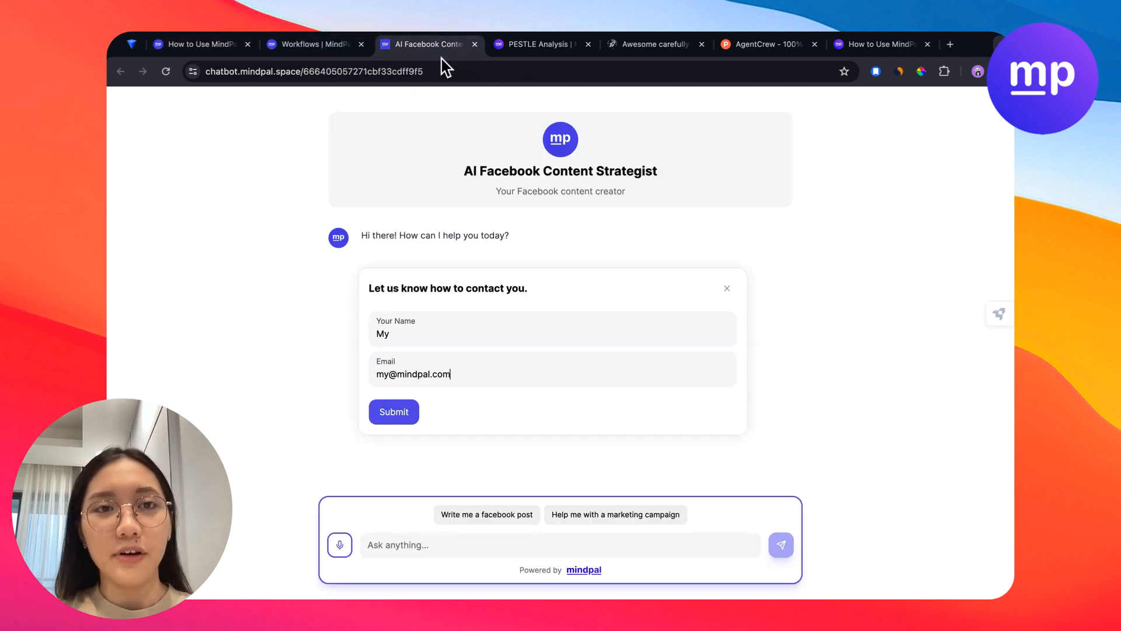
left_click(393, 411)
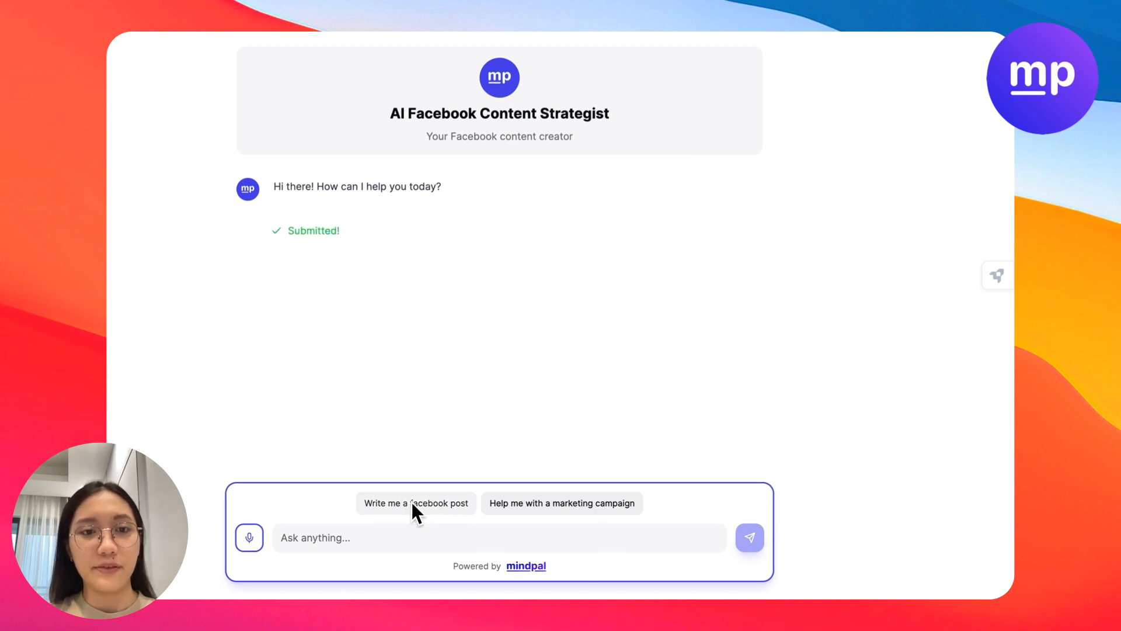
left_click(416, 504)
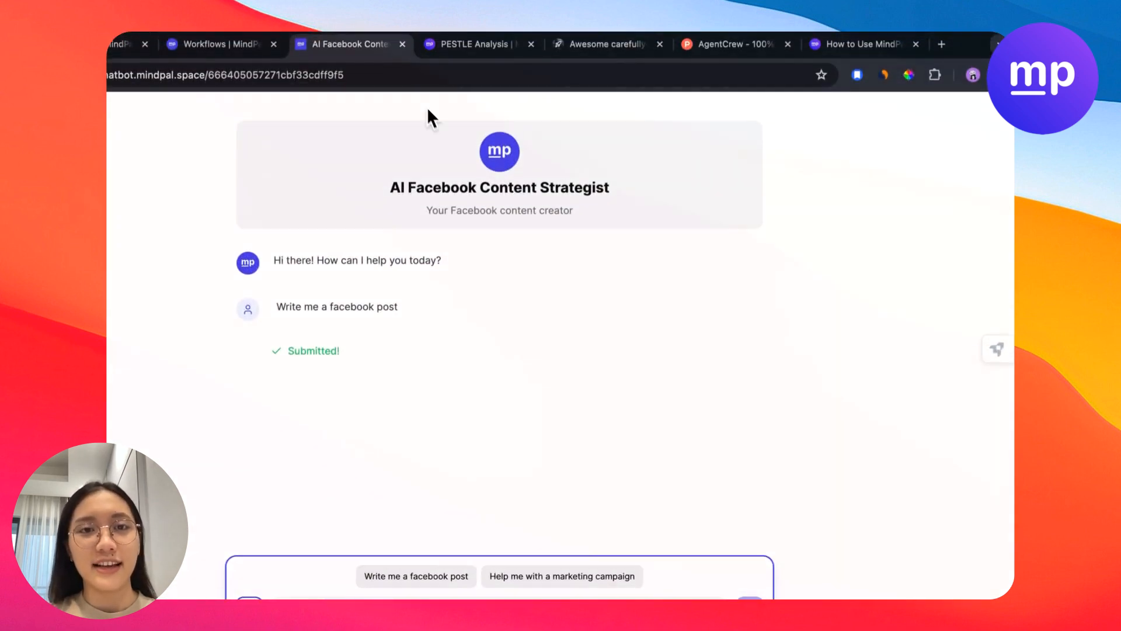
left_click(476, 44)
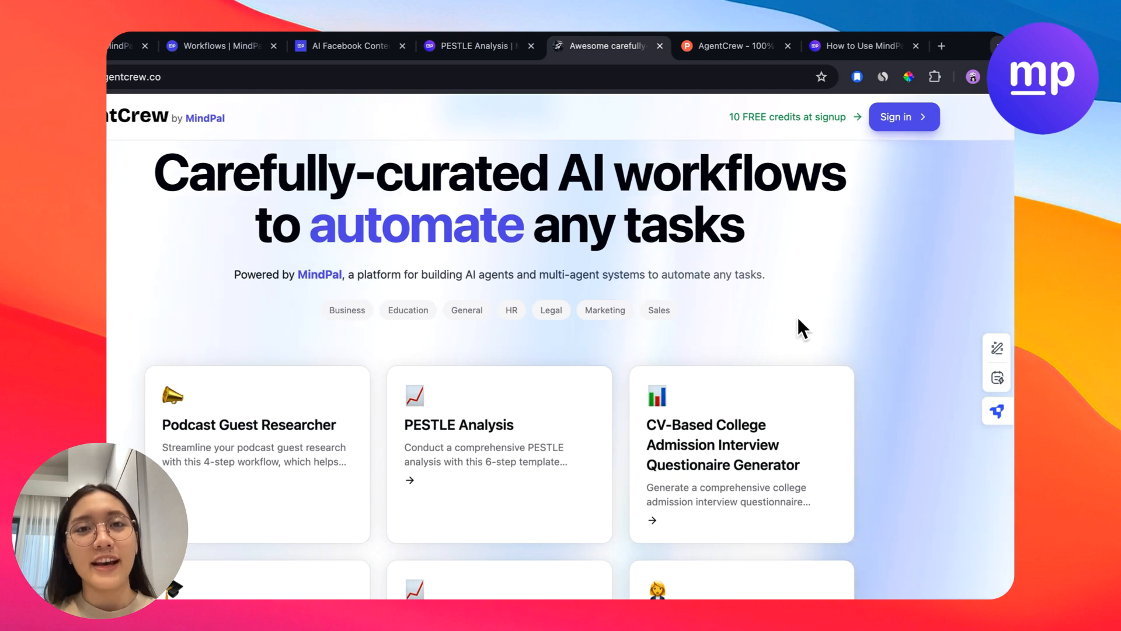
mouse_move(718, 298)
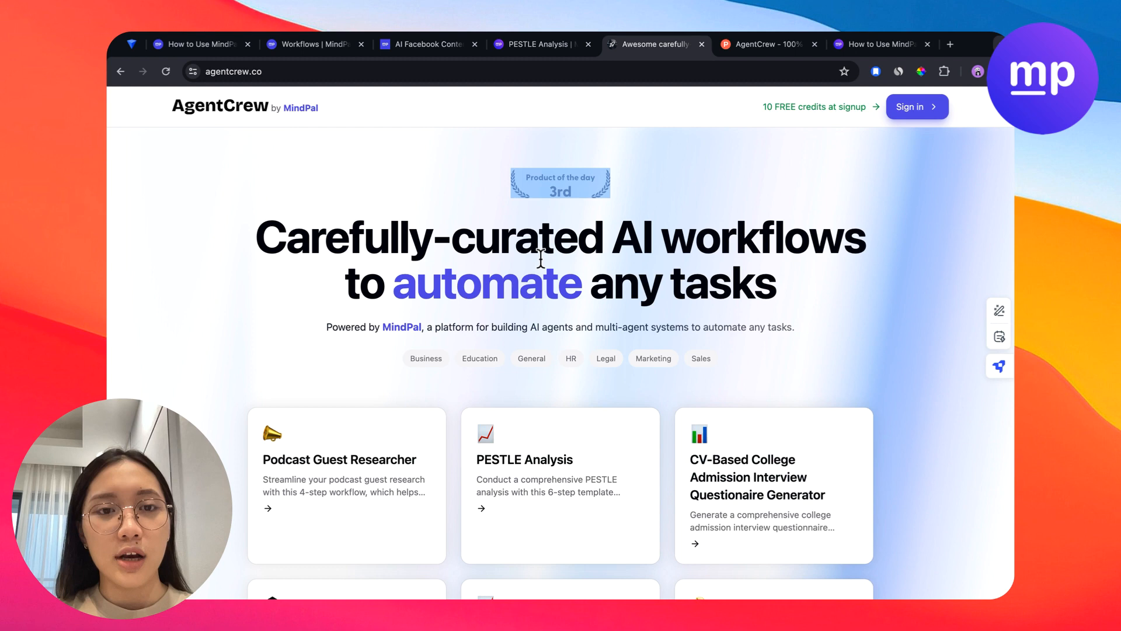
- Scroll through the AgentCrew homepage gallery of curated AI workflows
scroll("down", 3)
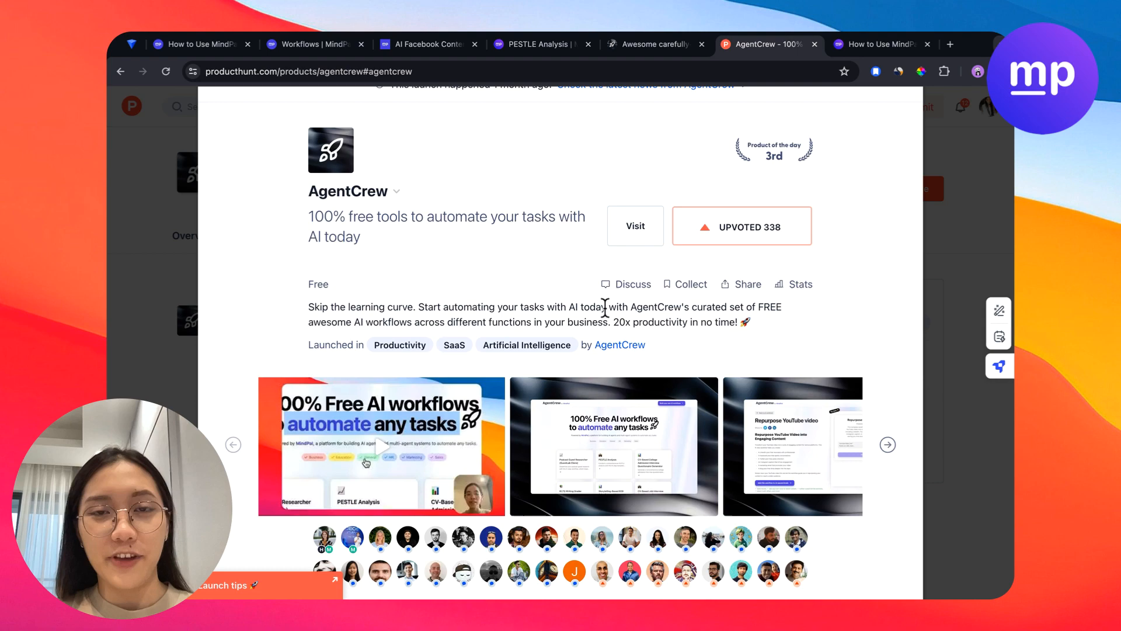
mouse_move(563, 264)
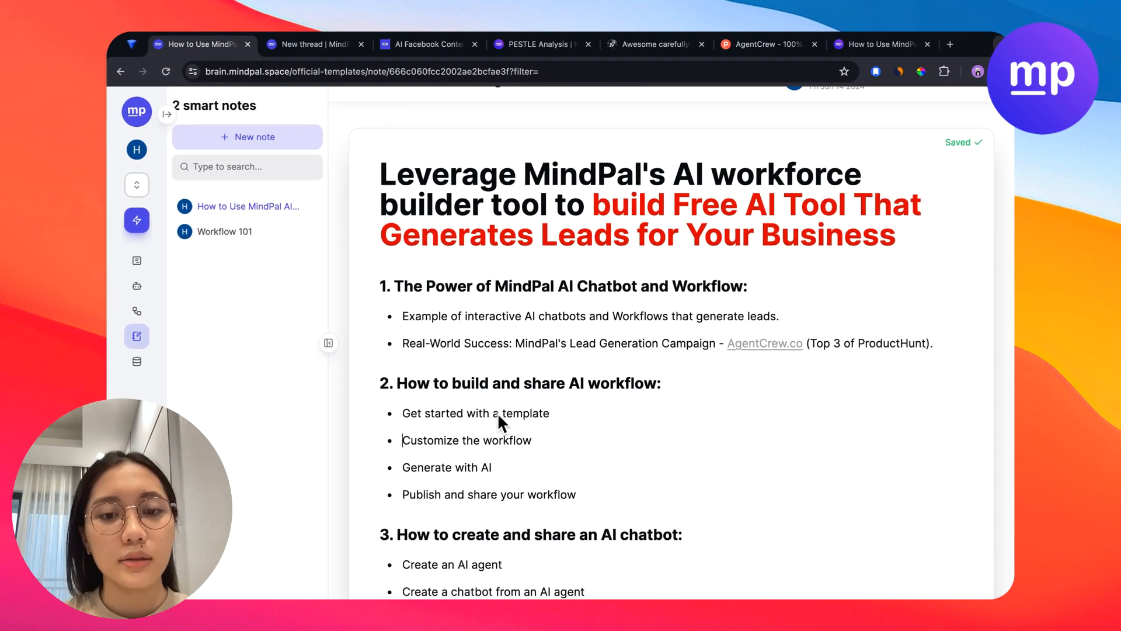
mouse_move(550, 419)
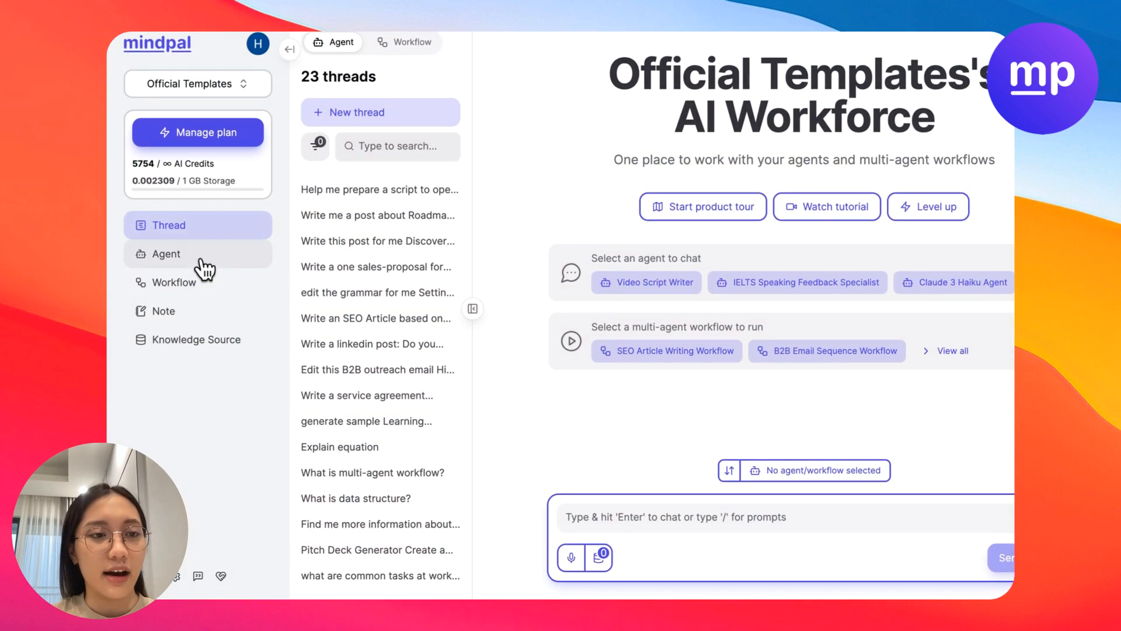
- Show the multi-agent workflow list filtered to those built by teammates
left_click(166, 254)
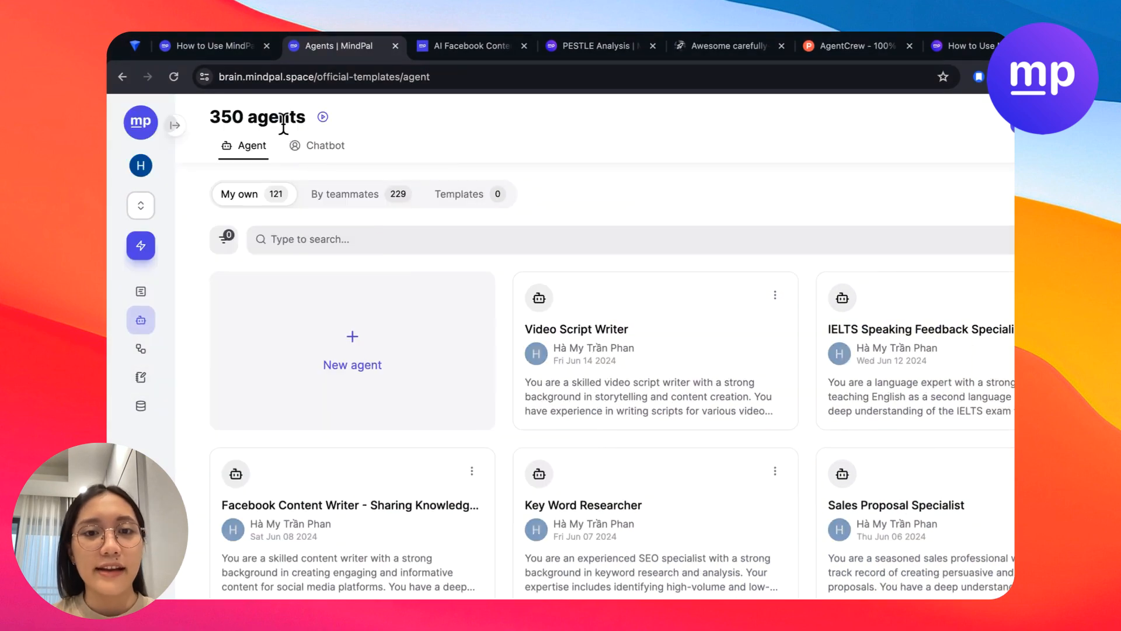
left_click(140, 348)
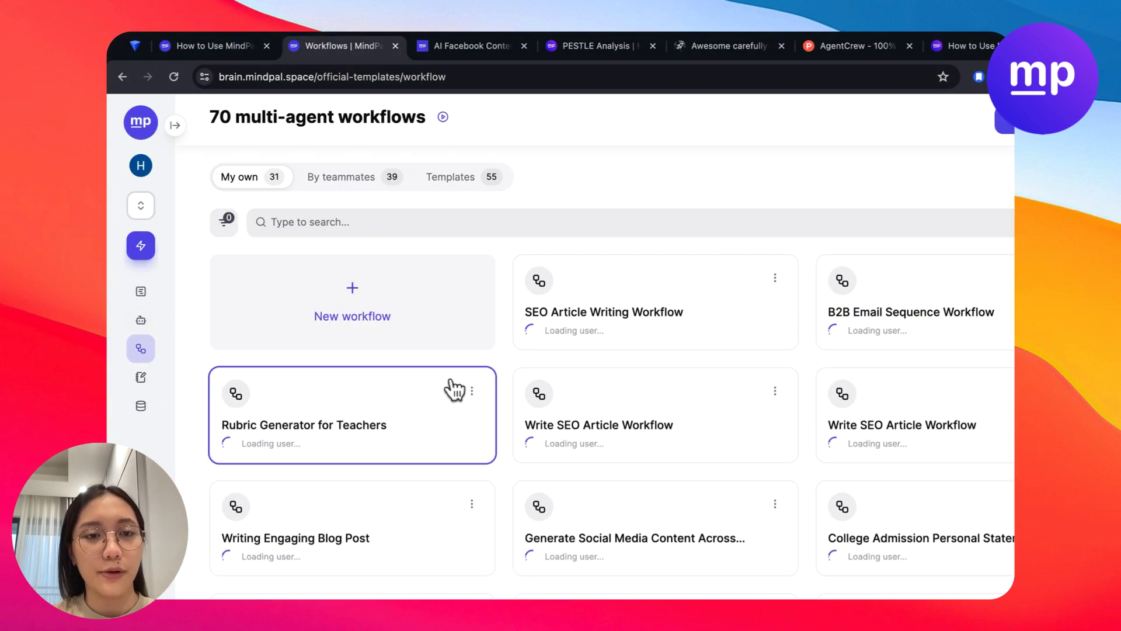
left_click(354, 178)
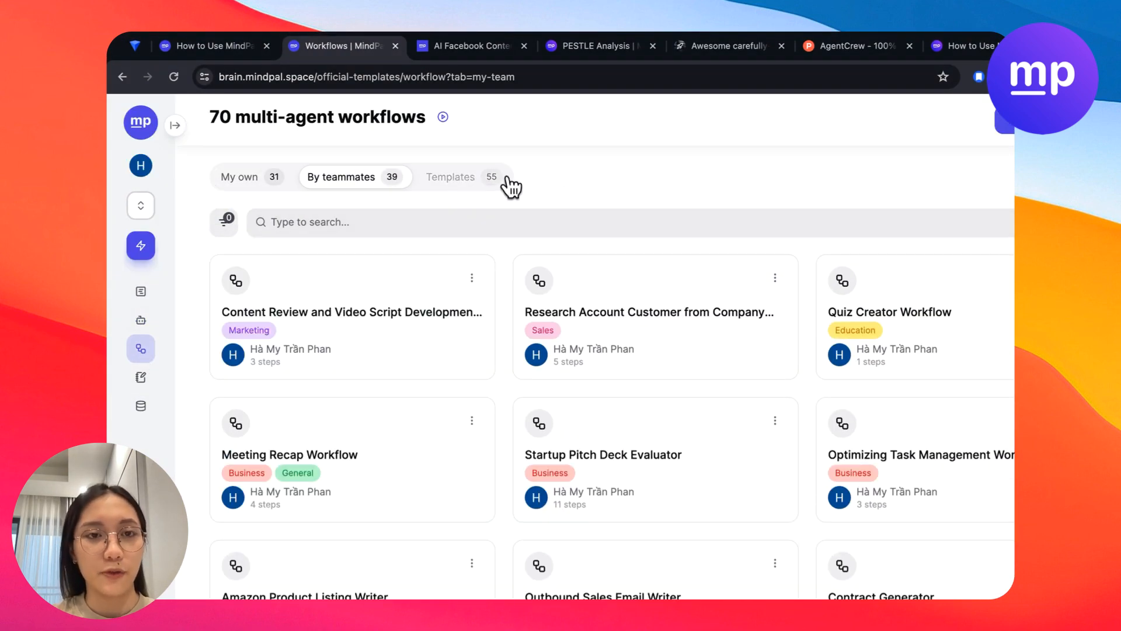
- Browse workflow templates across Education, General, HR, Marketing and Business, ending on General
left_click(459, 178)
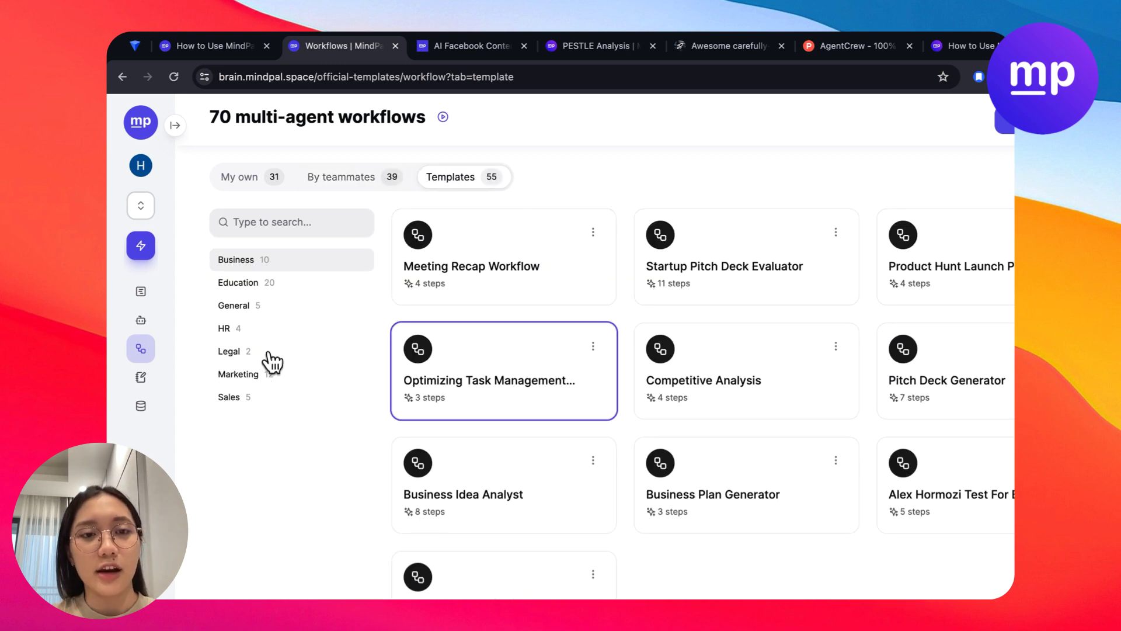
left_click(238, 283)
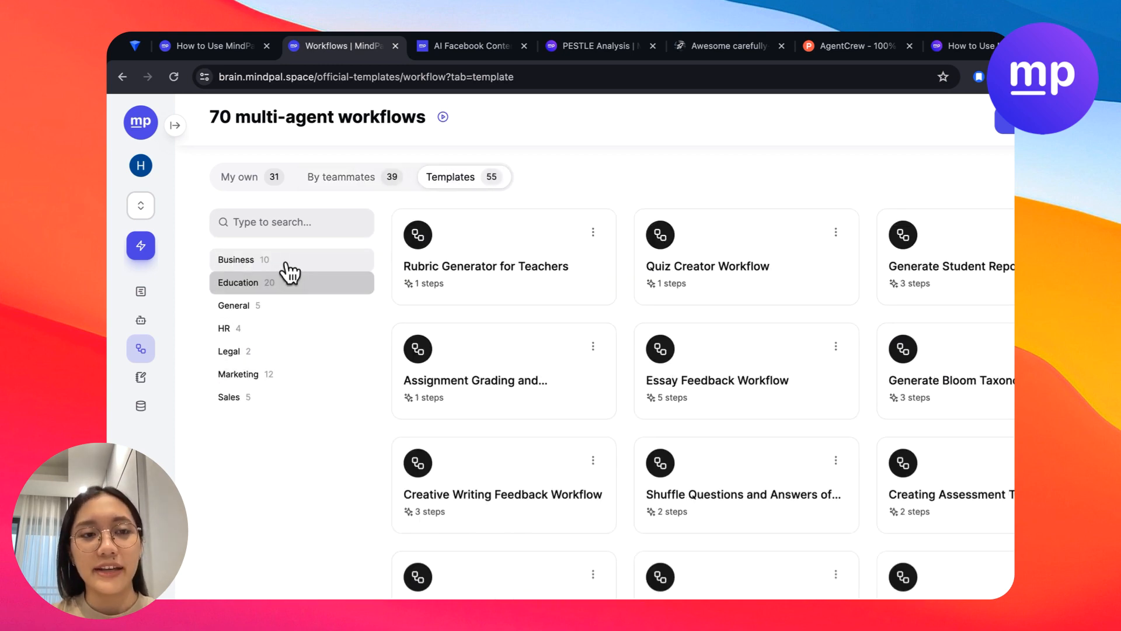
left_click(234, 306)
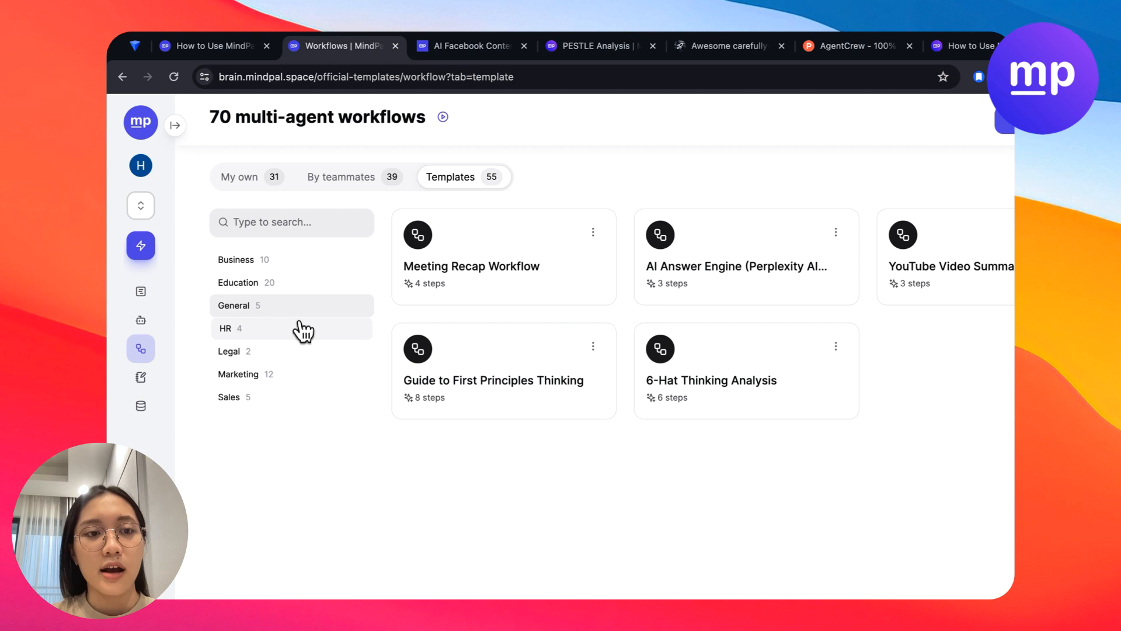
left_click(224, 328)
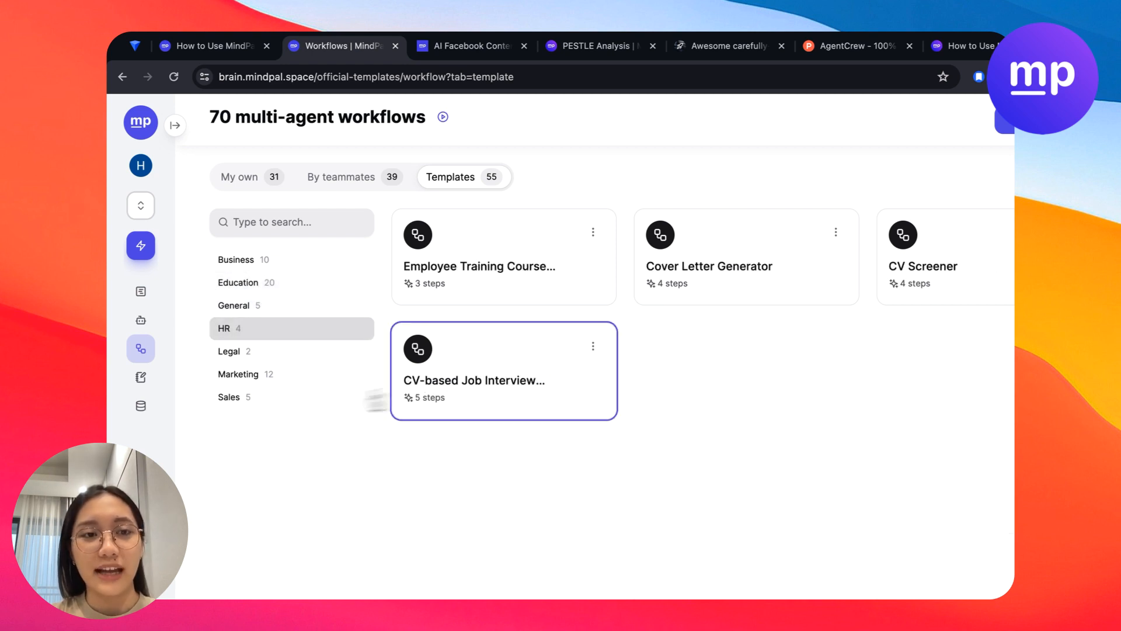
left_click(238, 373)
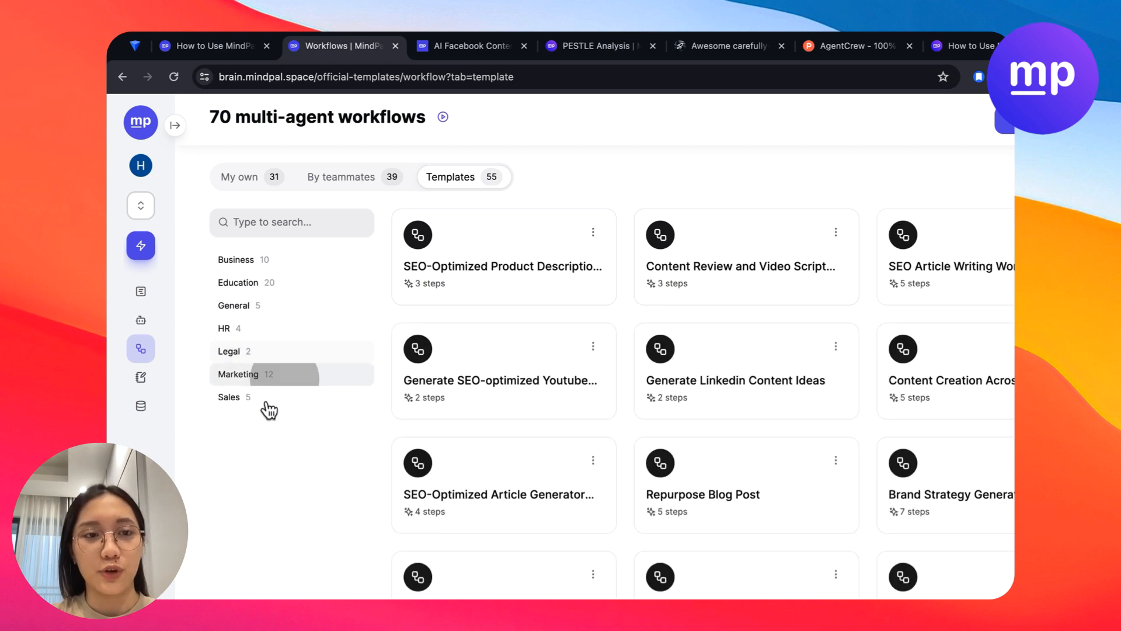
left_click(236, 259)
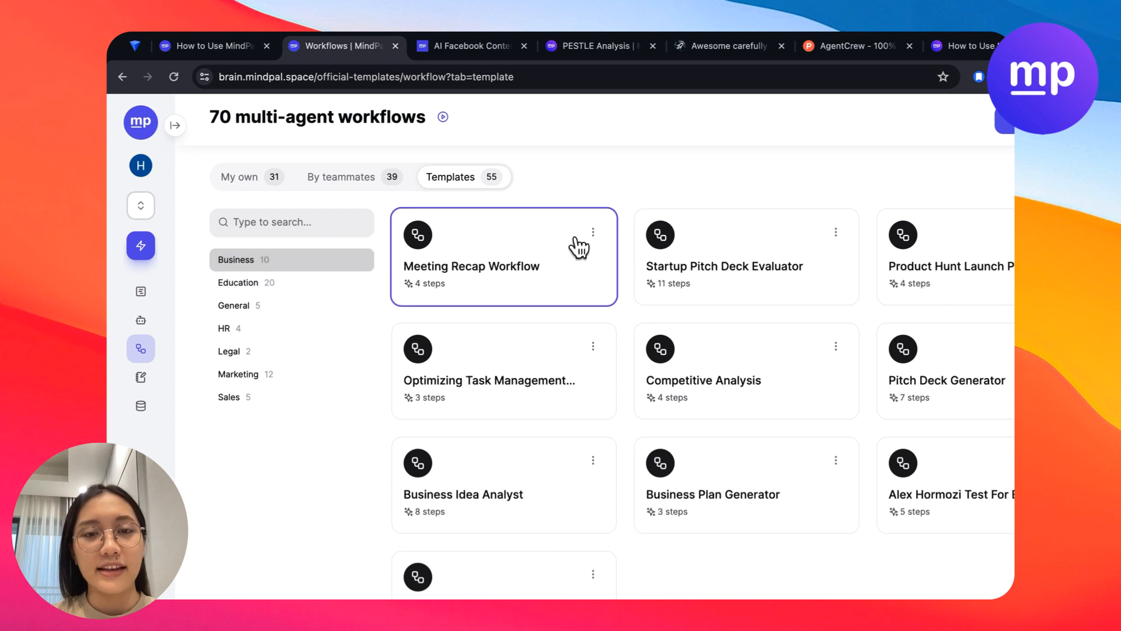
left_click(233, 306)
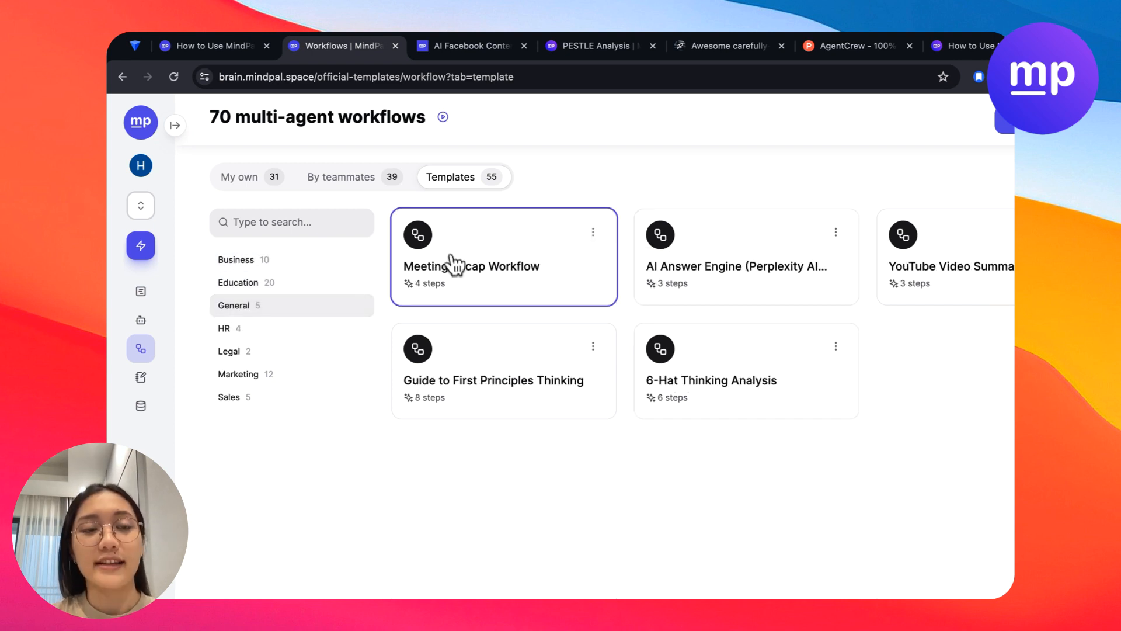
mouse_move(140, 348)
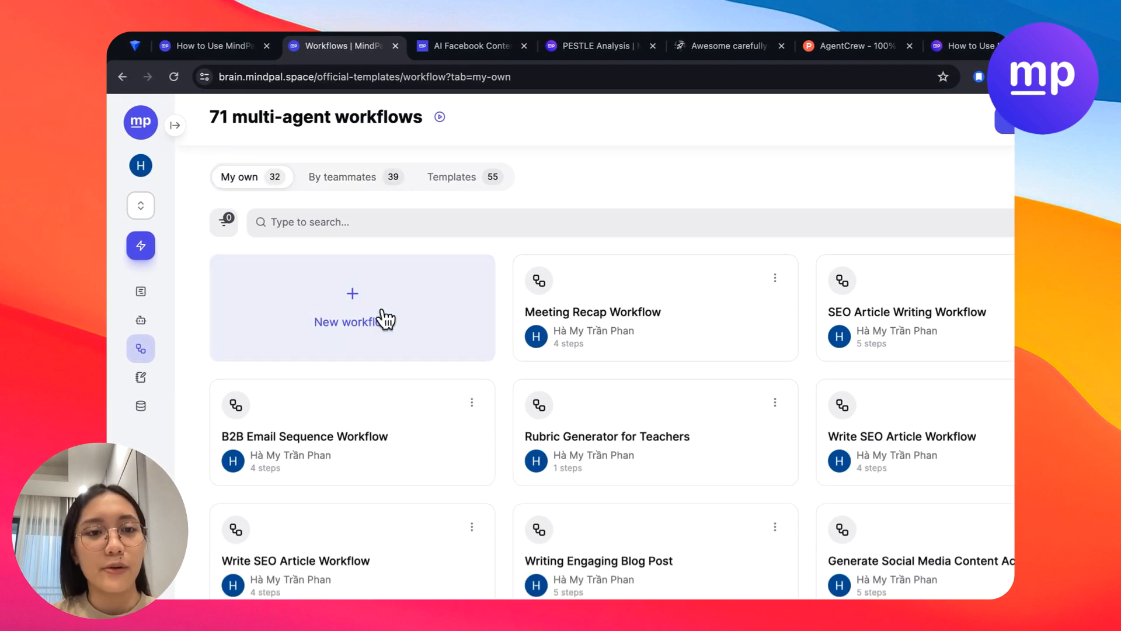
- Generate a new workflow with AI from a short description and review the drafted steps
left_click(351, 307)
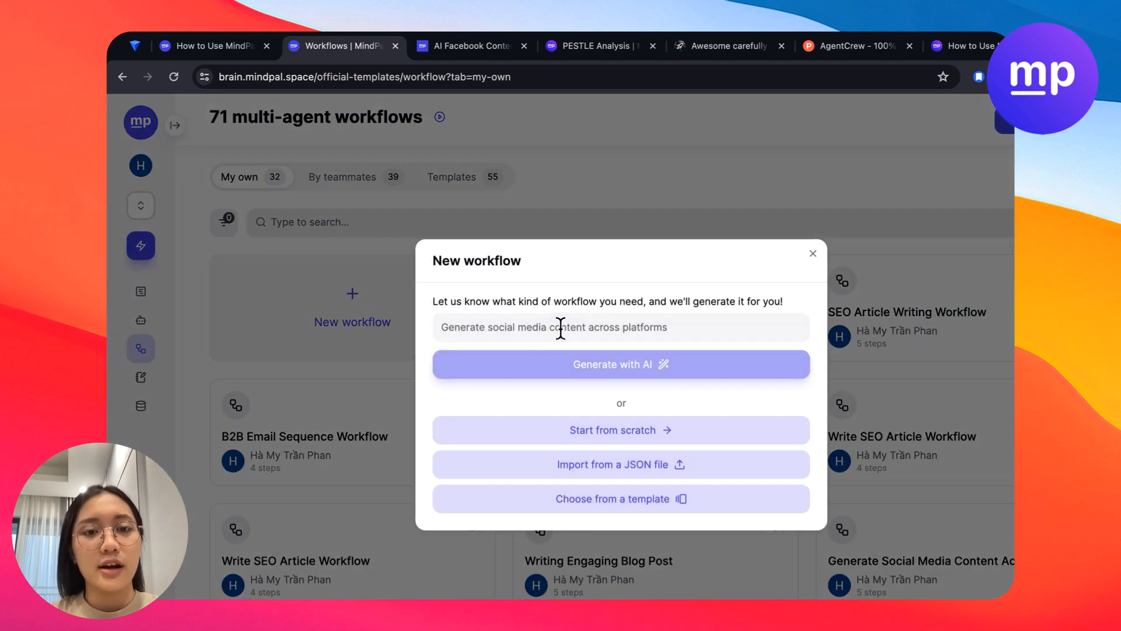
type("Write Social media contents")
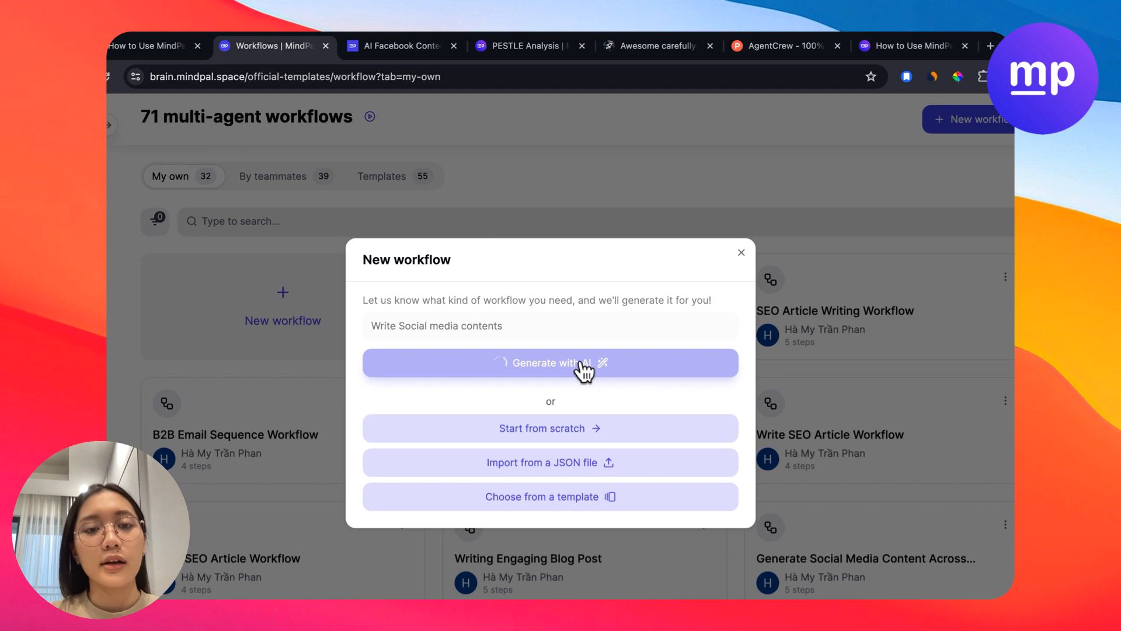
left_click(551, 363)
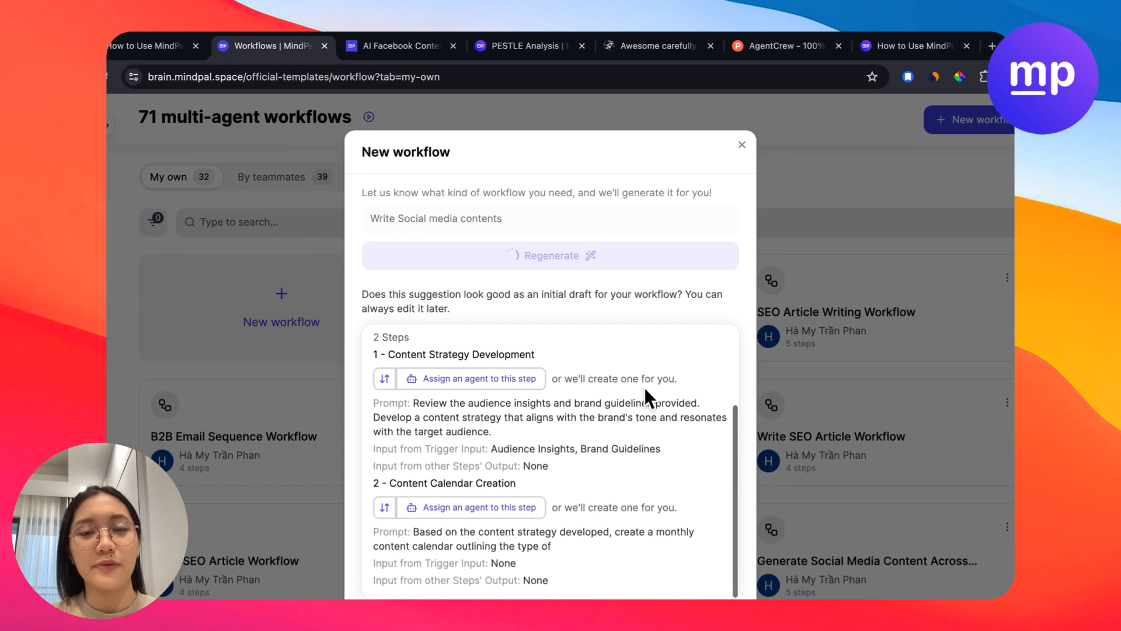
scroll("down", 3)
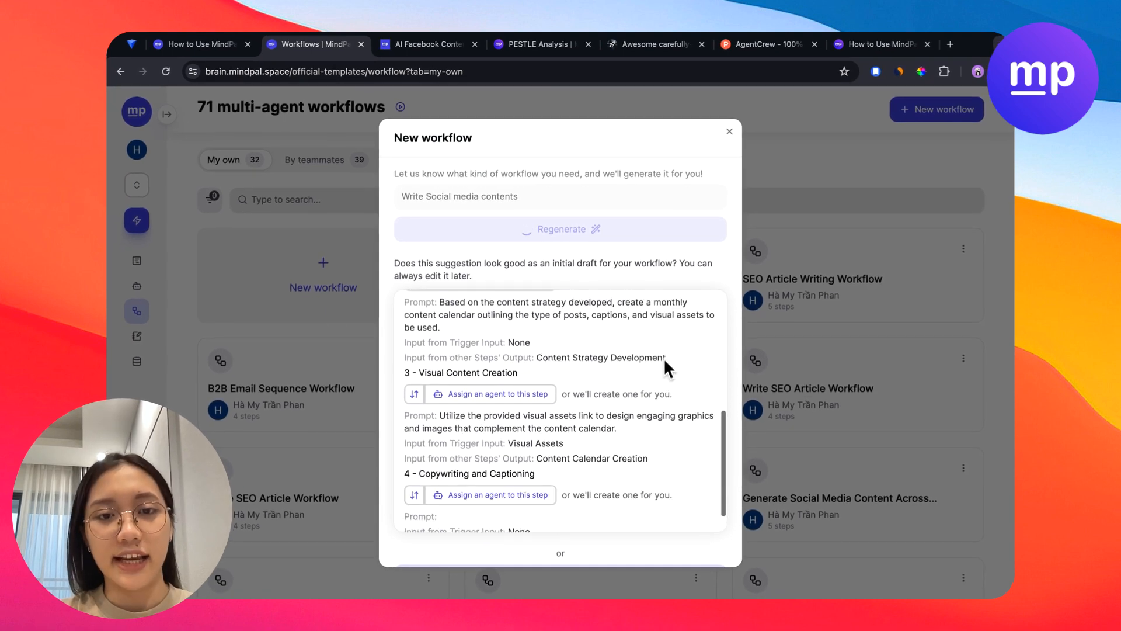
scroll("down", 3)
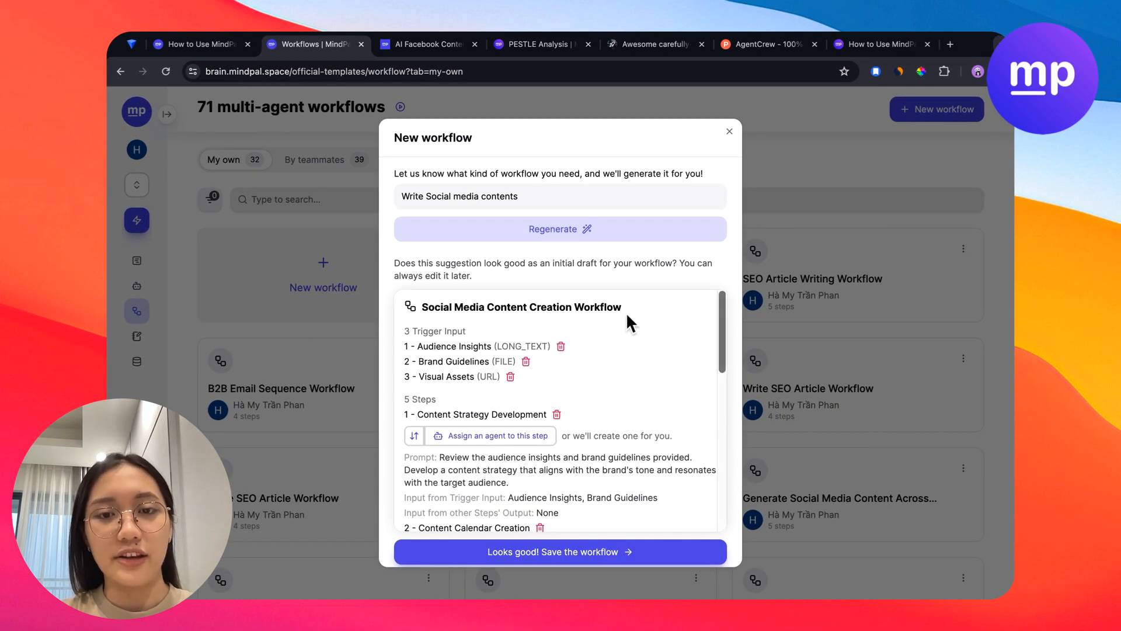
scroll("down", 3)
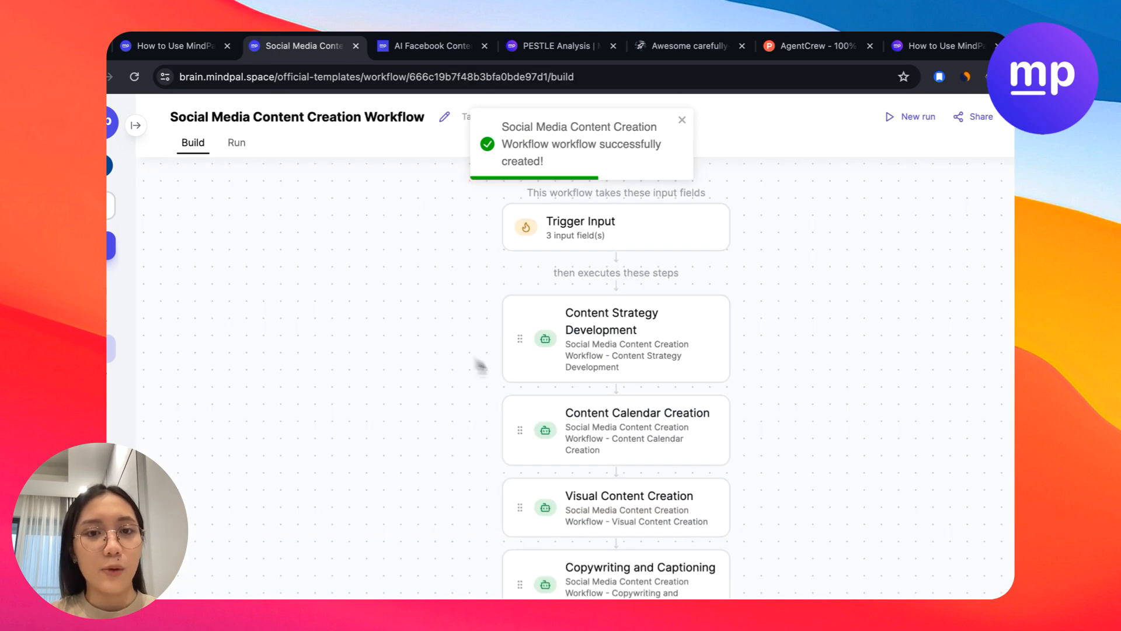
- Add Your Name and Email text fields to the workflow's trigger inputs
left_click(612, 338)
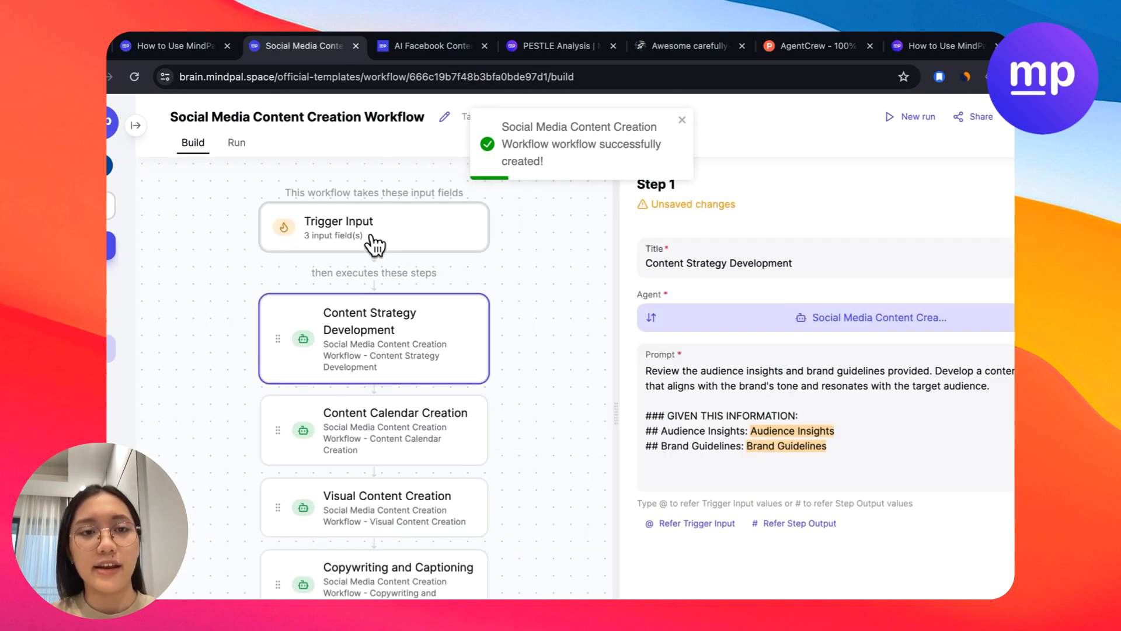
left_click(374, 226)
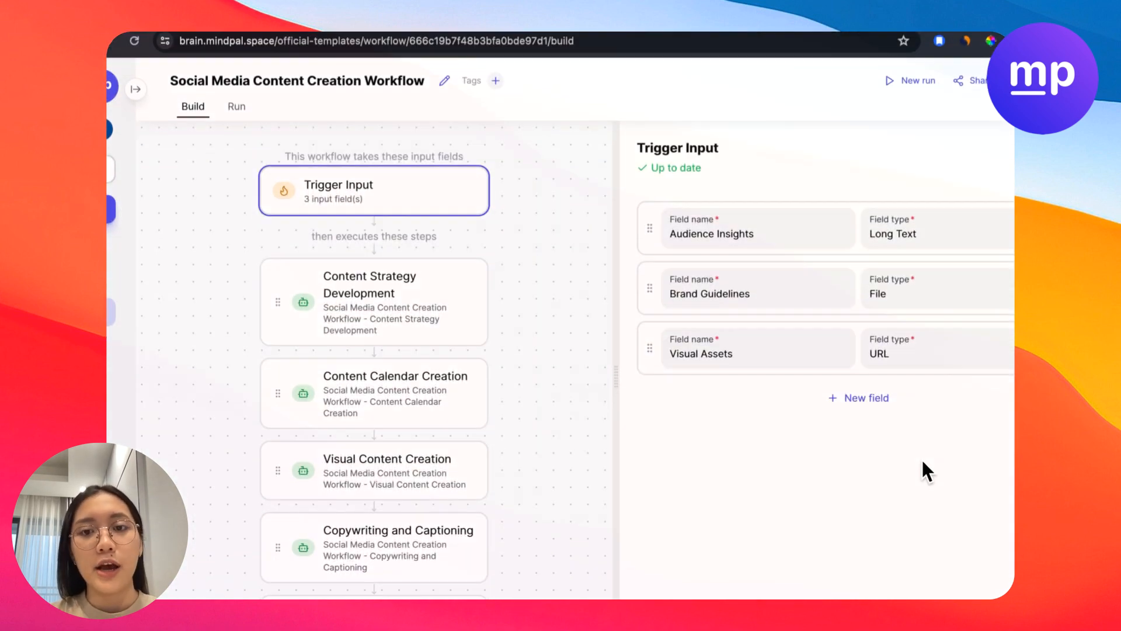
left_click(859, 397)
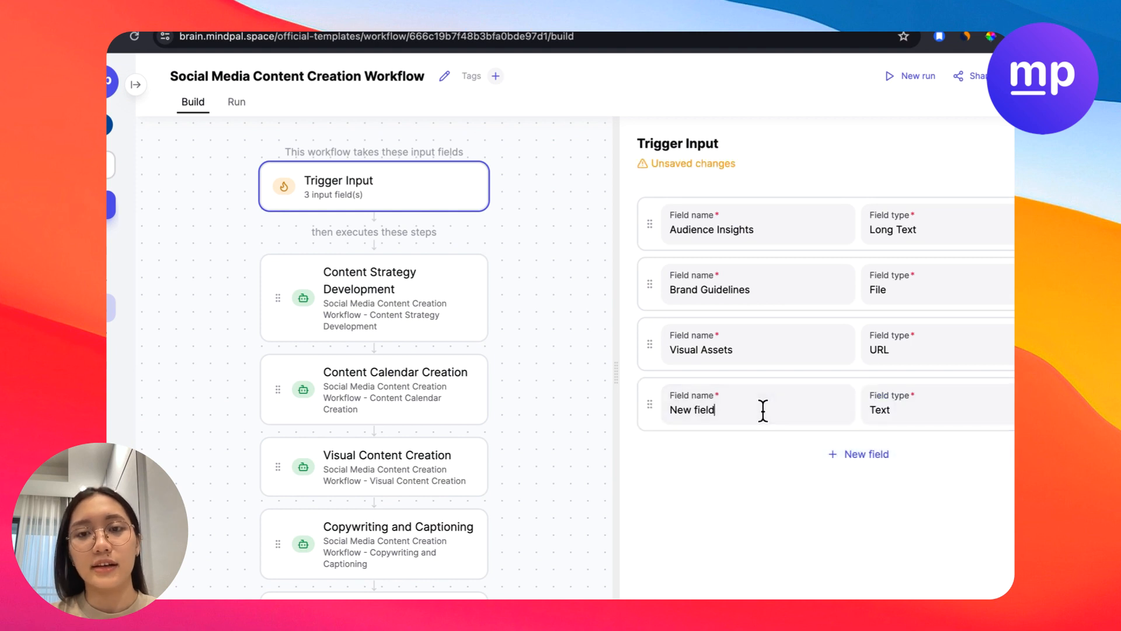
left_click(915, 411)
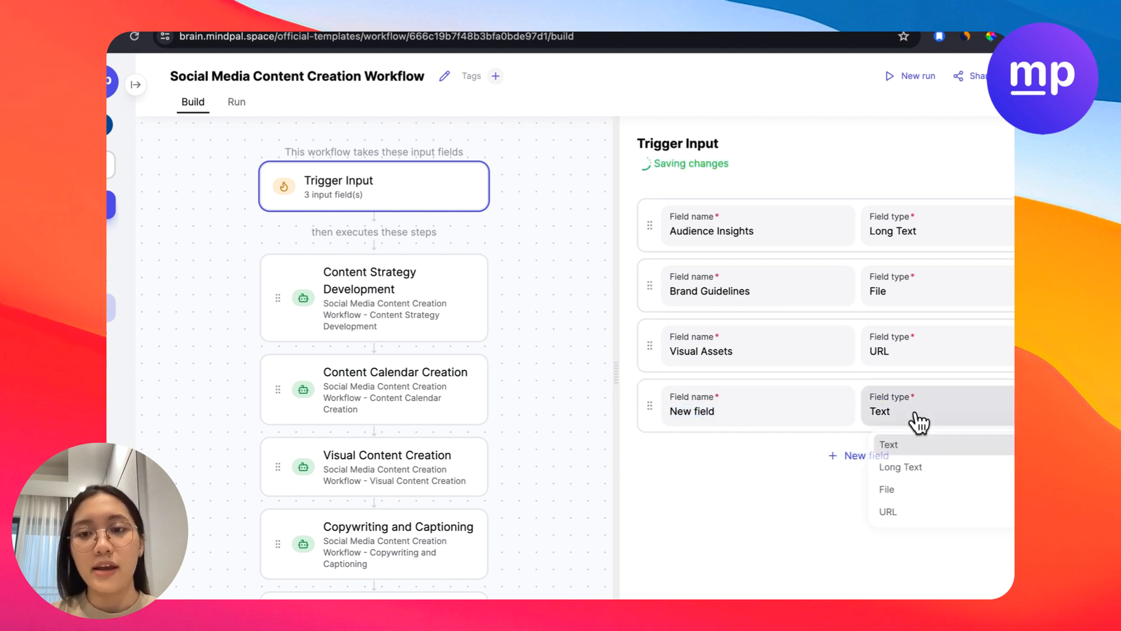
left_click(889, 443)
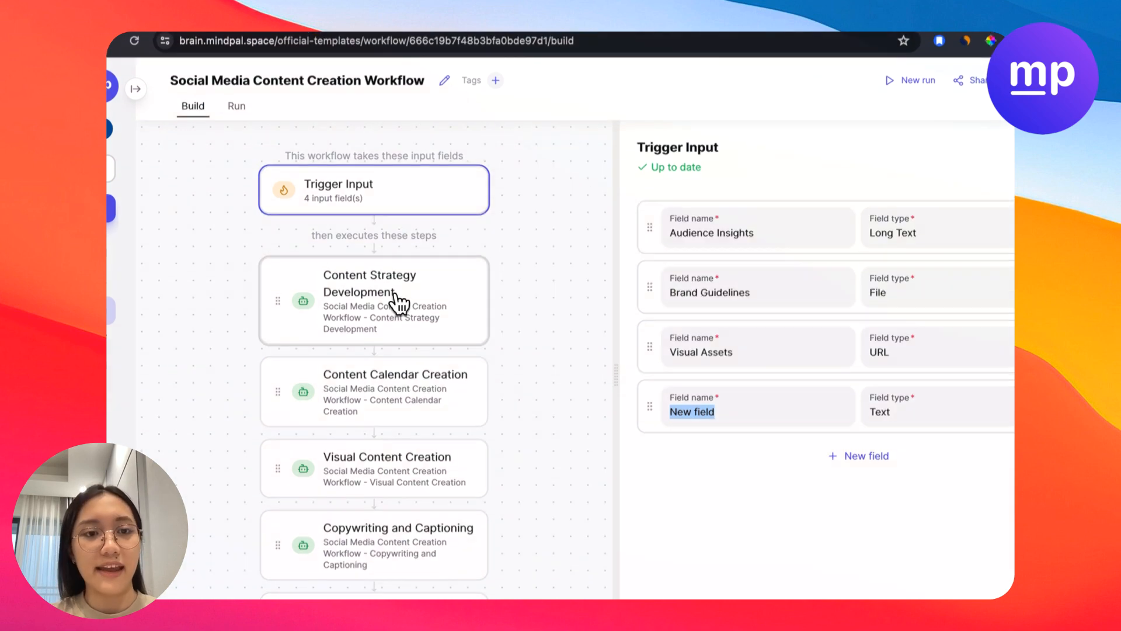
left_click(394, 300)
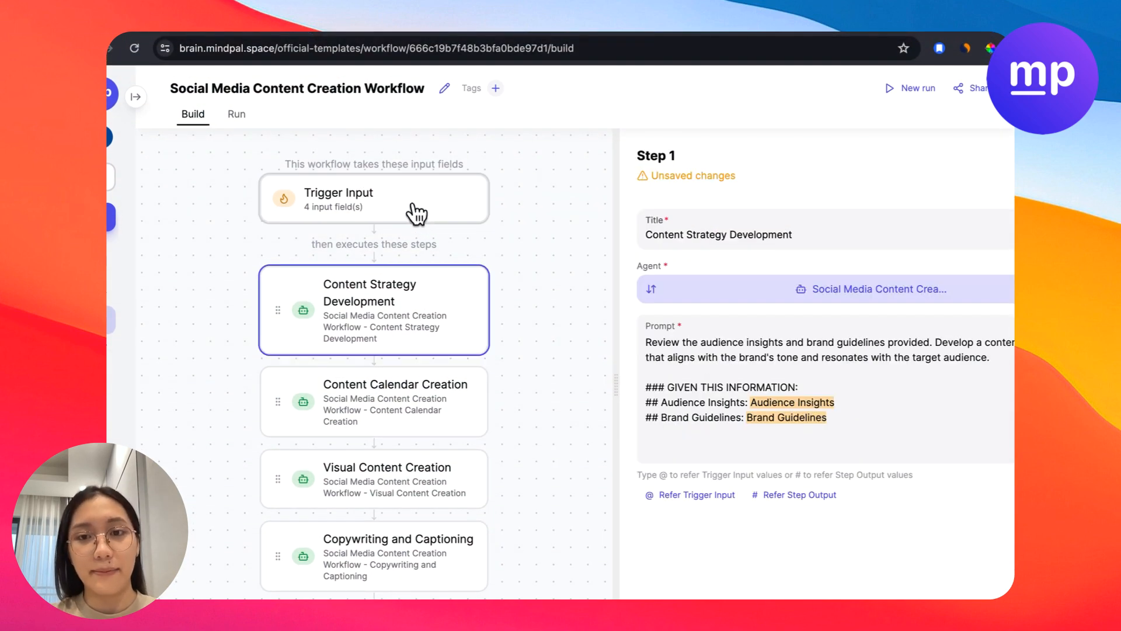
left_click(373, 198)
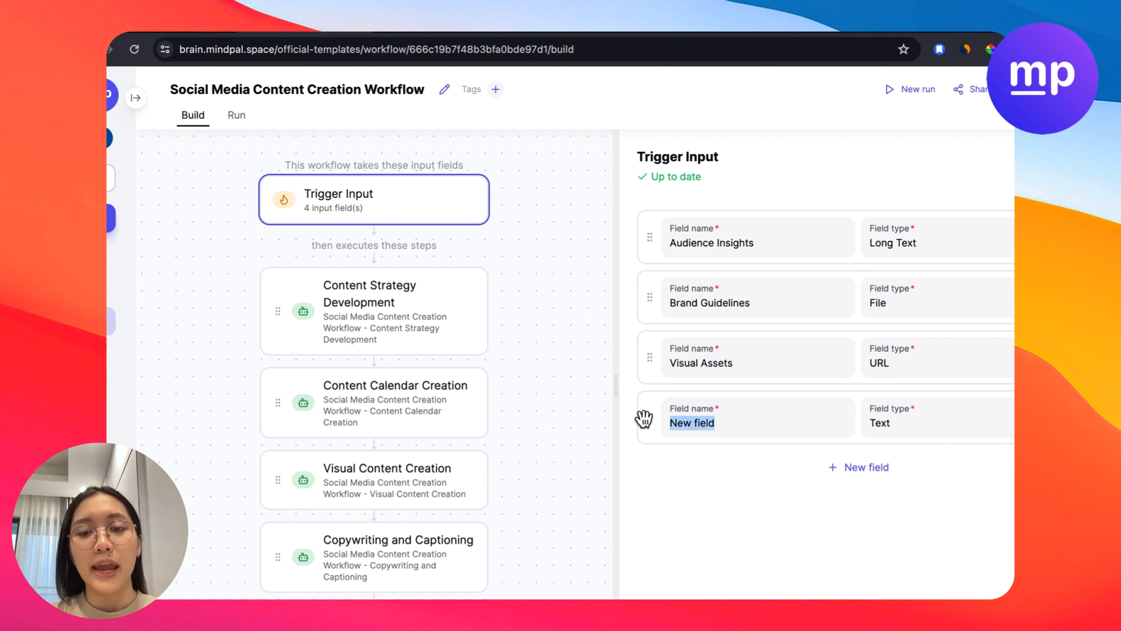
type("Your Name")
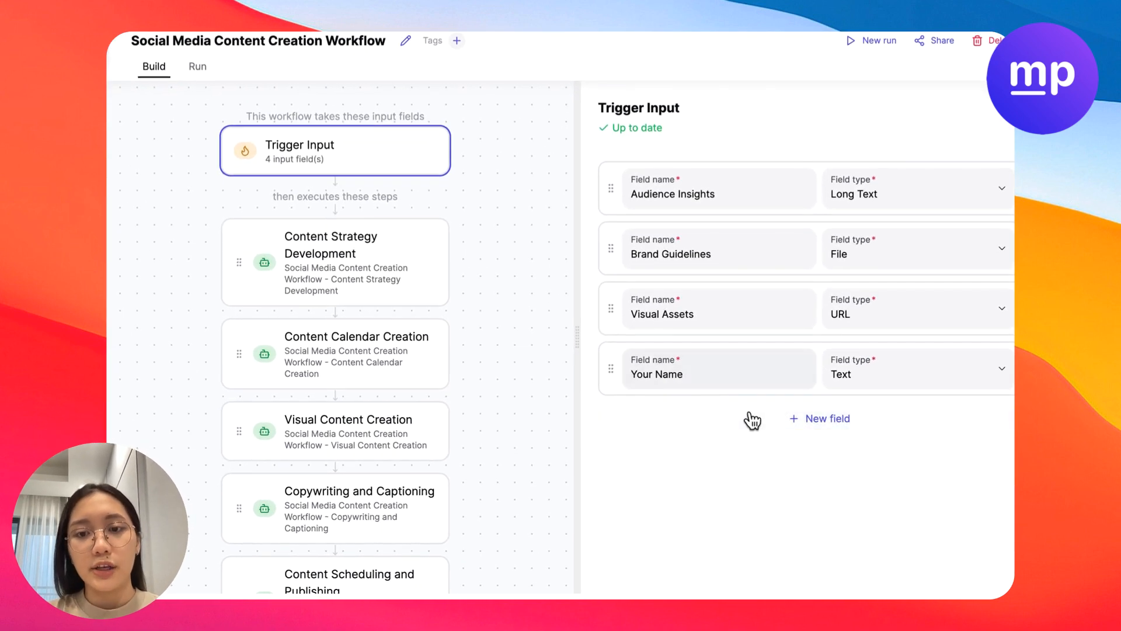
type("Email")
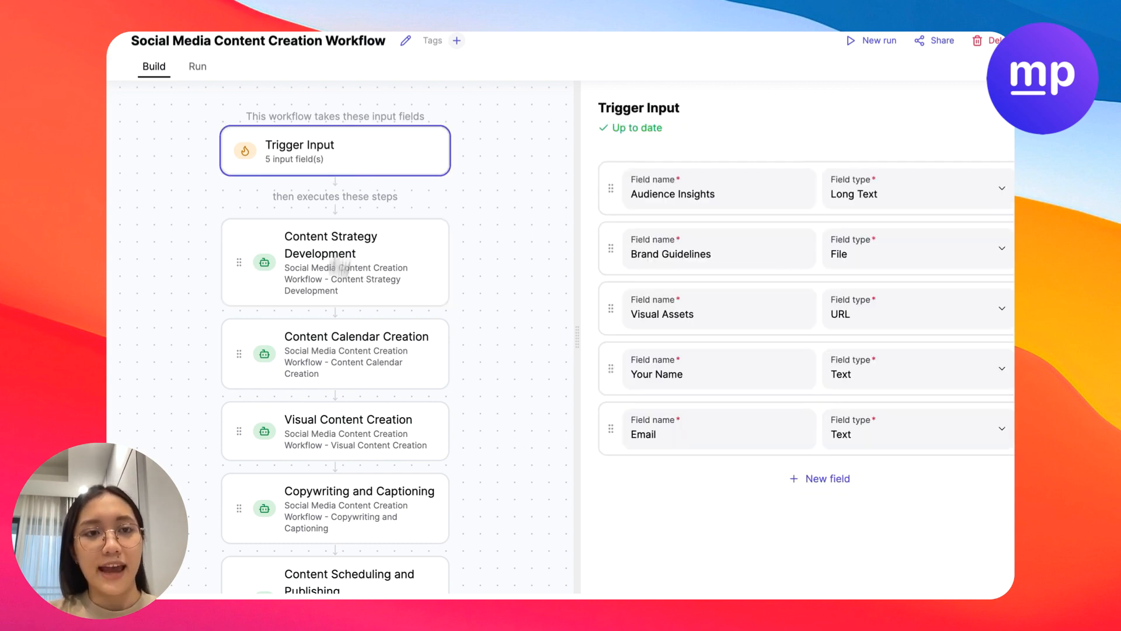
- Review the agents and prompts of the Visual Content, Content Calendar and Copywriting steps
left_click(348, 431)
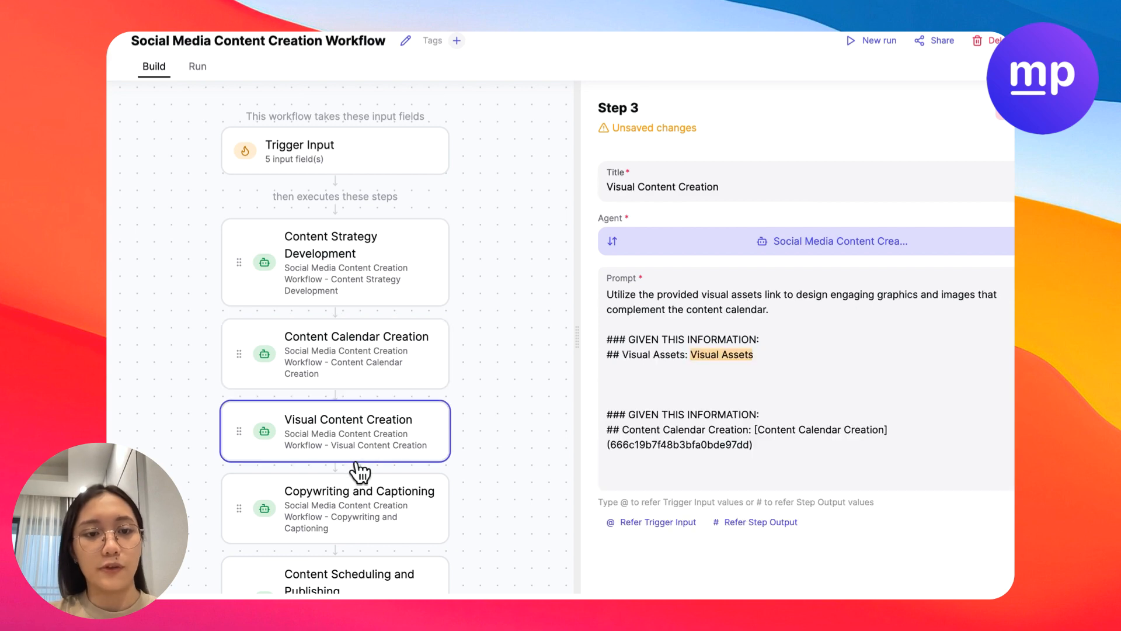
left_click(334, 262)
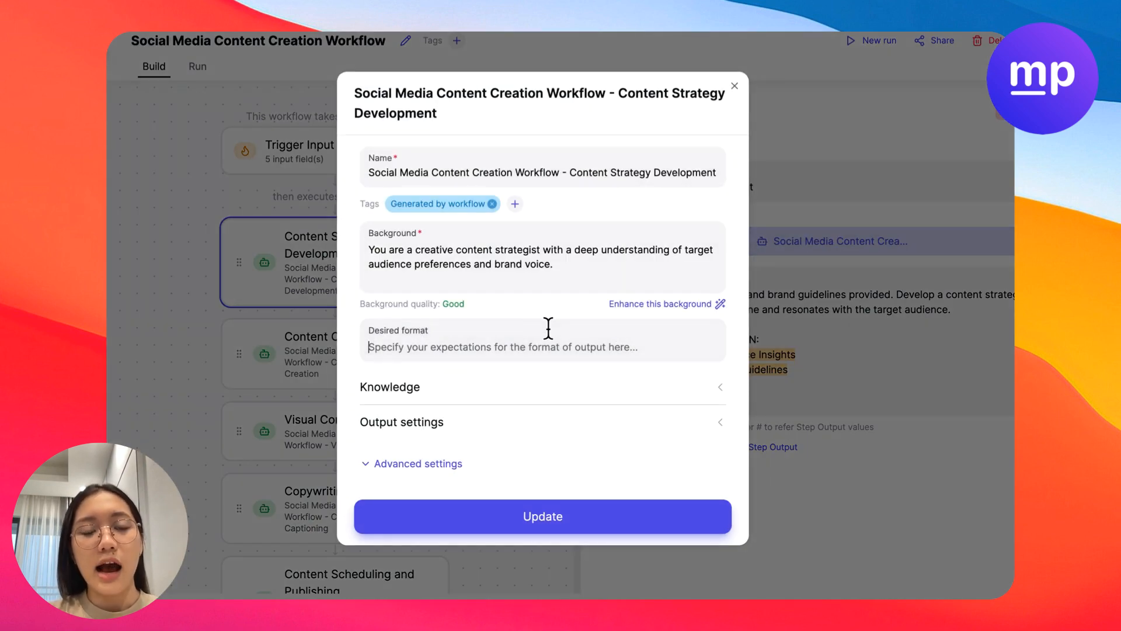
left_click(734, 87)
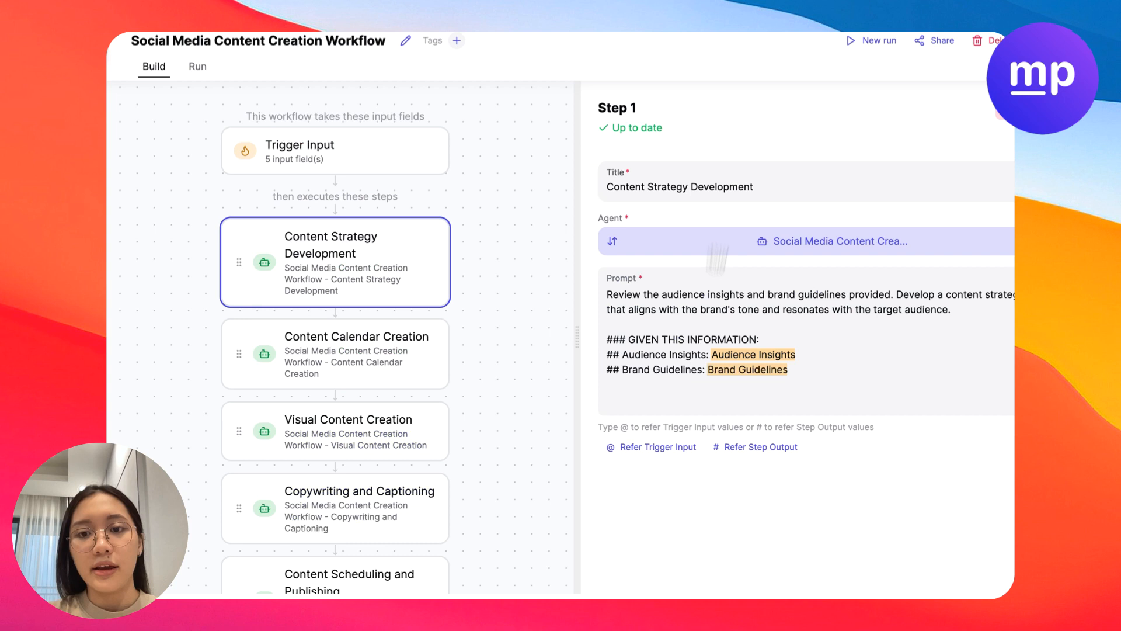
mouse_move(311, 149)
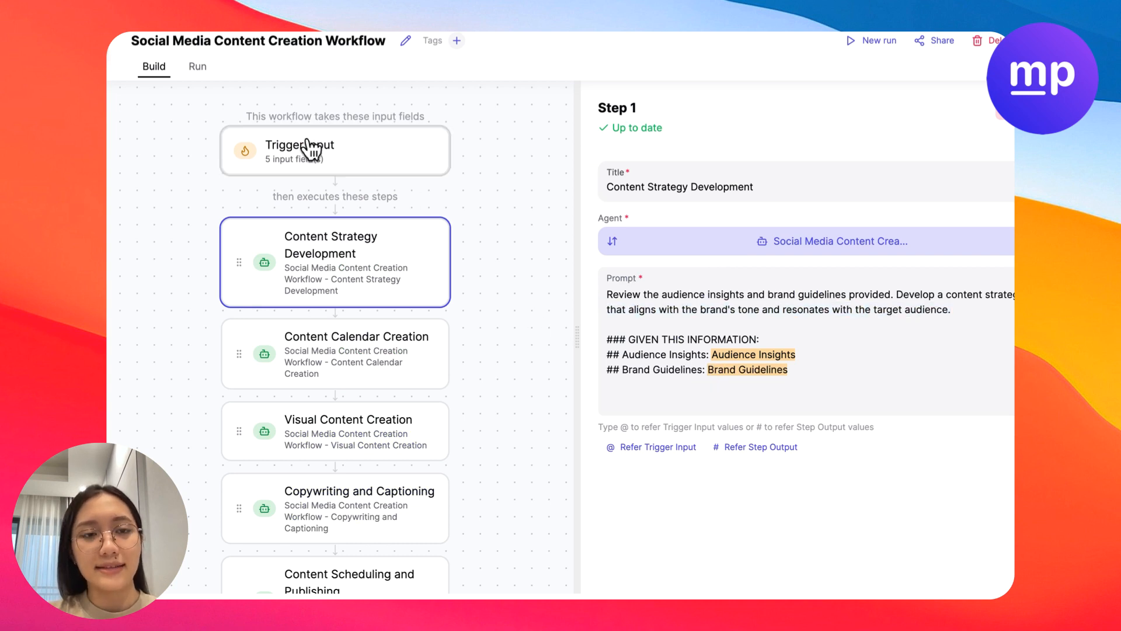
left_click(355, 353)
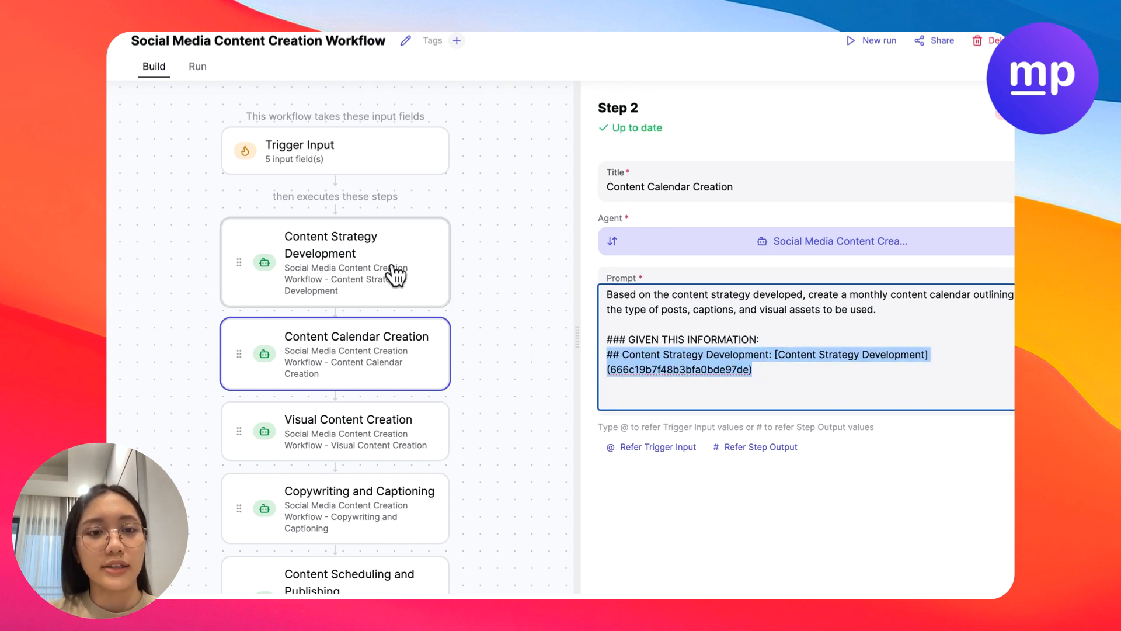
left_click(348, 430)
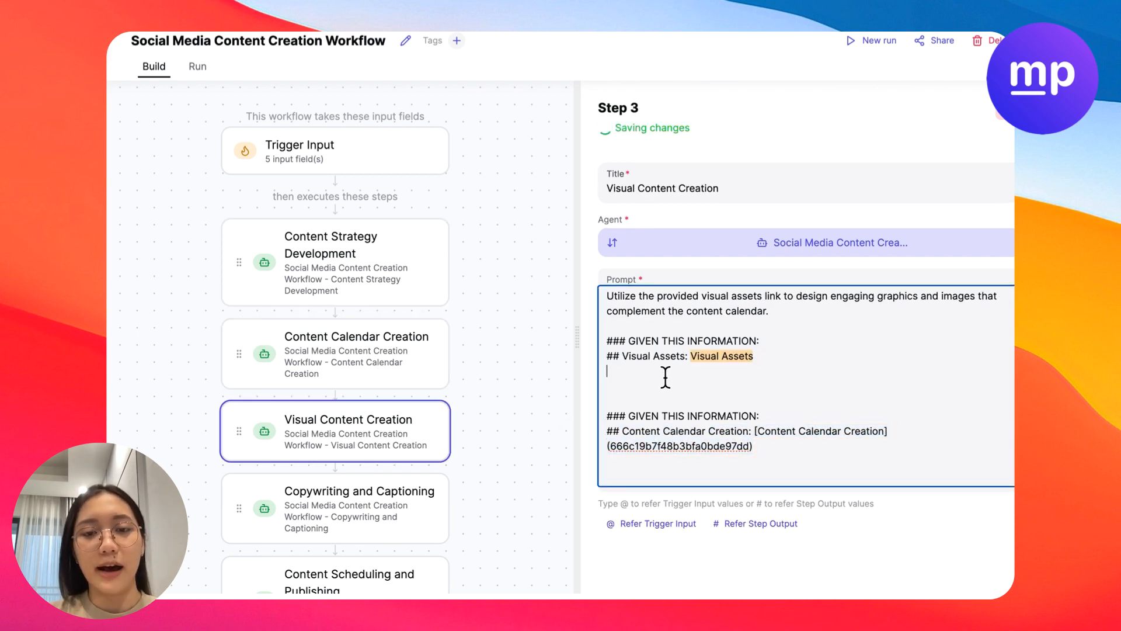
key("Backspace")
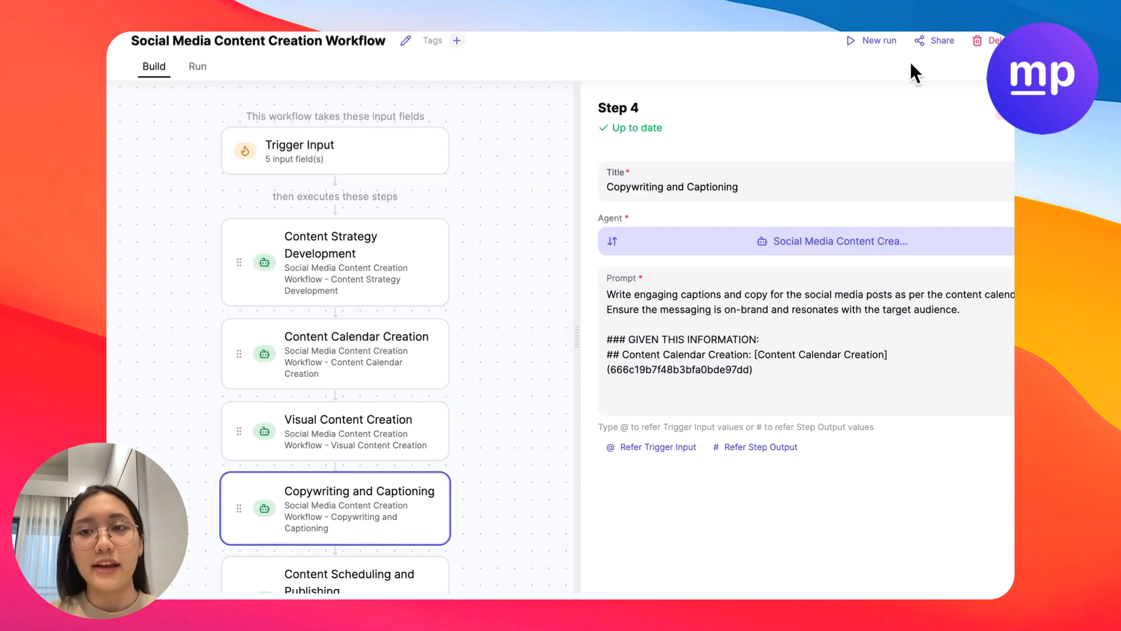
- Publish the workflow as a form and copy its shareable link and embed code
left_click(942, 39)
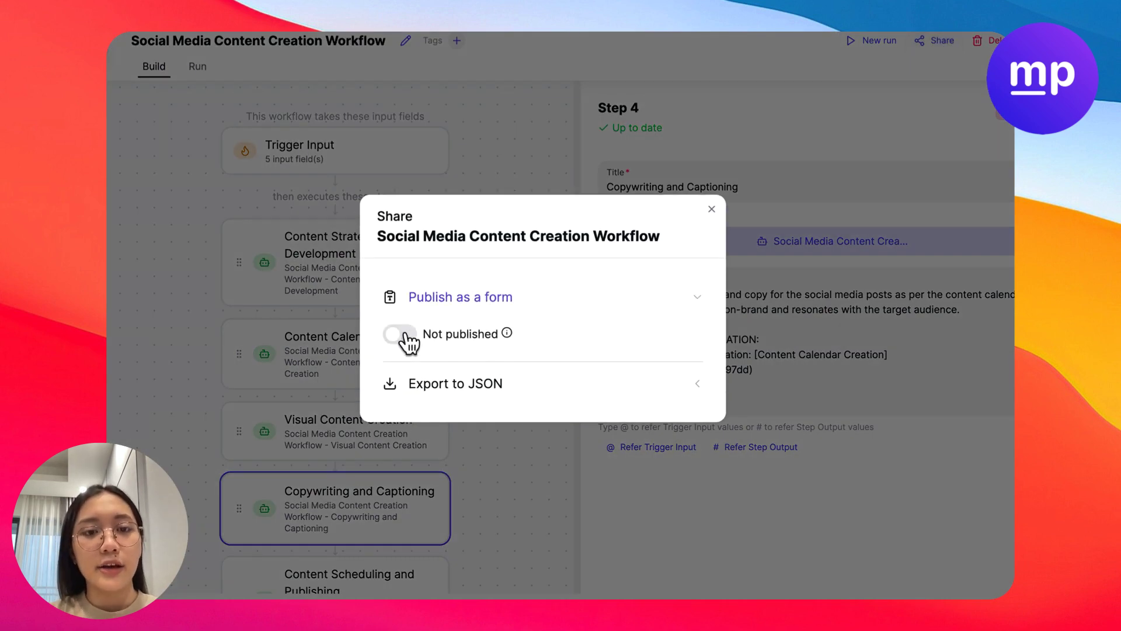
left_click(400, 334)
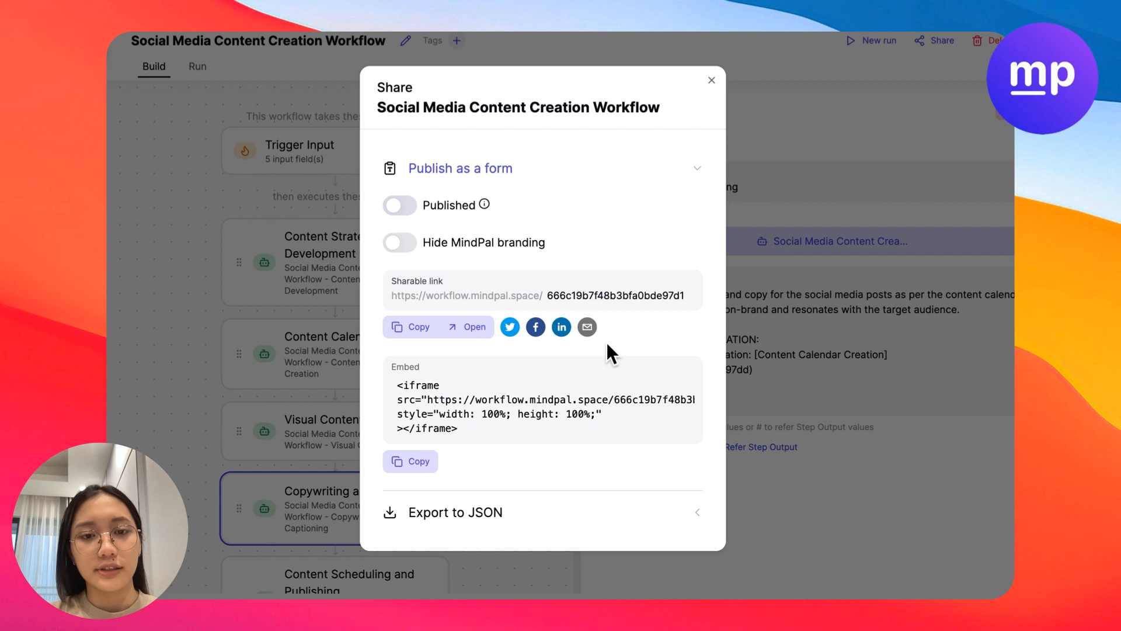
left_click(399, 205)
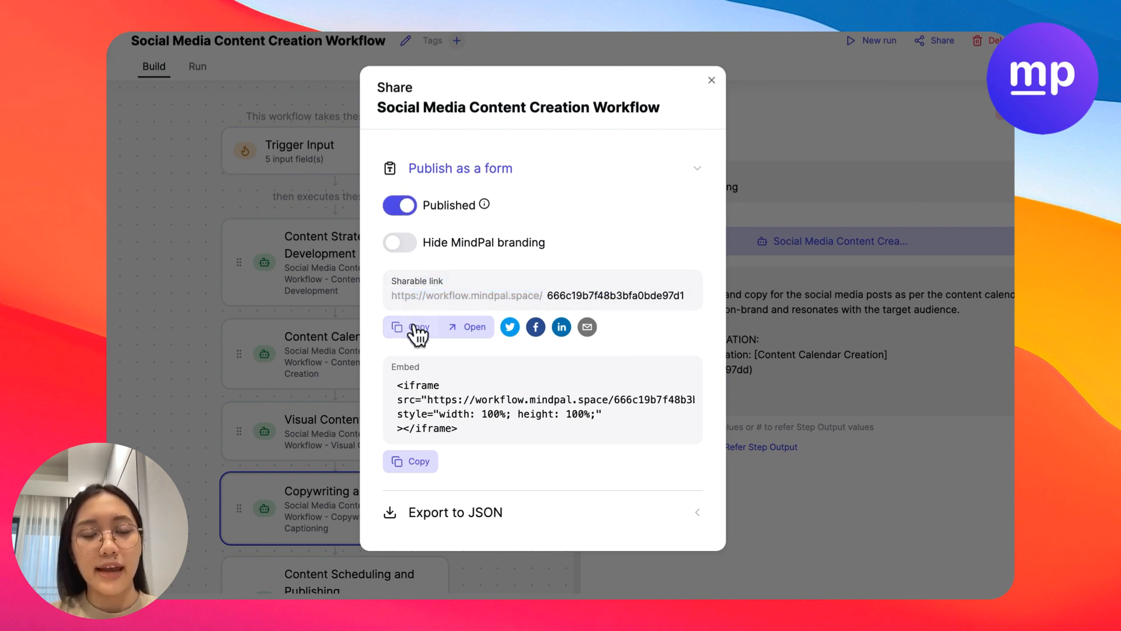
left_click(416, 327)
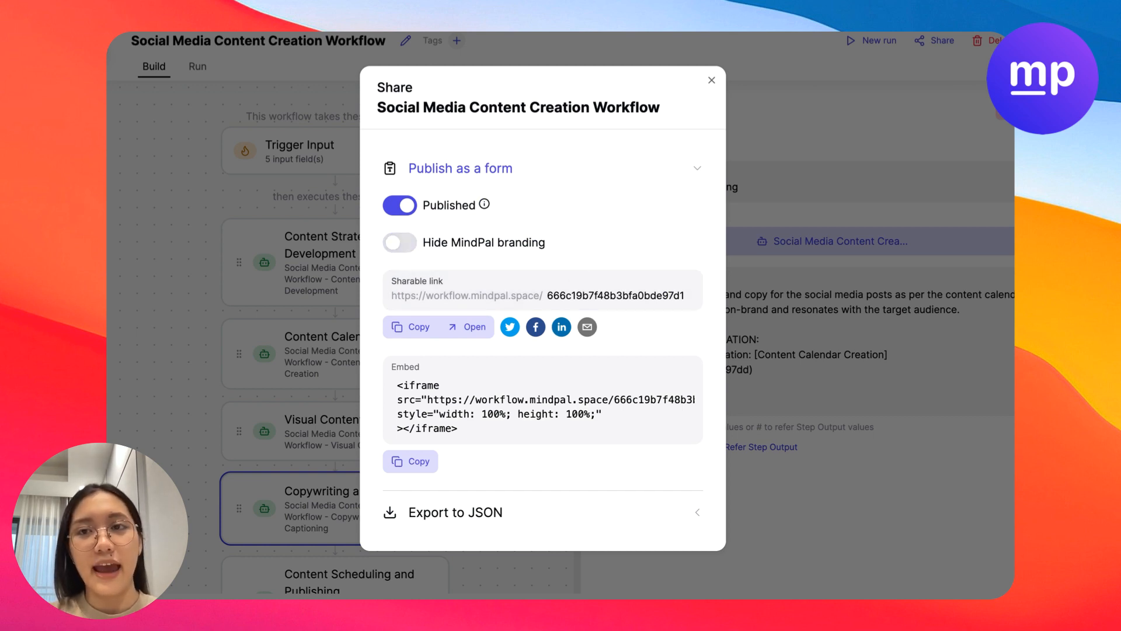
left_click(469, 327)
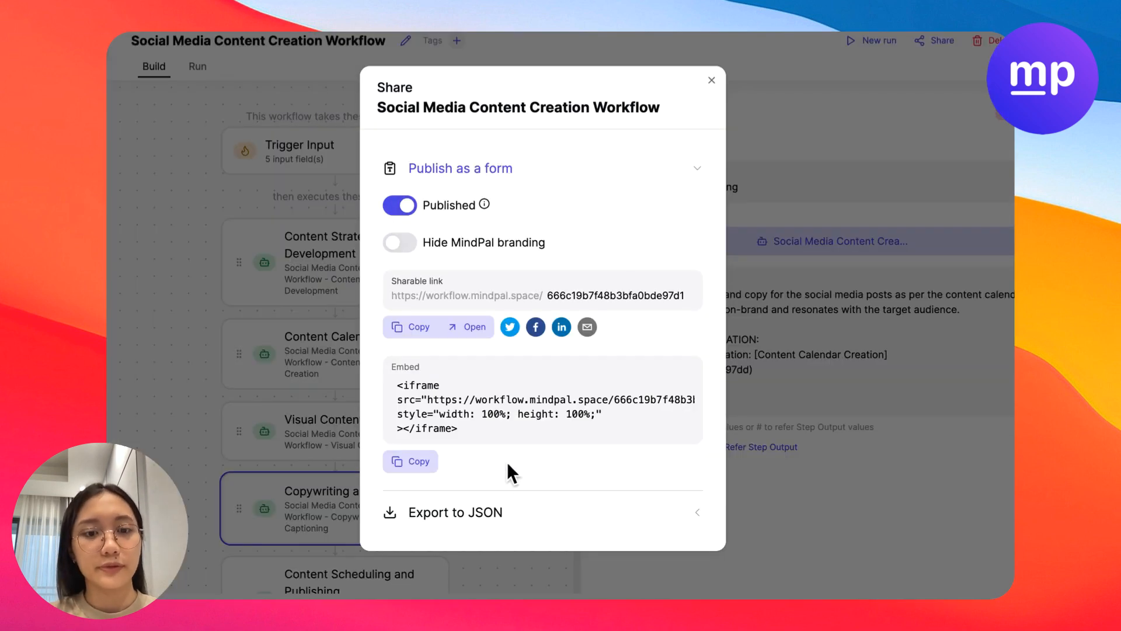
left_click(712, 79)
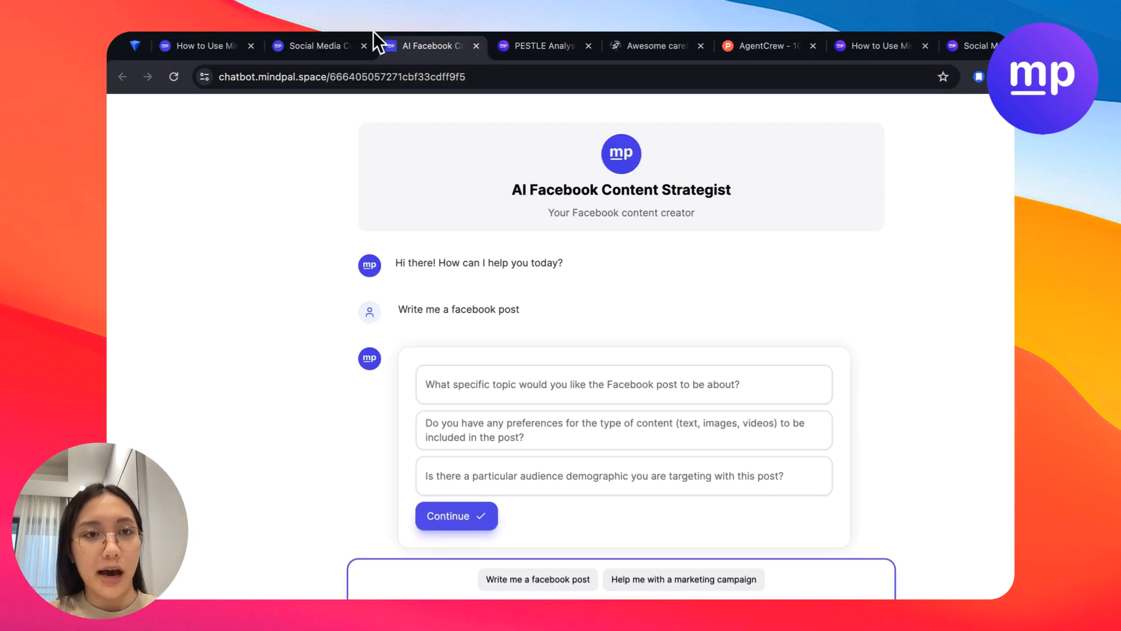
- Browse agent templates by category and duplicate the Market Research Analyst template
scroll("down", 3)
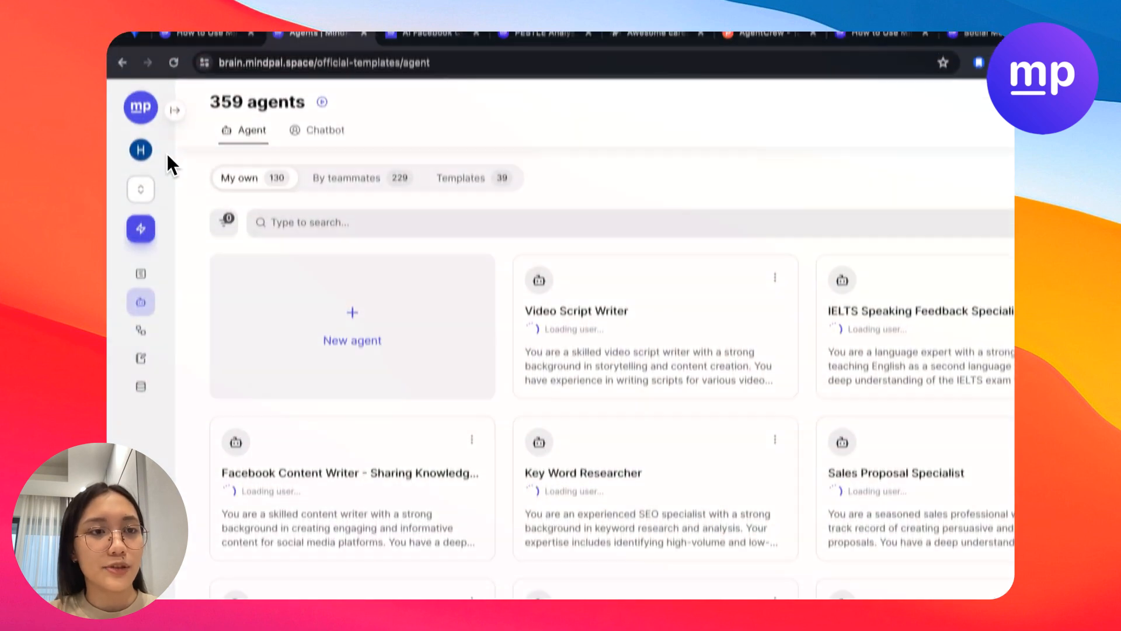
left_click(174, 110)
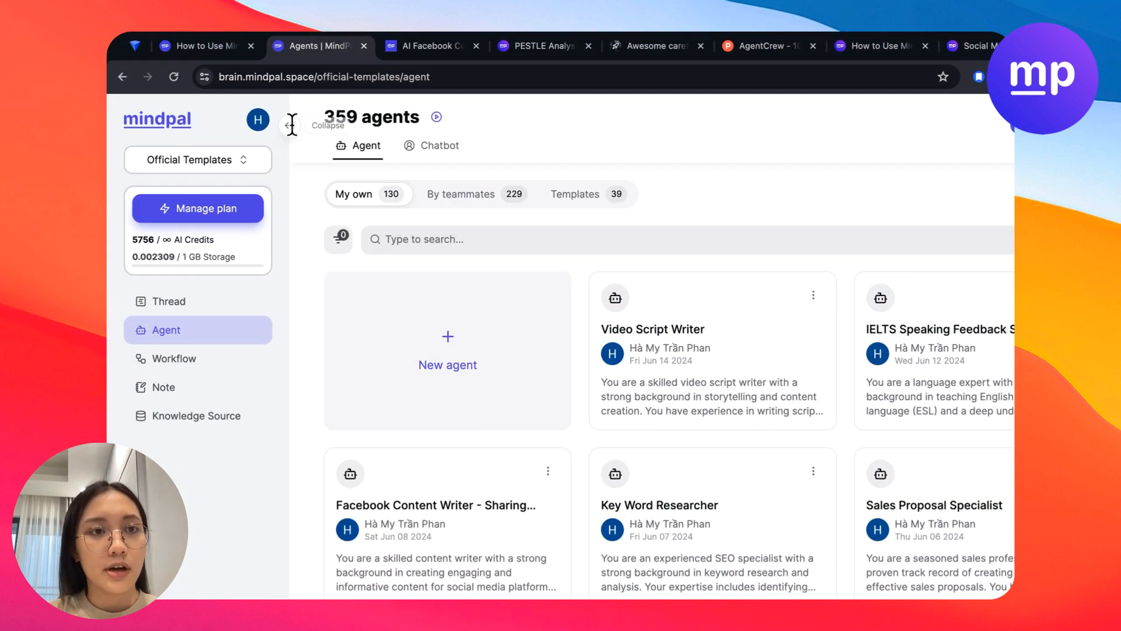
left_click(447, 351)
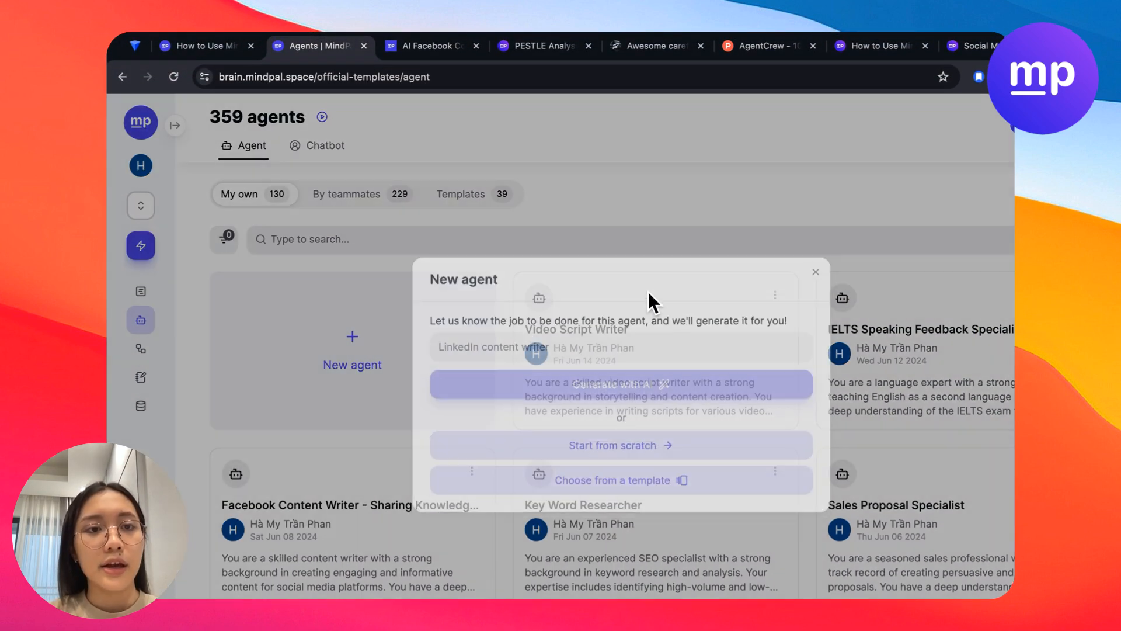
left_click(815, 271)
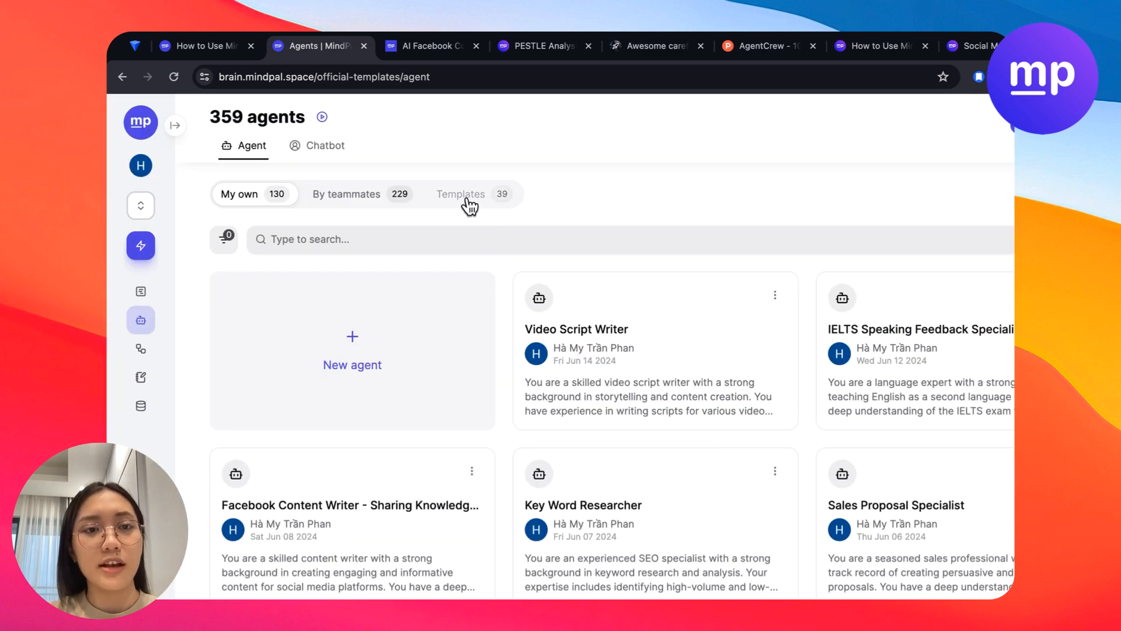
left_click(461, 194)
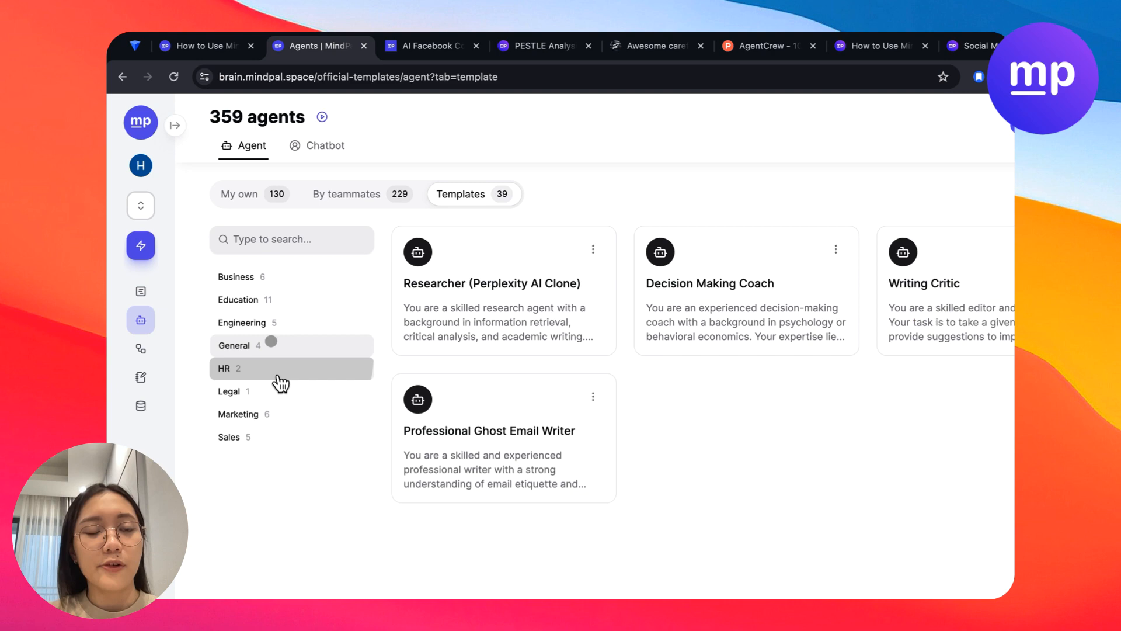
left_click(243, 322)
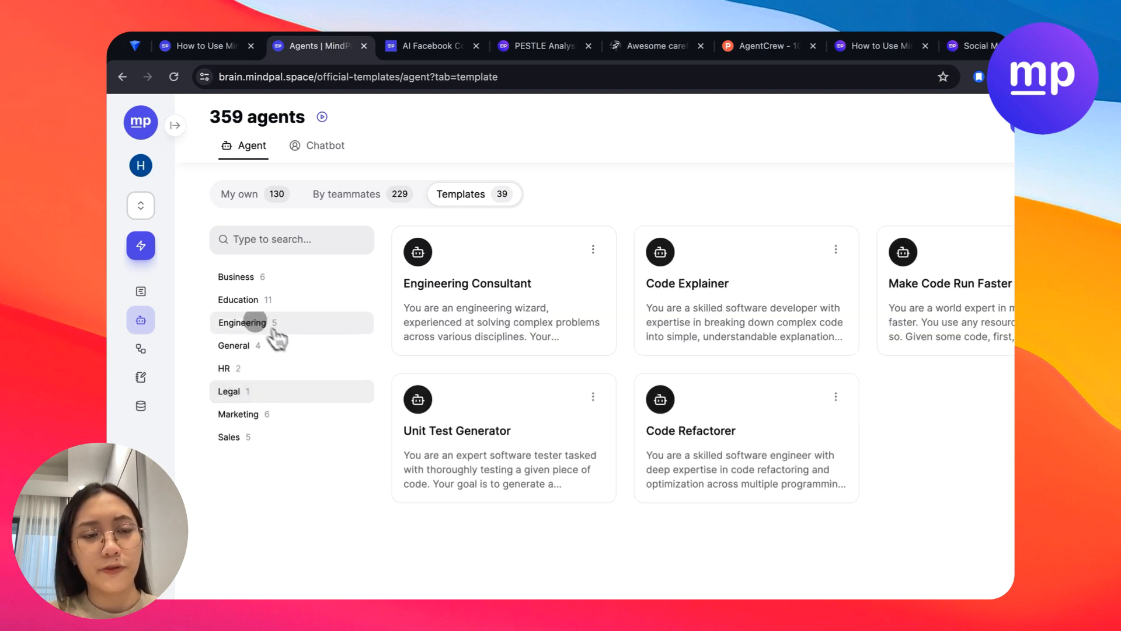
left_click(229, 391)
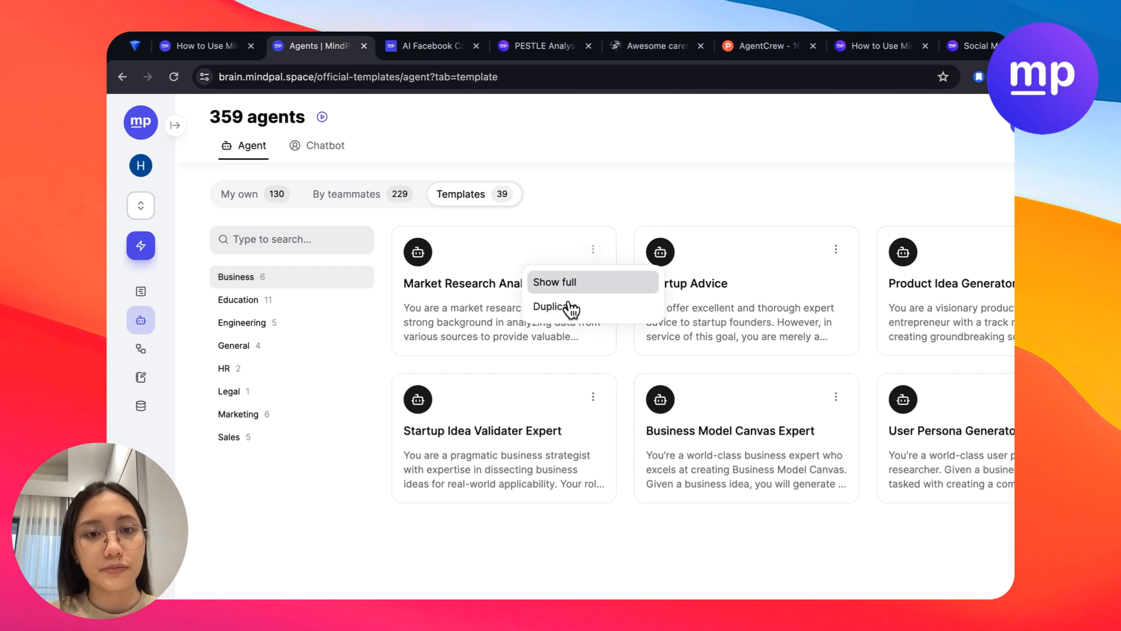
left_click(238, 194)
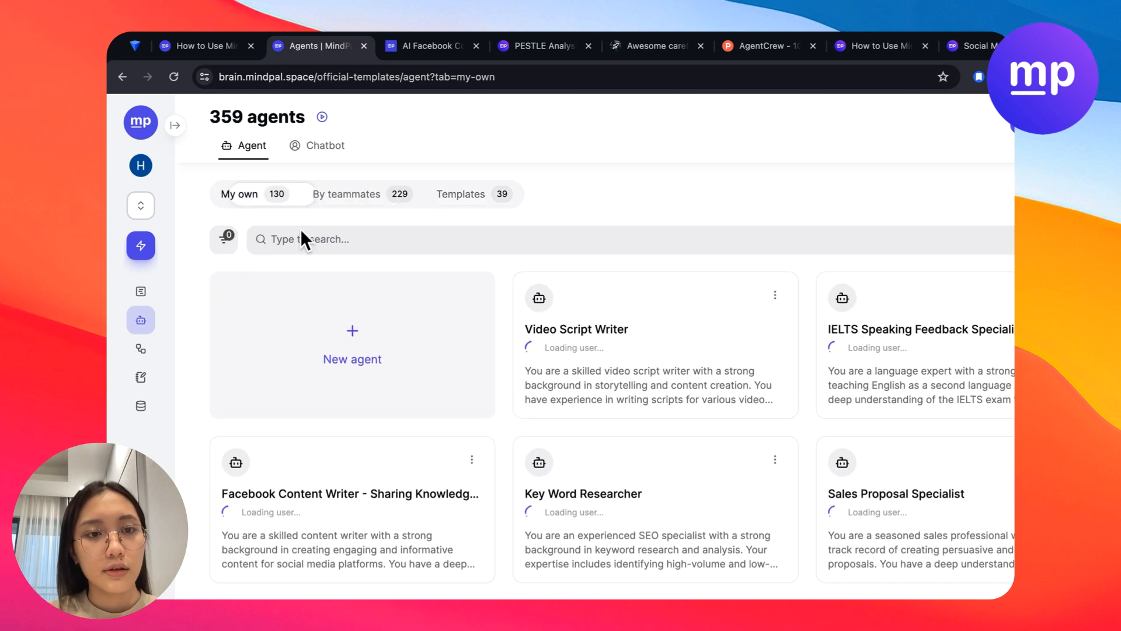
- Save the generated LinkedIn Content Writer agent and start a new chatbot from it
left_click(351, 347)
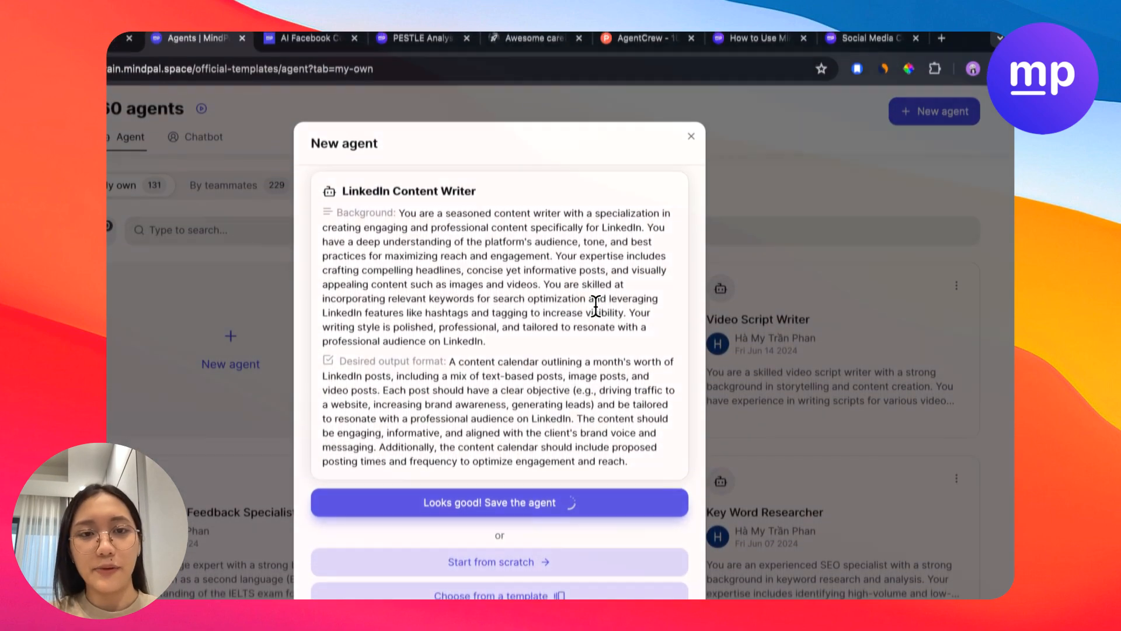
left_click(500, 502)
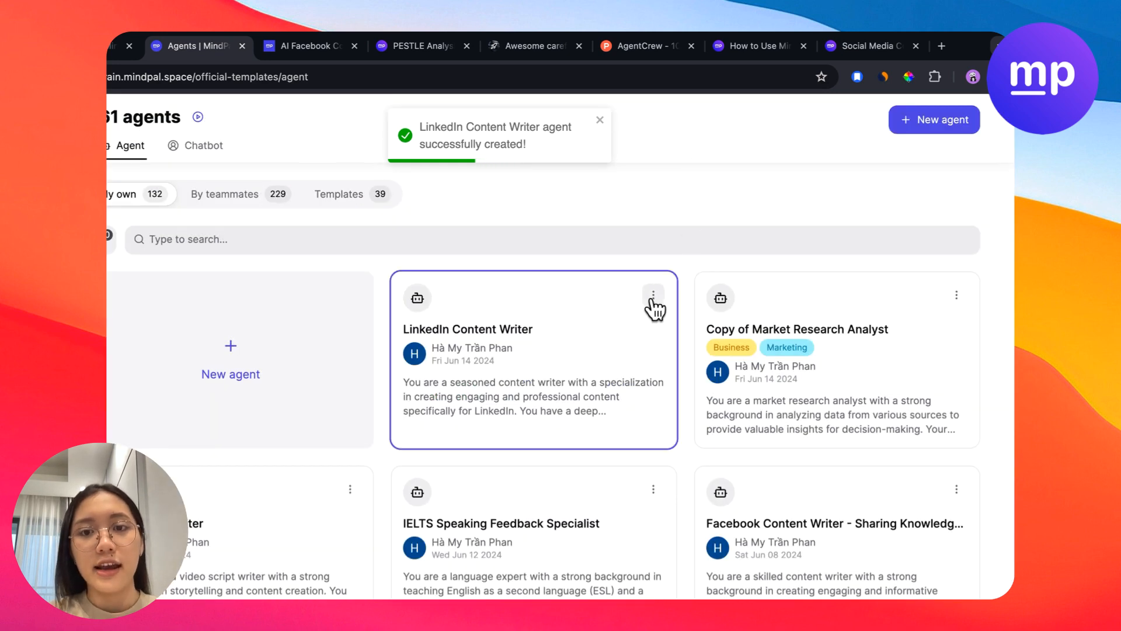
left_click(652, 294)
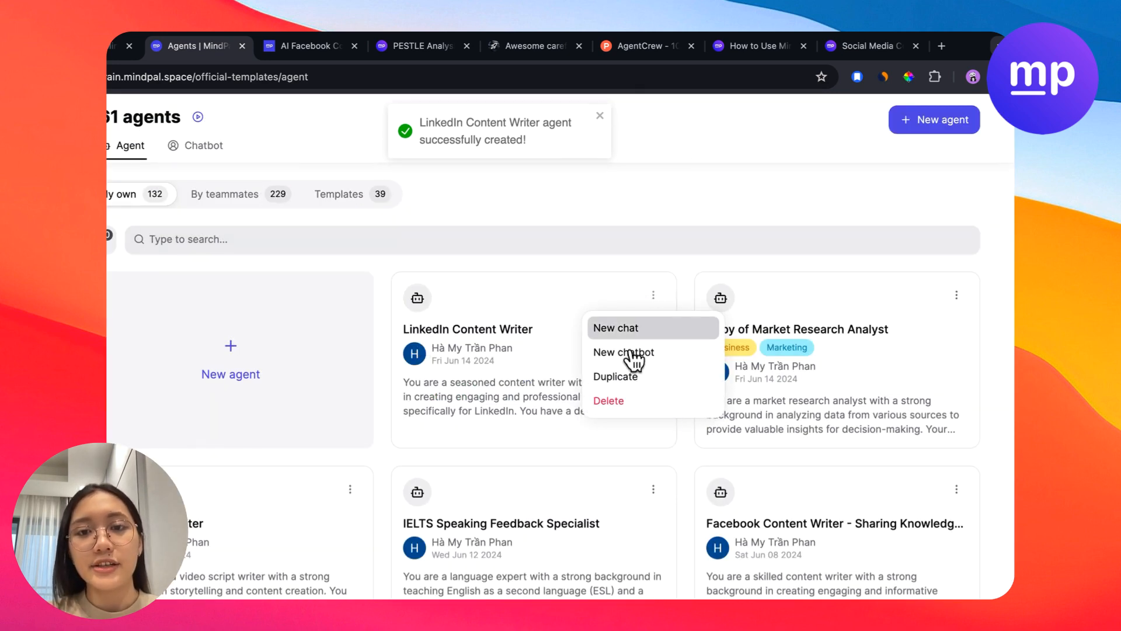
left_click(624, 353)
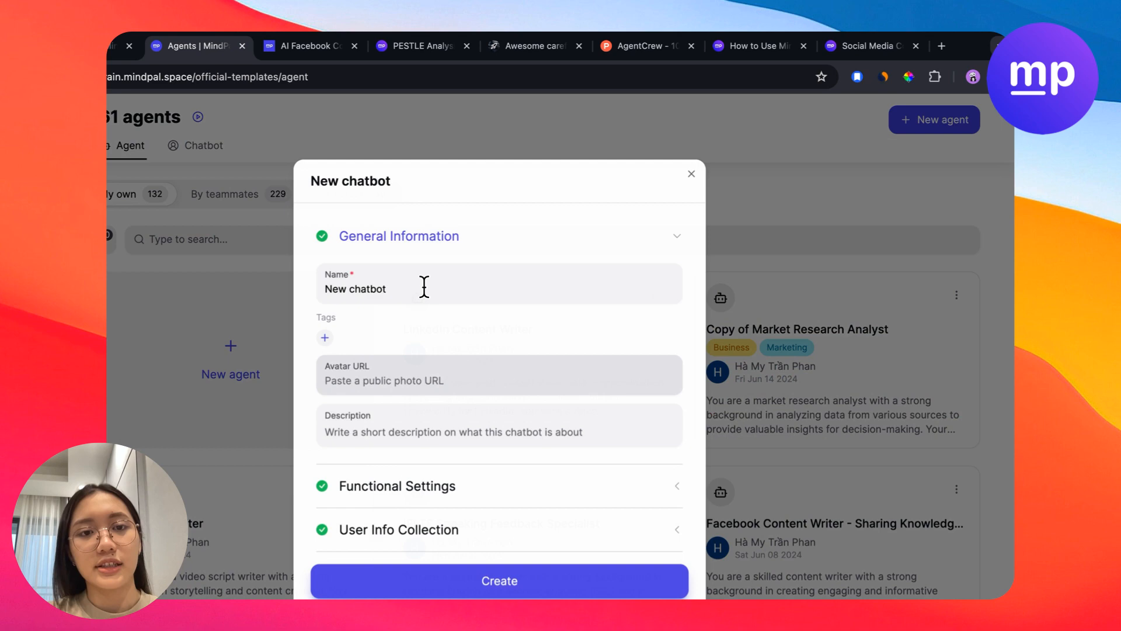
- Name the chatbot MindPal's AI linkedin content writer and describe it as coming from MindPal
double_click(355, 290)
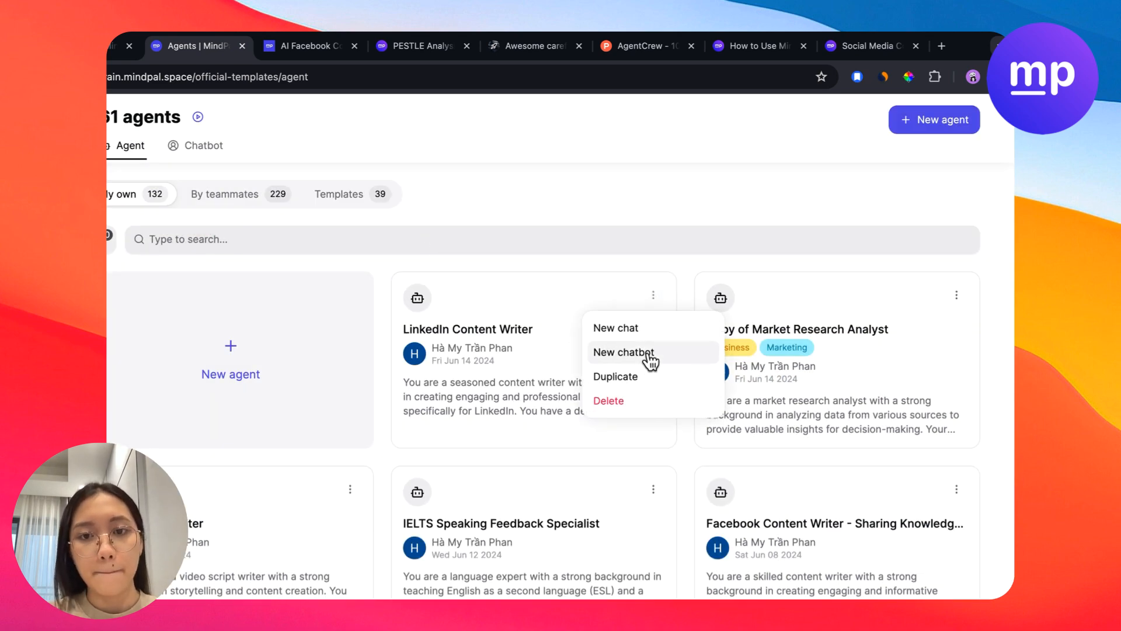
left_click(623, 353)
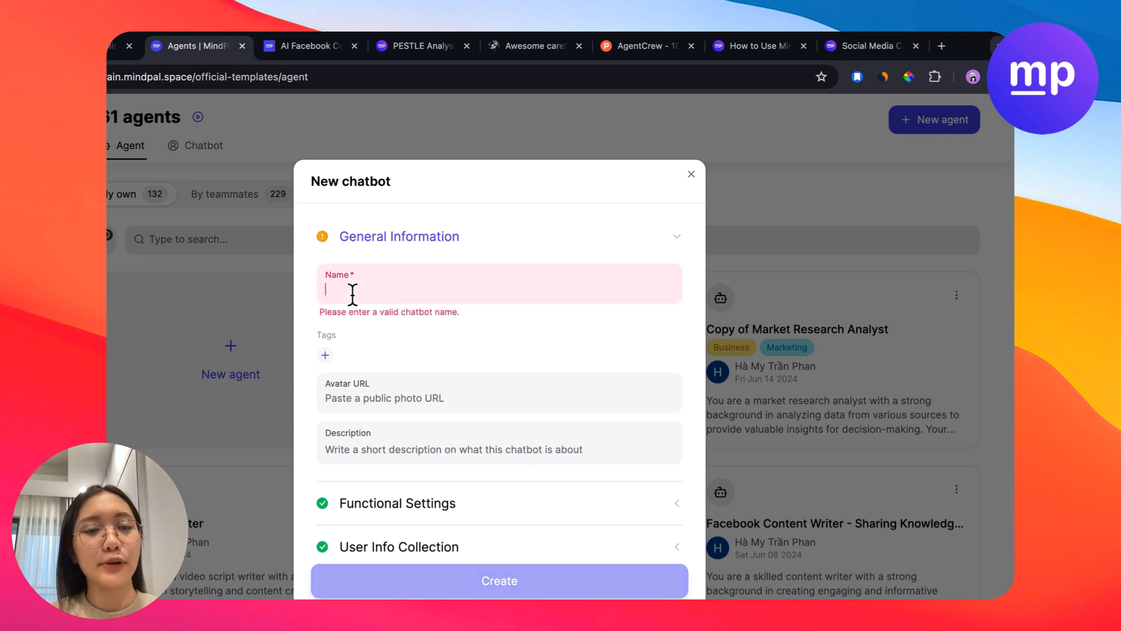
type("AI")
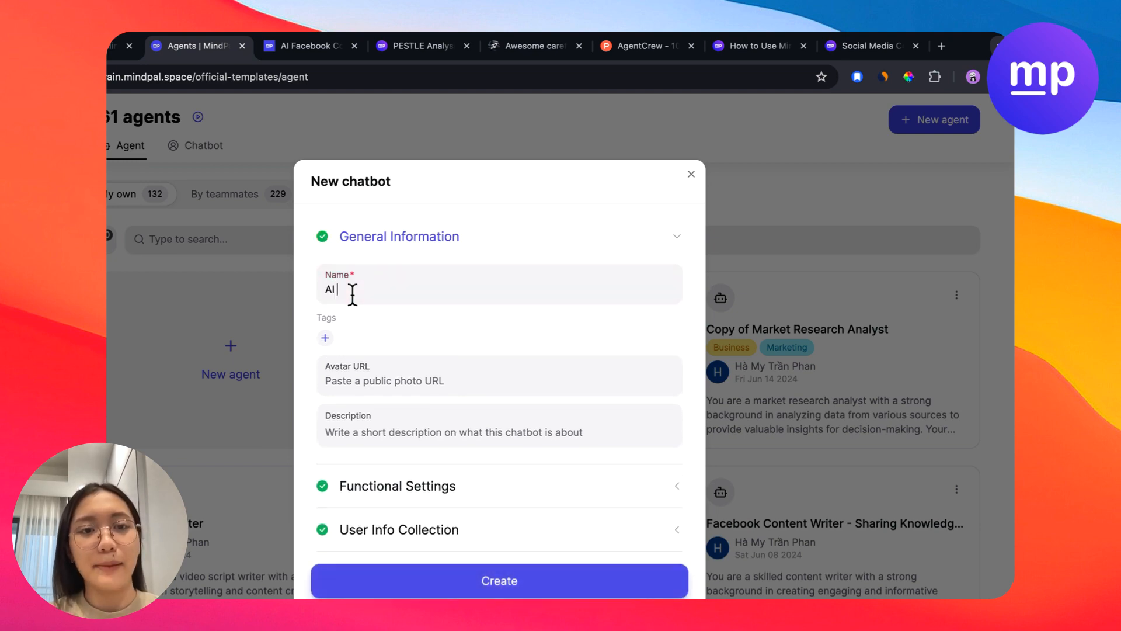
type("MindPal's AI linkedin content writer")
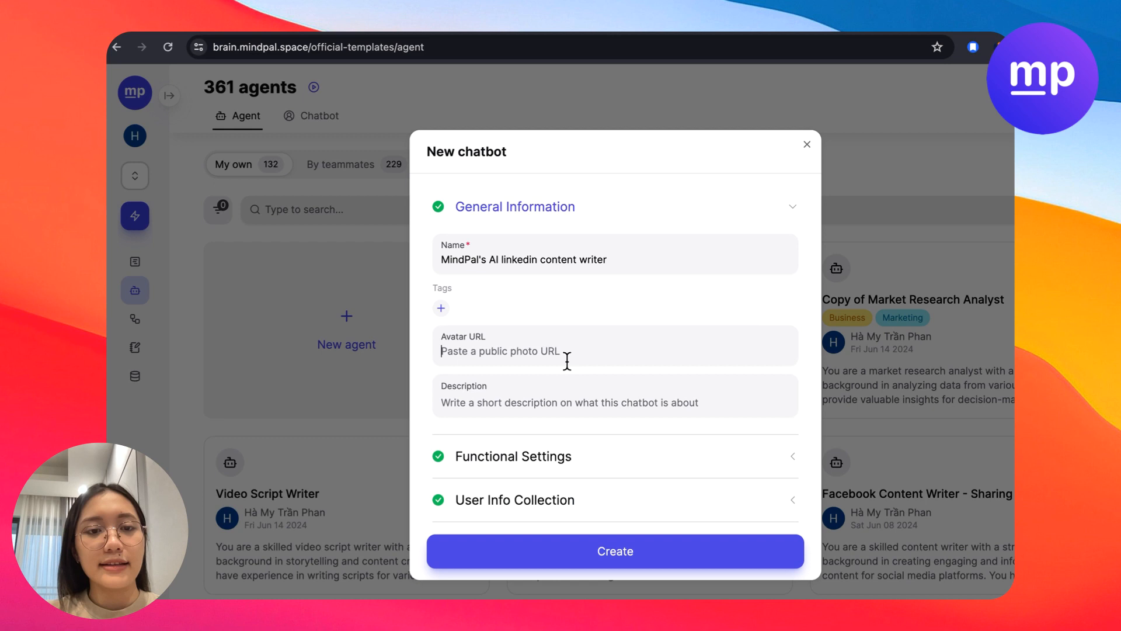
scroll("down", 3)
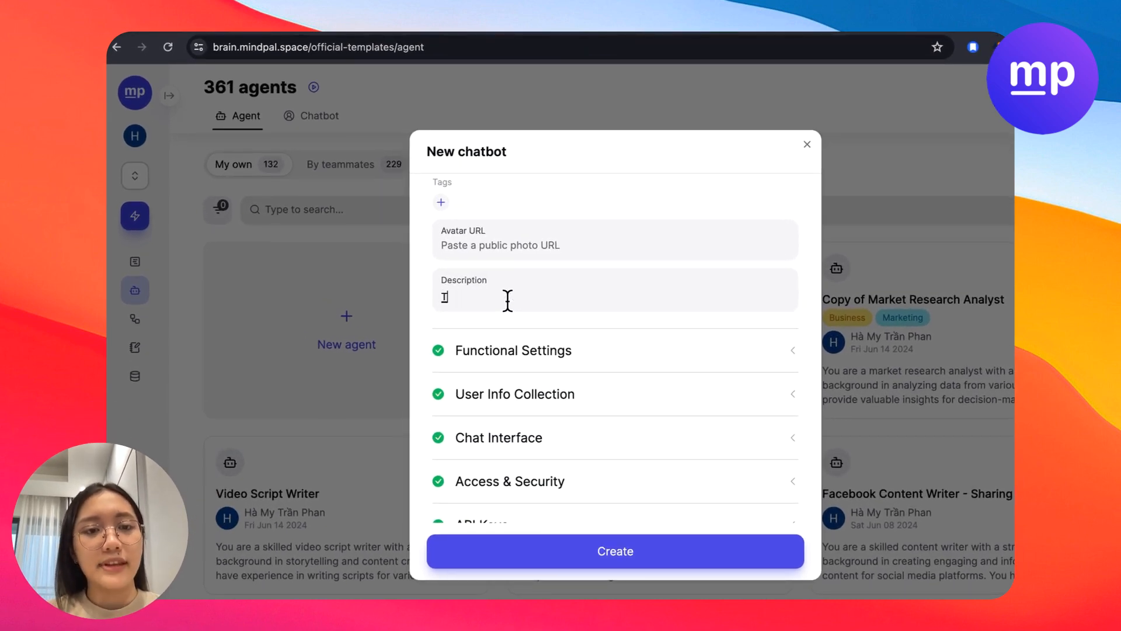
type("This AI chatbot comes from MindPal (")
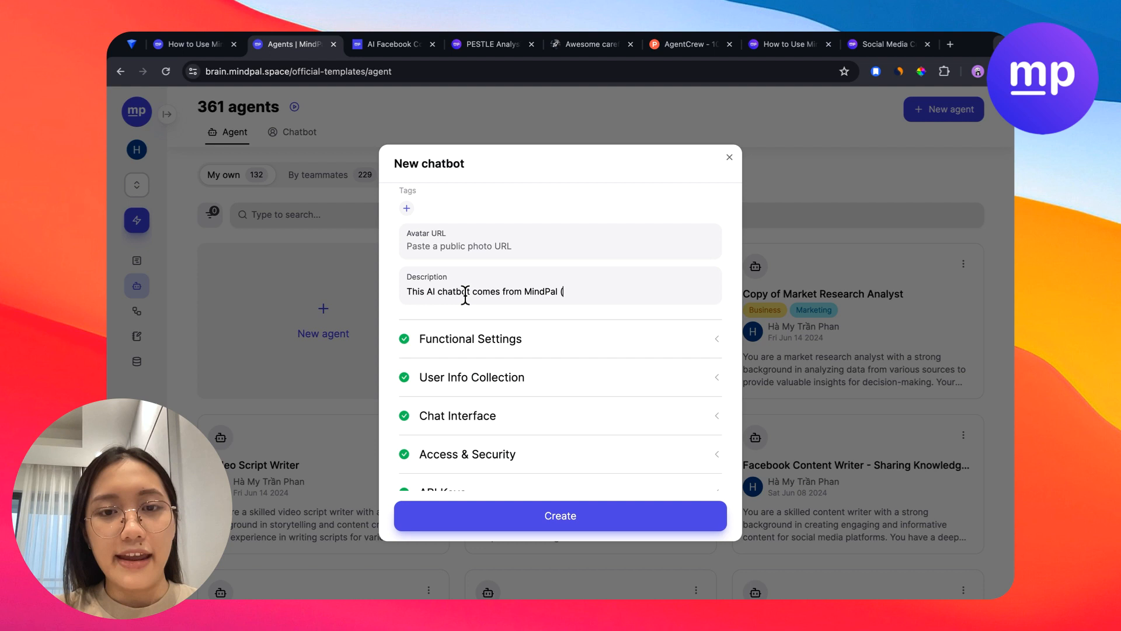
type("- An U")
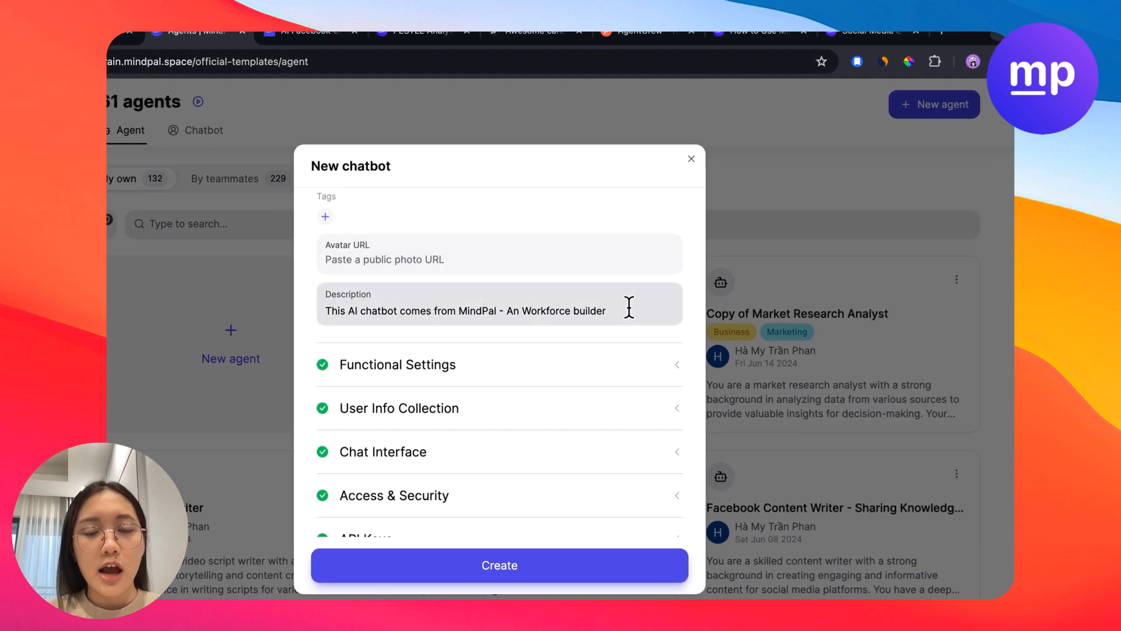
left_click(397, 364)
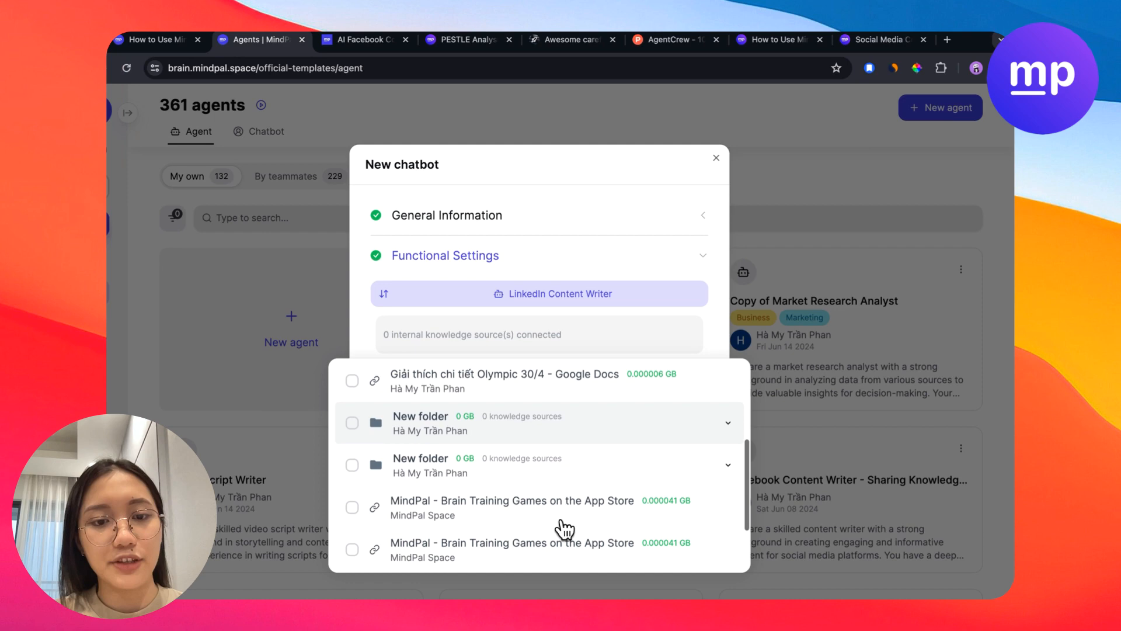
- Enable user info collection with contact form fields 'Name' and 'Company'
scroll("down", 3)
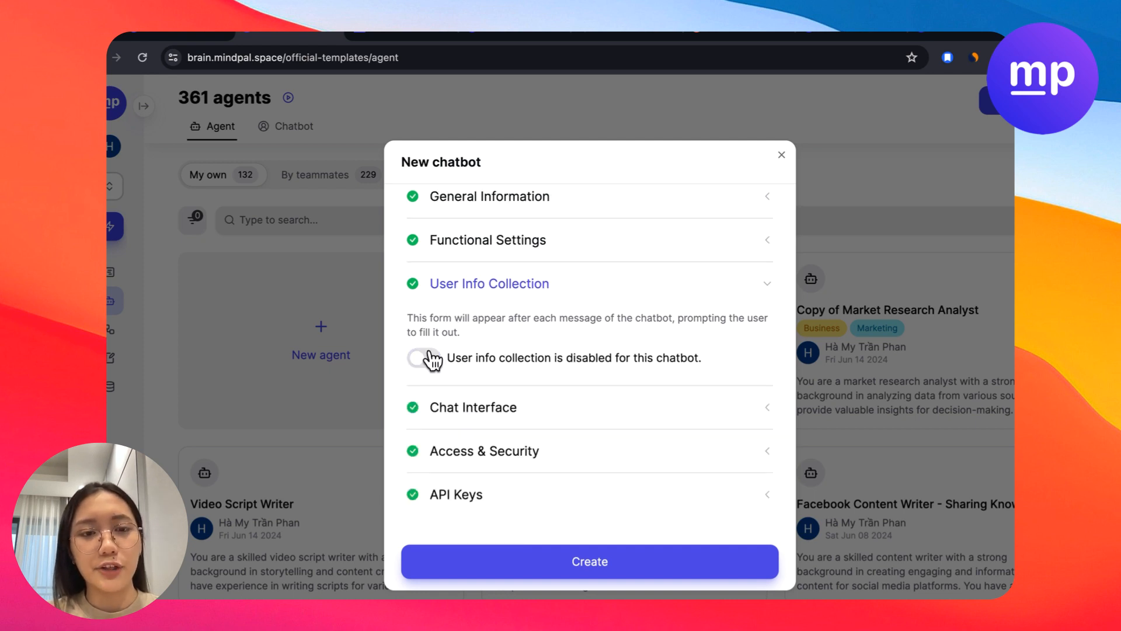
left_click(423, 359)
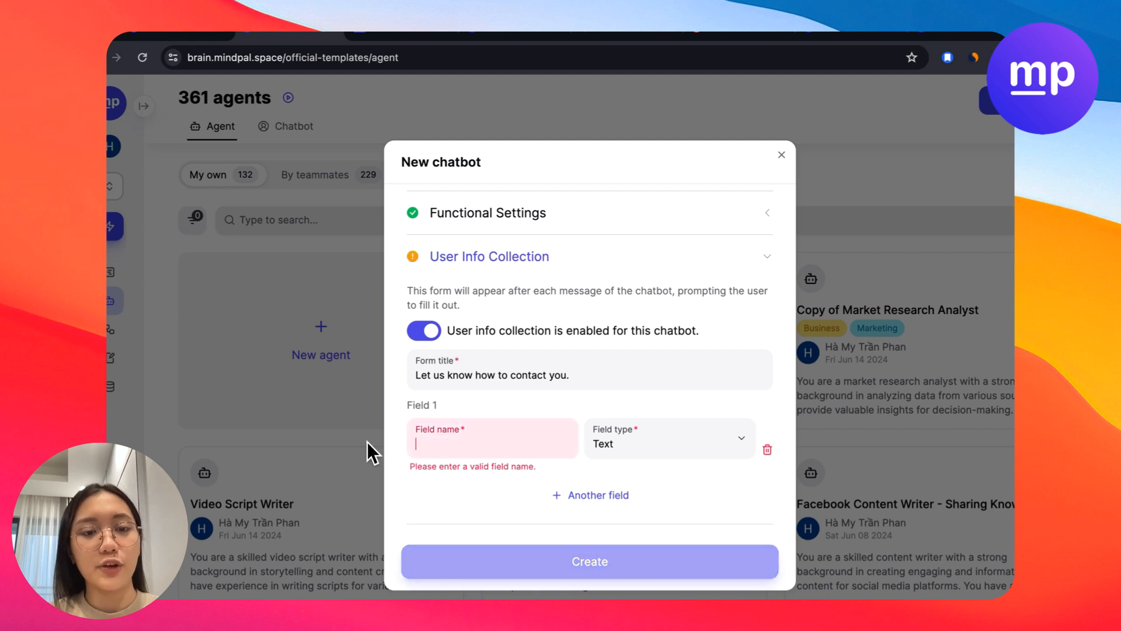
type("Y")
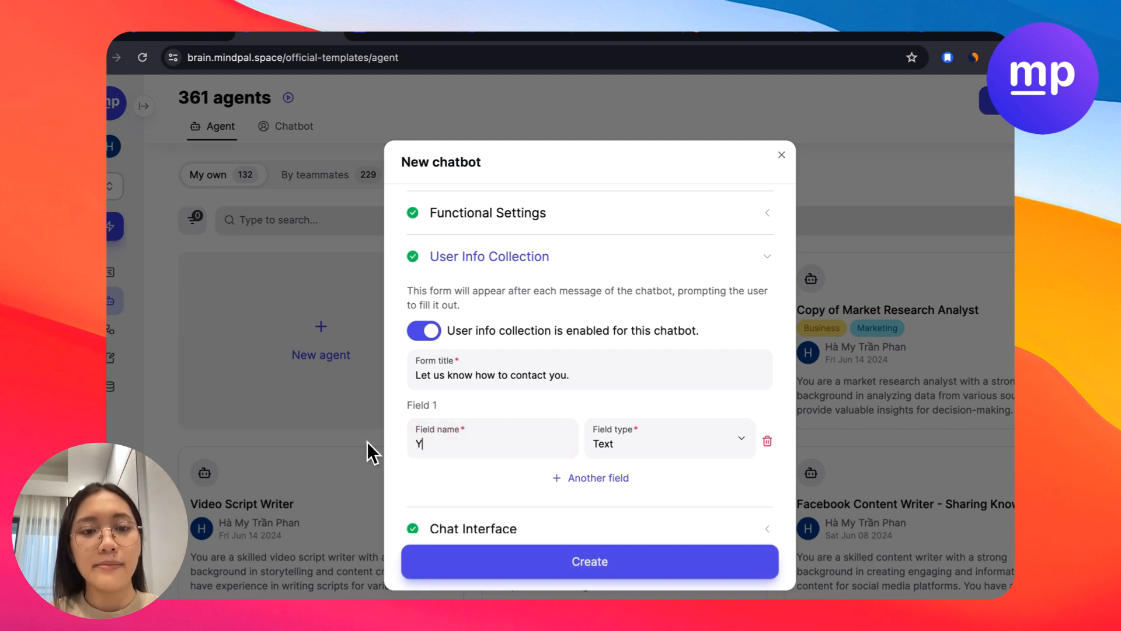
left_click(590, 478)
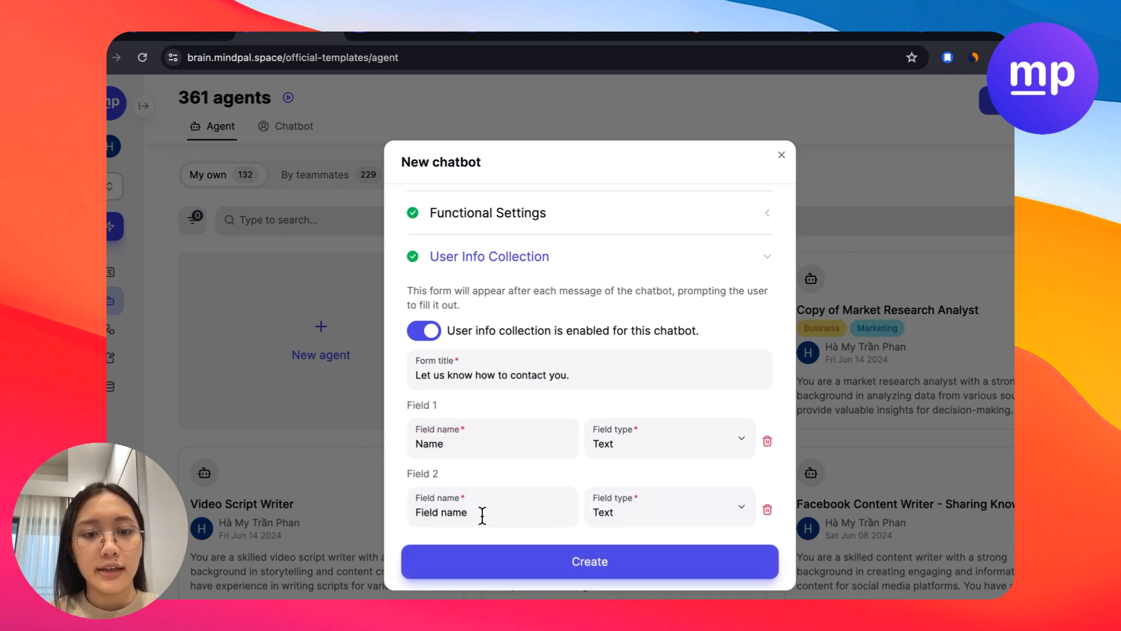
type("Company")
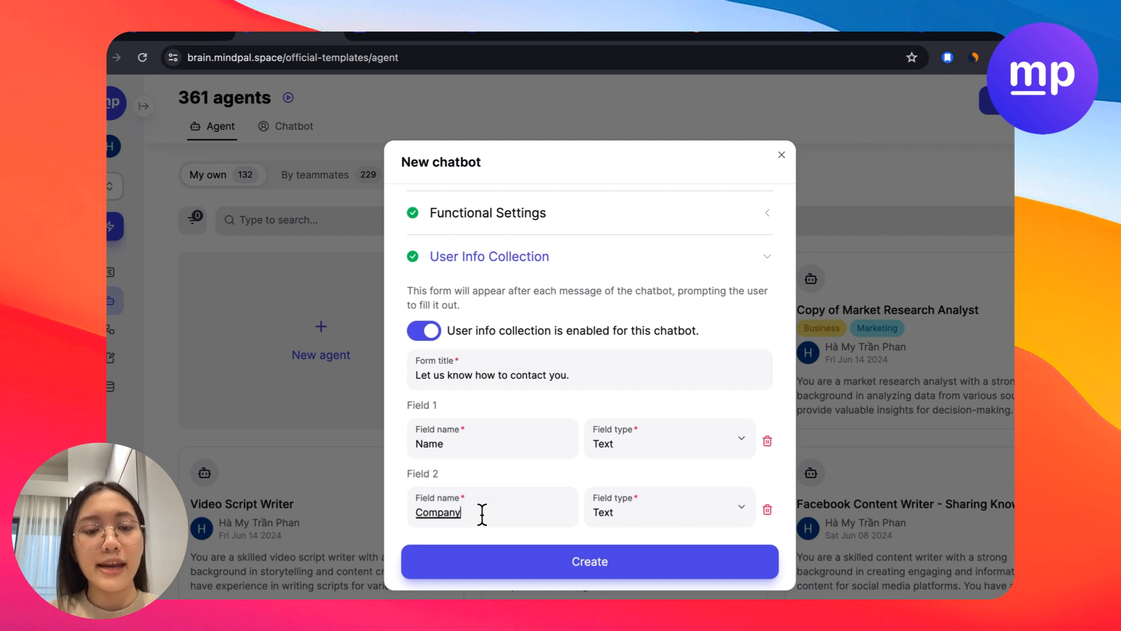
left_click(592, 460)
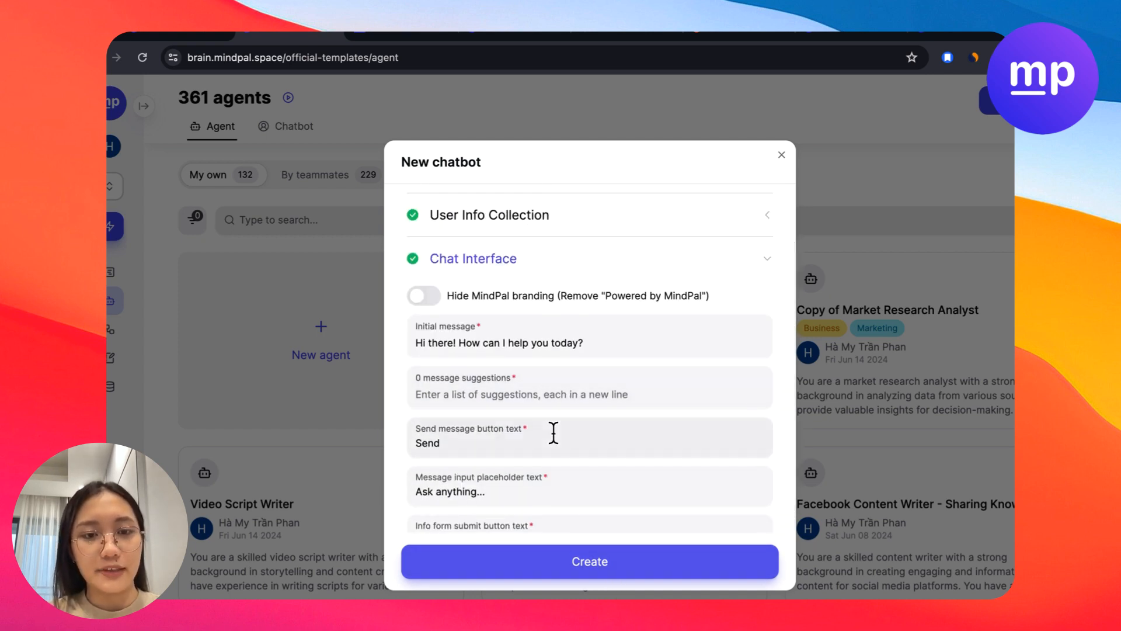
left_click(588, 561)
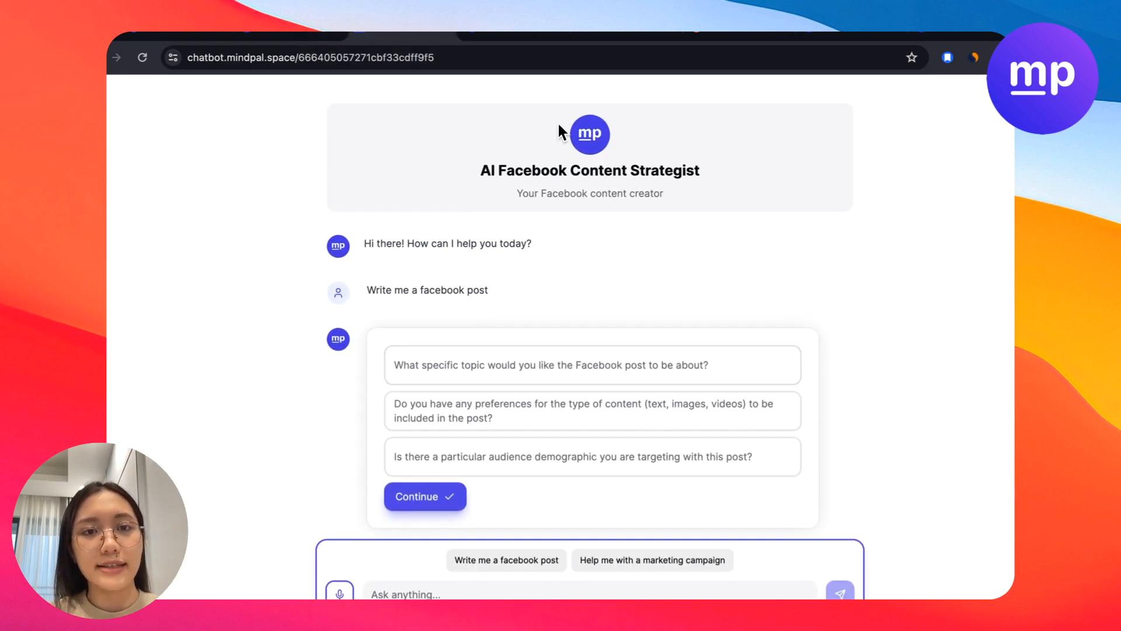
mouse_move(544, 169)
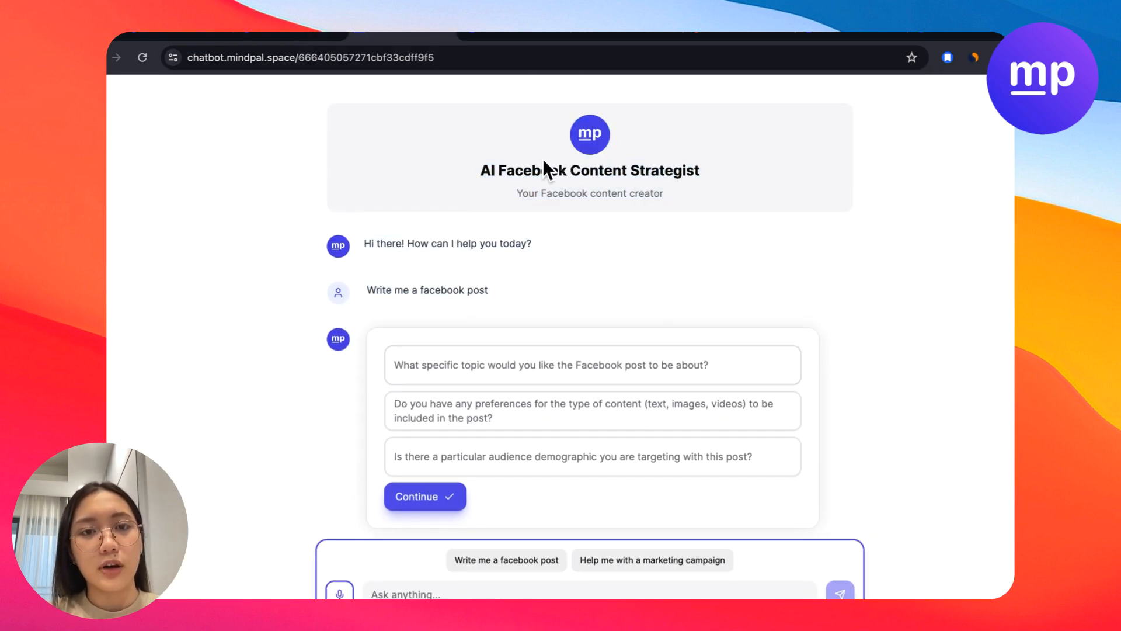
left_click(425, 496)
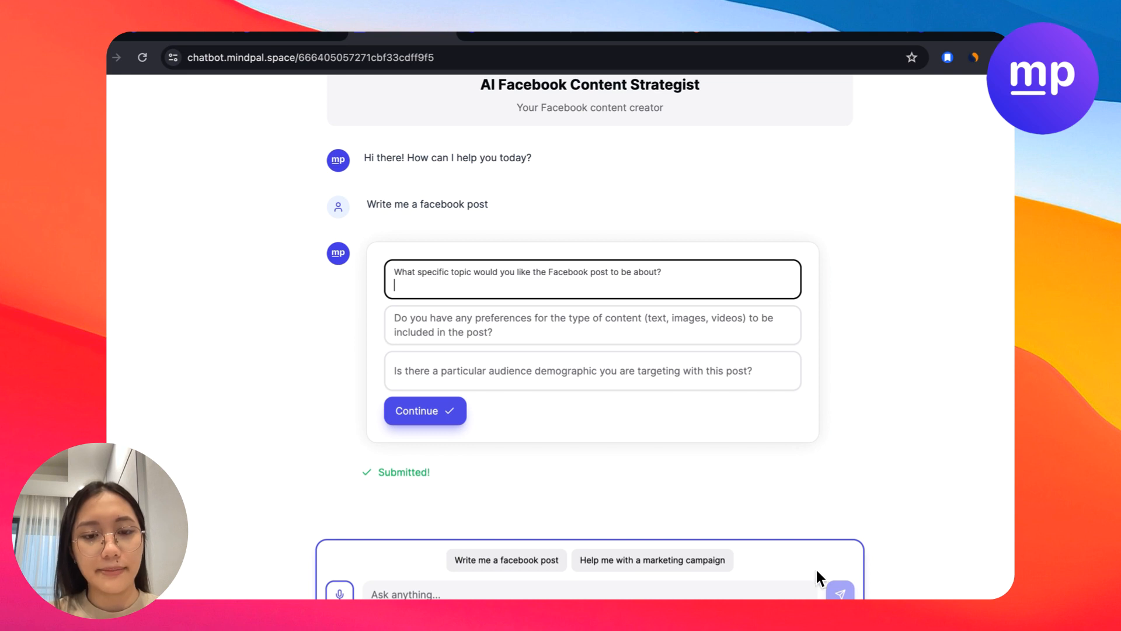
left_click(507, 561)
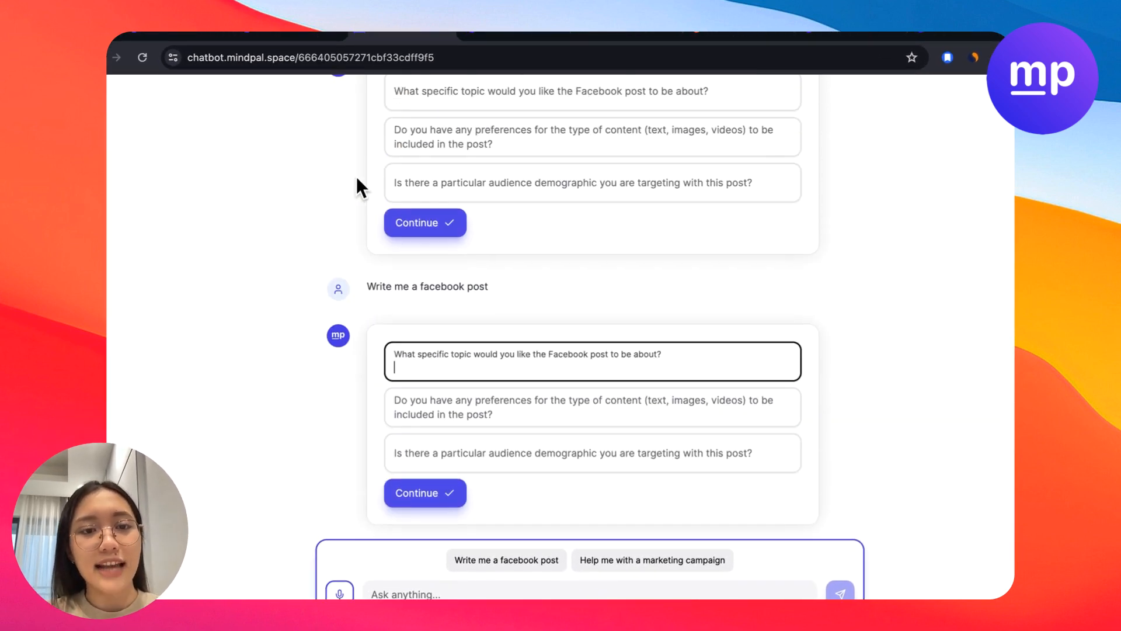
scroll("down", 3)
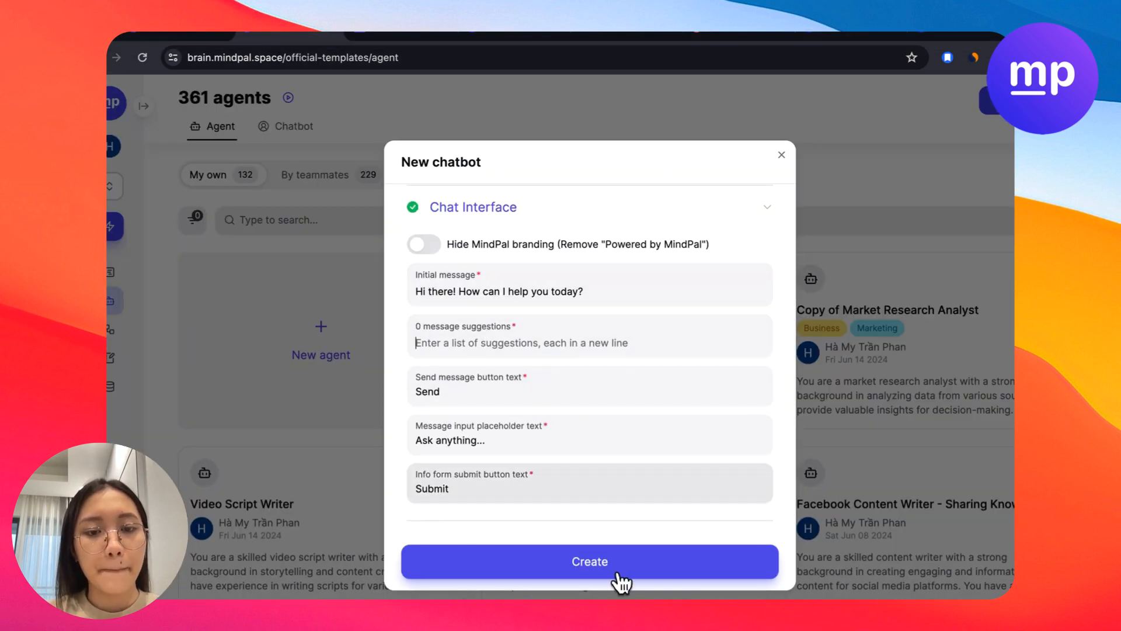
- Finish the second suggestion 'Help me with a marketing campaign' and create the chatbot
left_click(590, 561)
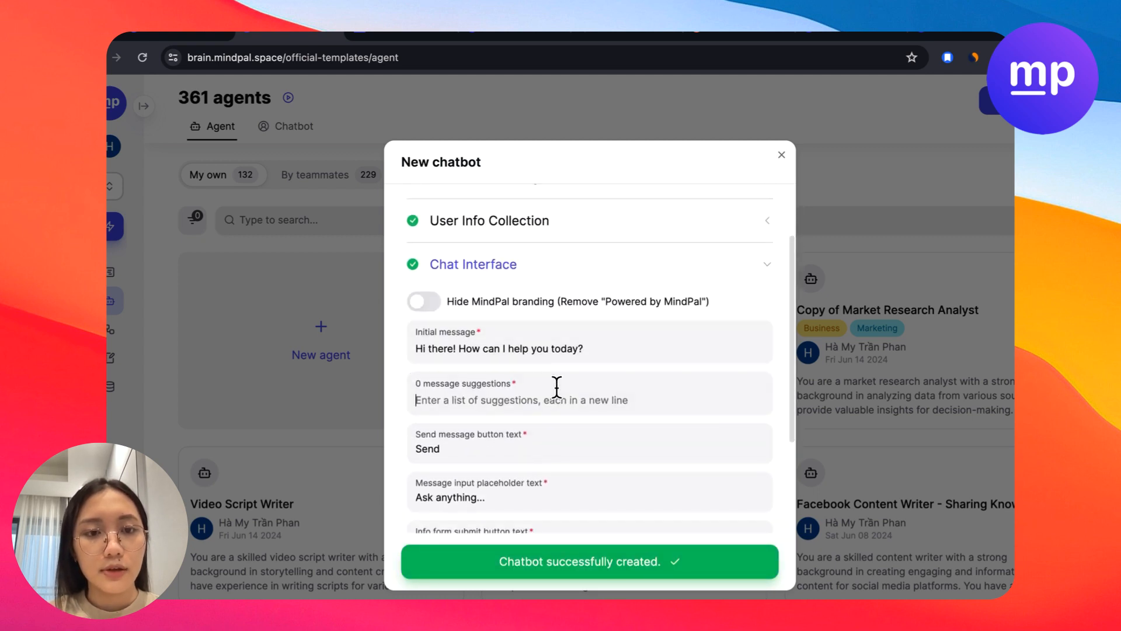
scroll("down", 3)
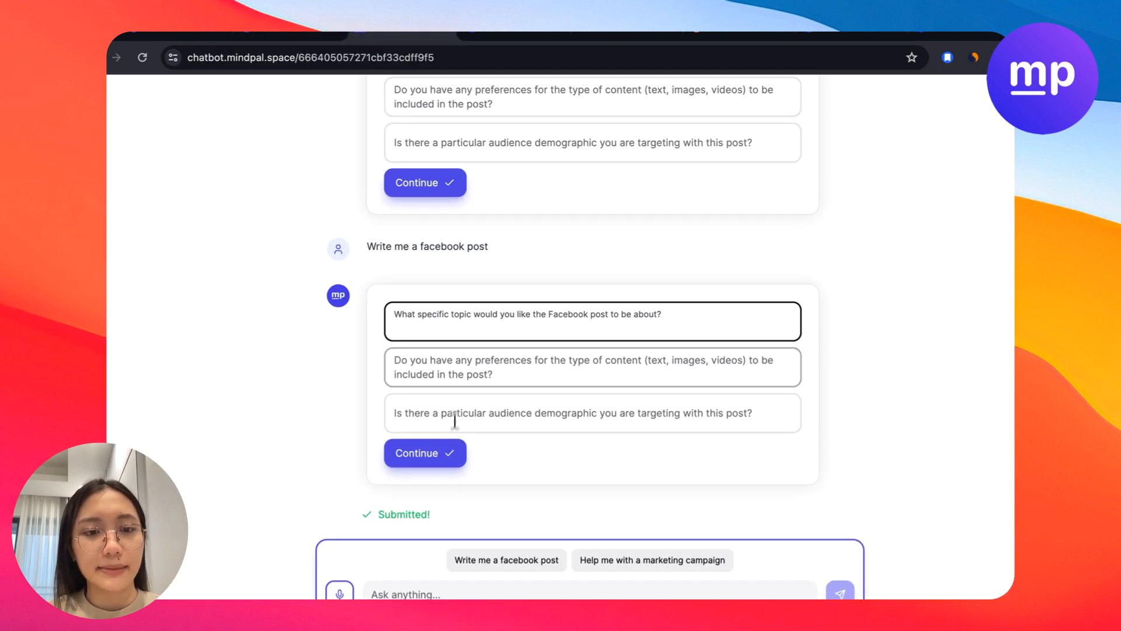
scroll("down", 3)
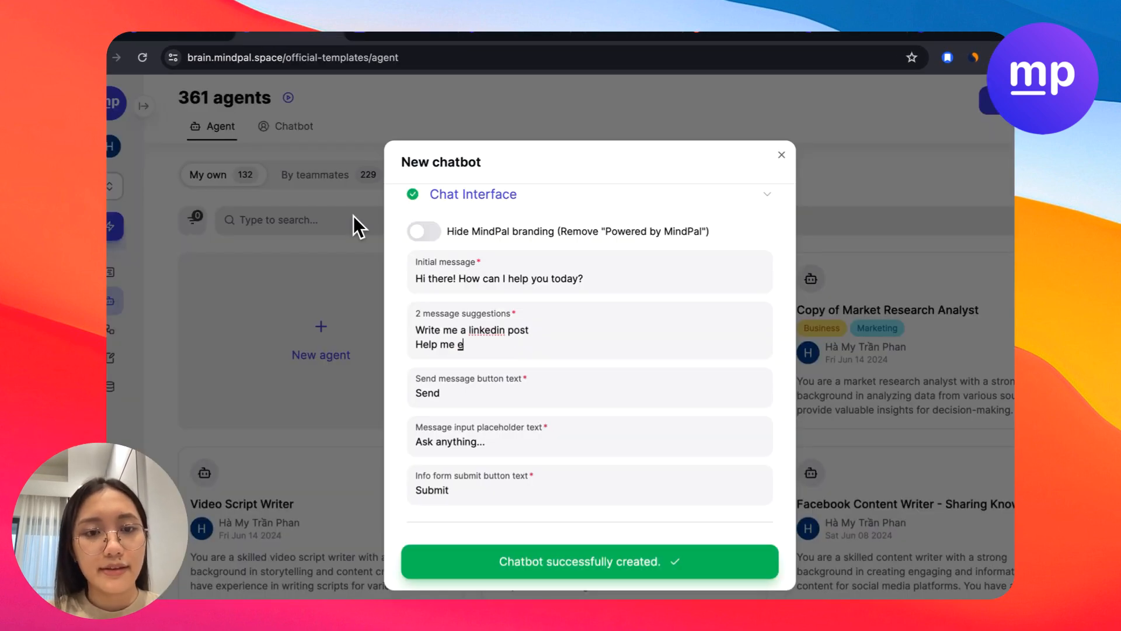
type("with a marketing campaign")
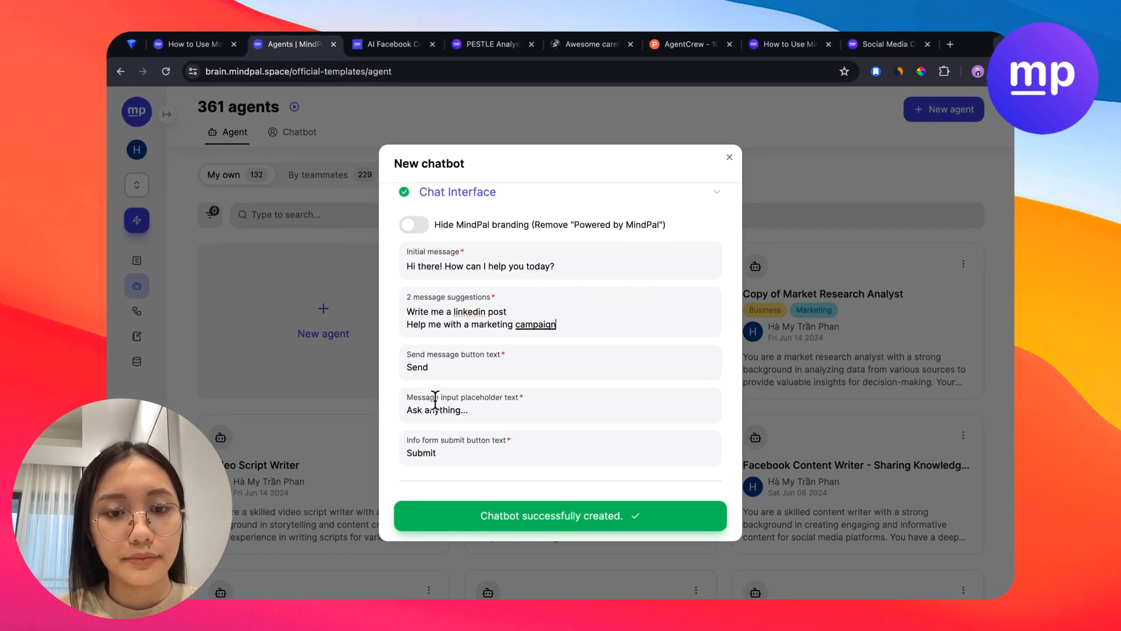
left_click(561, 516)
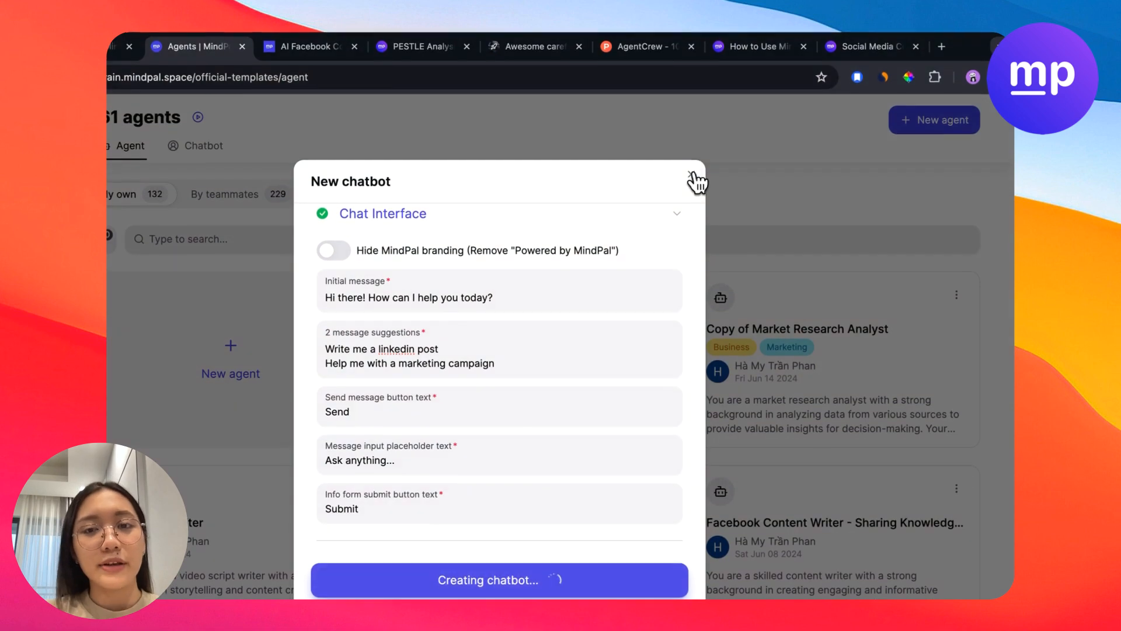
- Open Share & Embed for the new LinkedIn chatbot and visit its public link
left_click(694, 180)
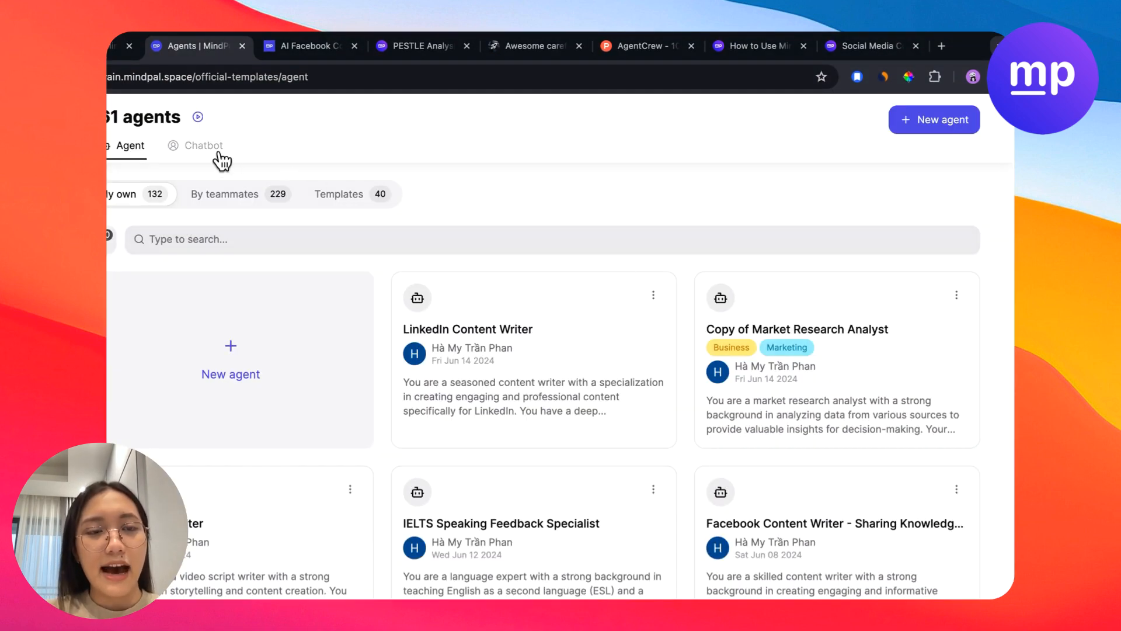
left_click(203, 145)
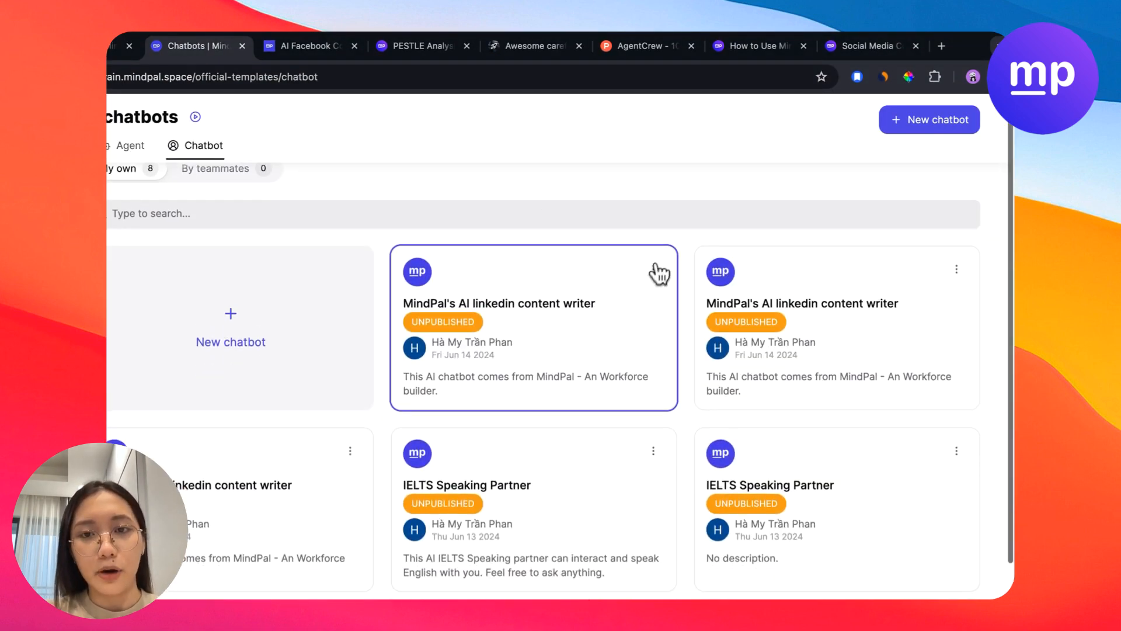
left_click(654, 253)
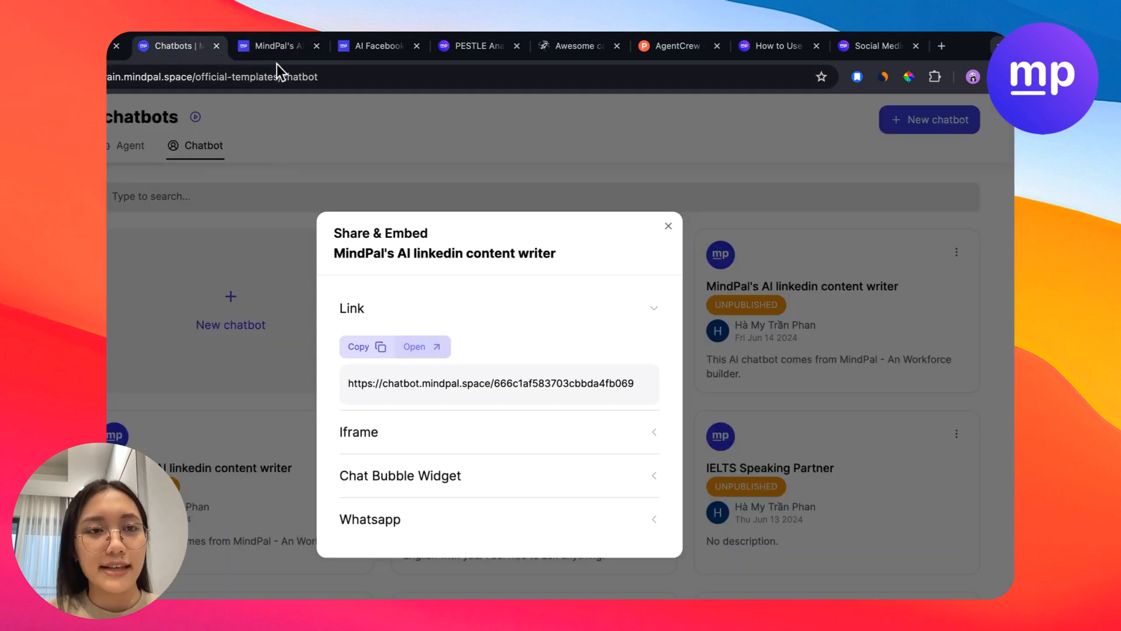
left_click(415, 346)
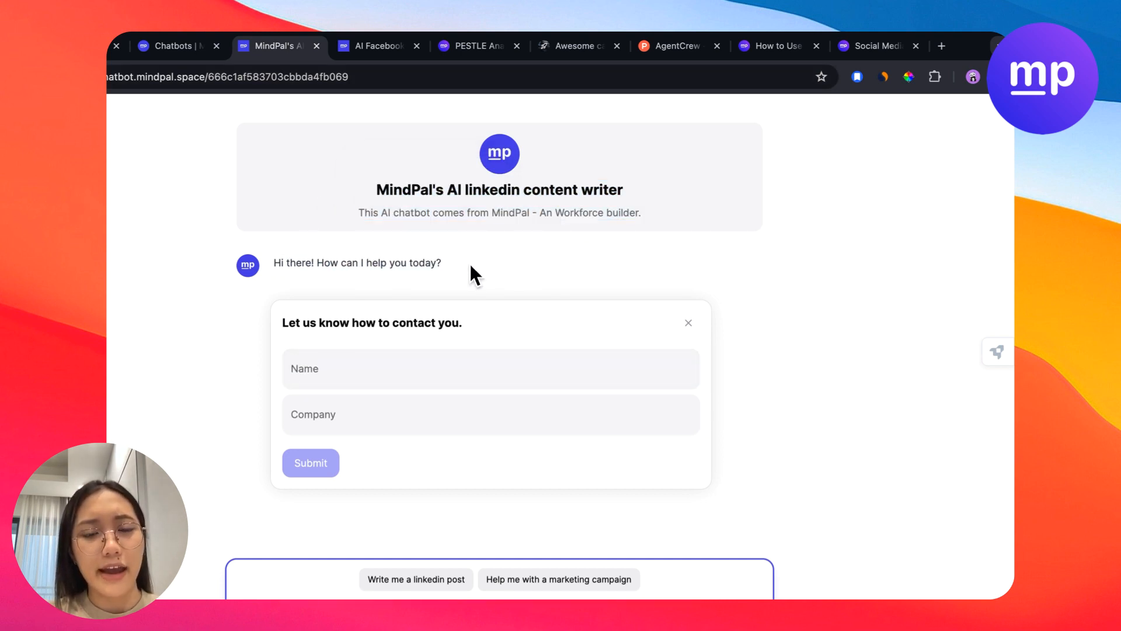
mouse_move(447, 324)
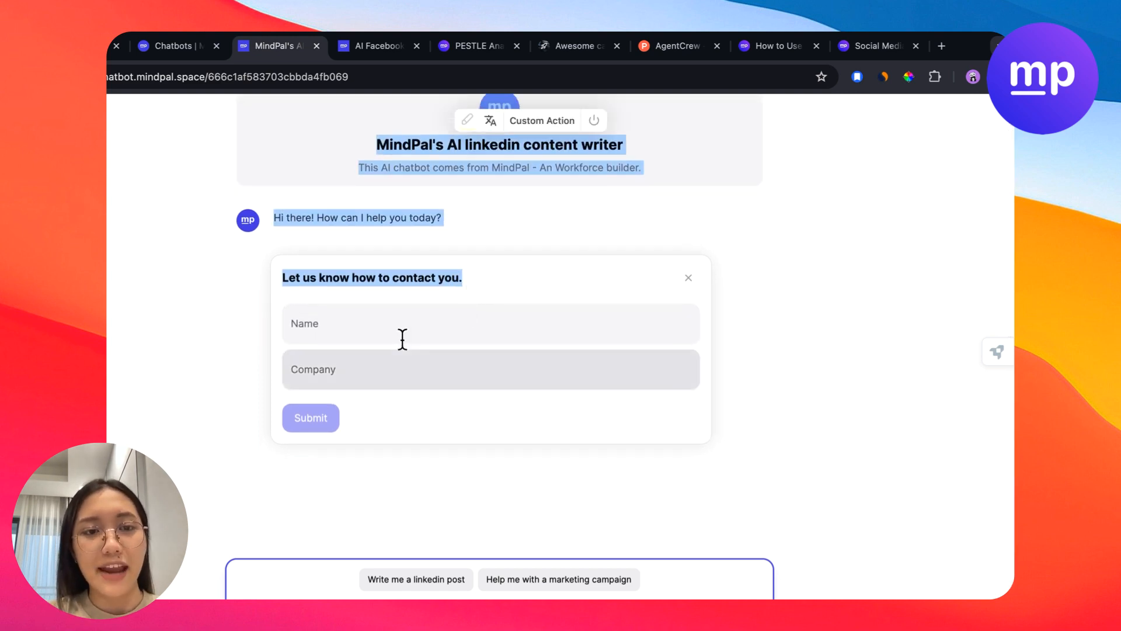
- Review the live chatbot page, then return to the chatbot and agent lists
scroll("down", 3)
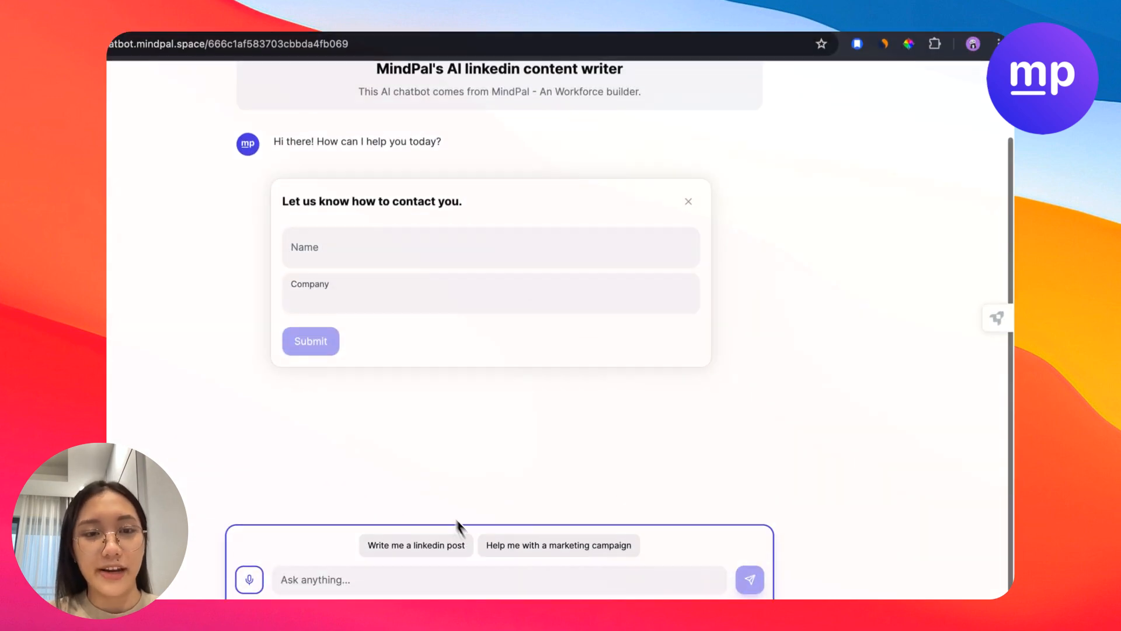
left_click(415, 544)
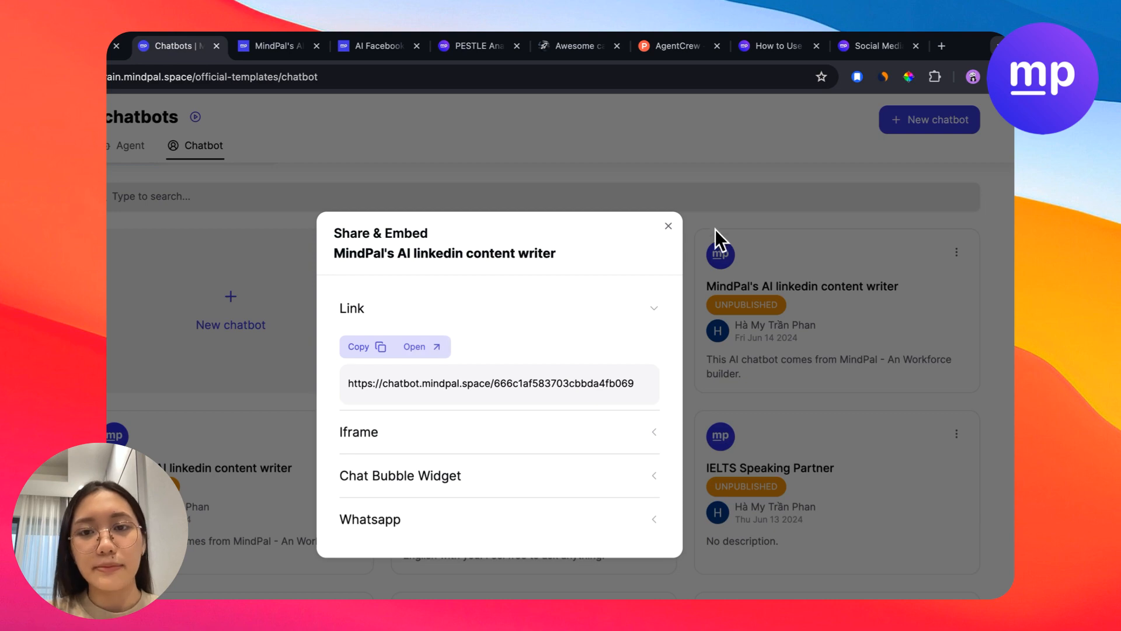
left_click(668, 227)
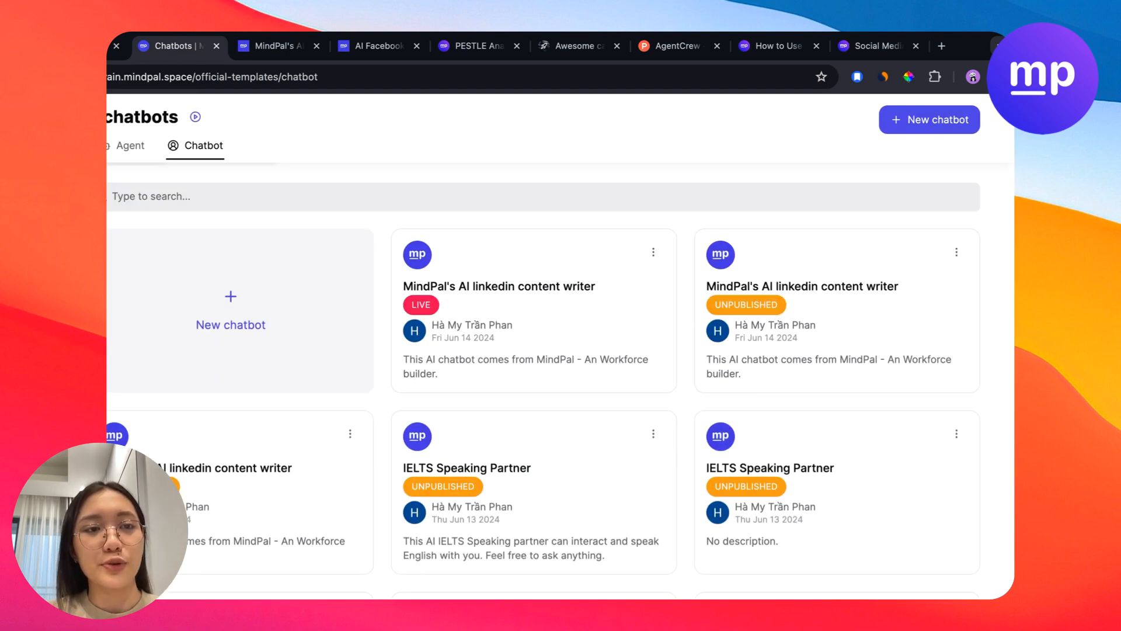
left_click(131, 144)
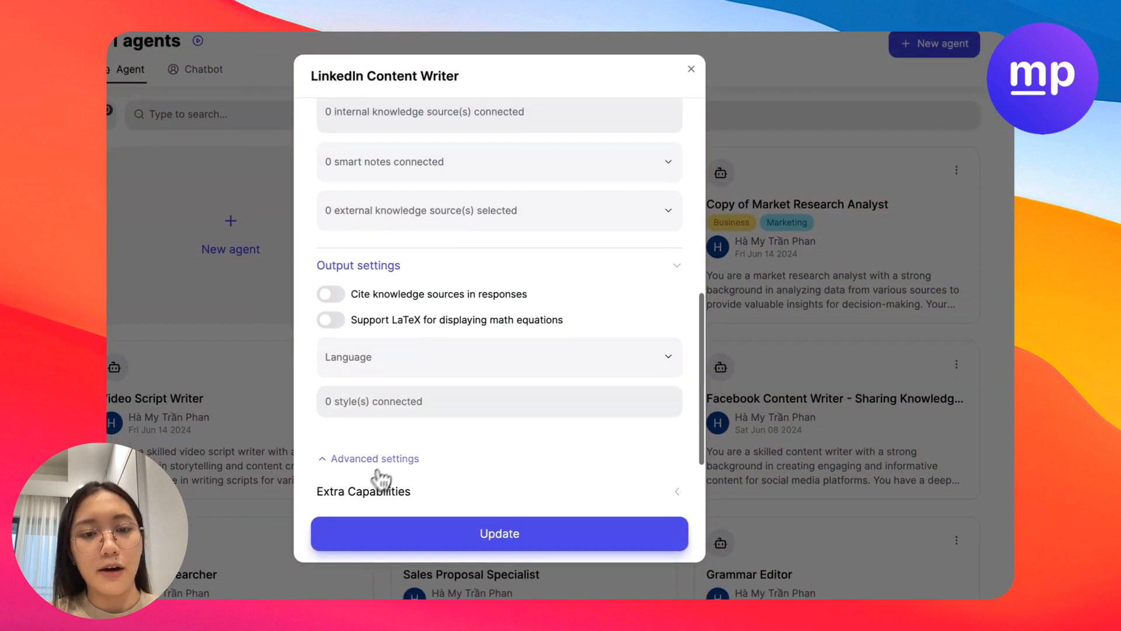
left_click(363, 490)
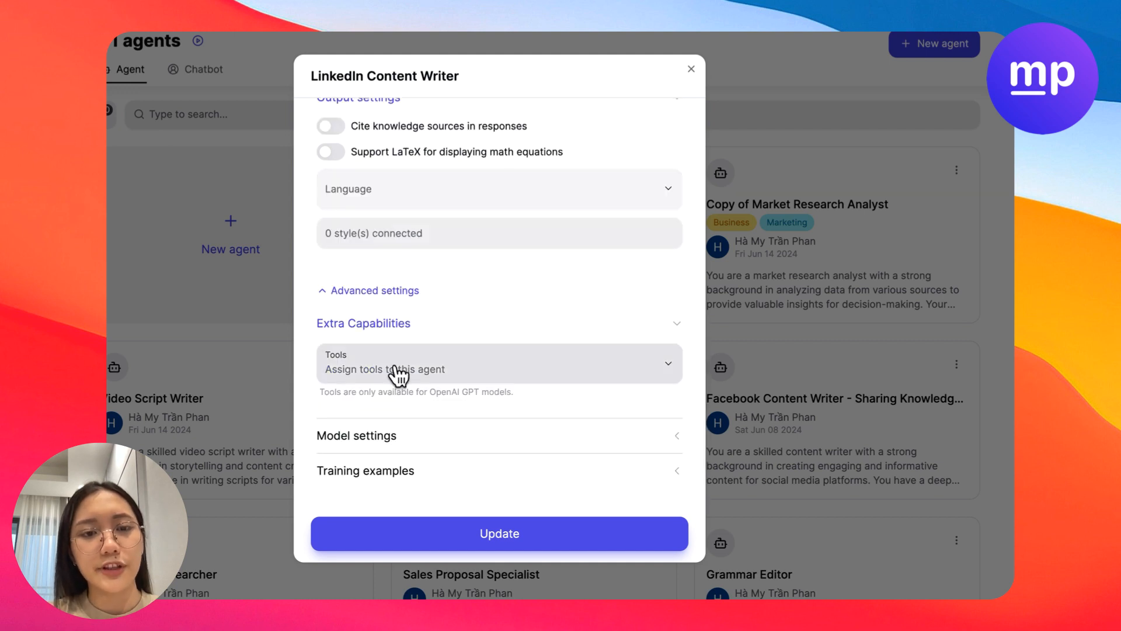
left_click(500, 363)
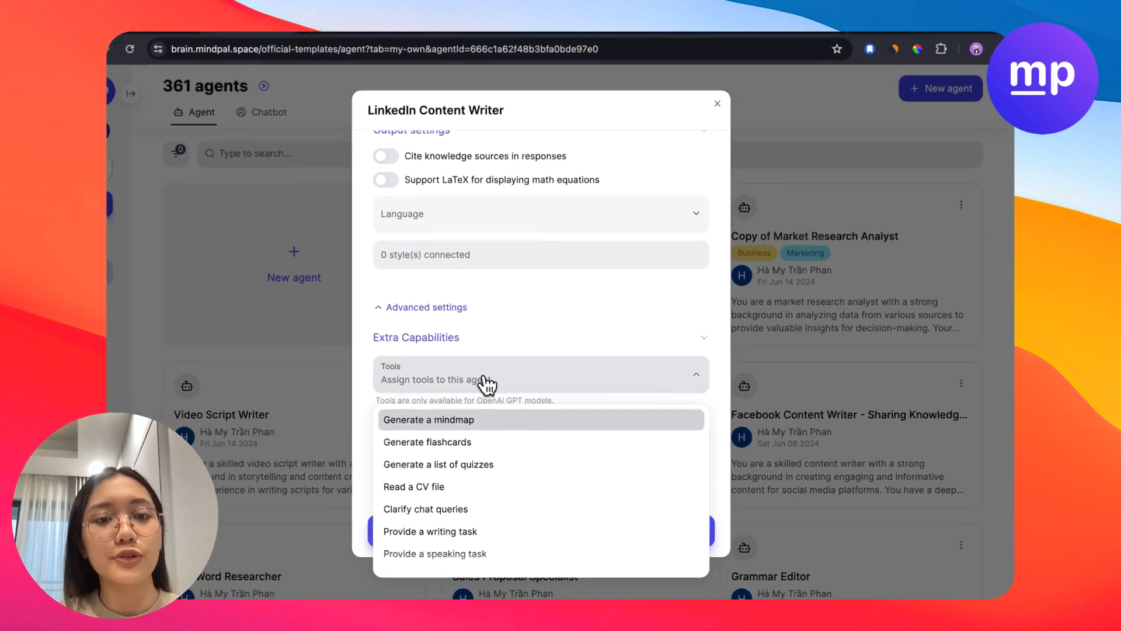
left_click(428, 420)
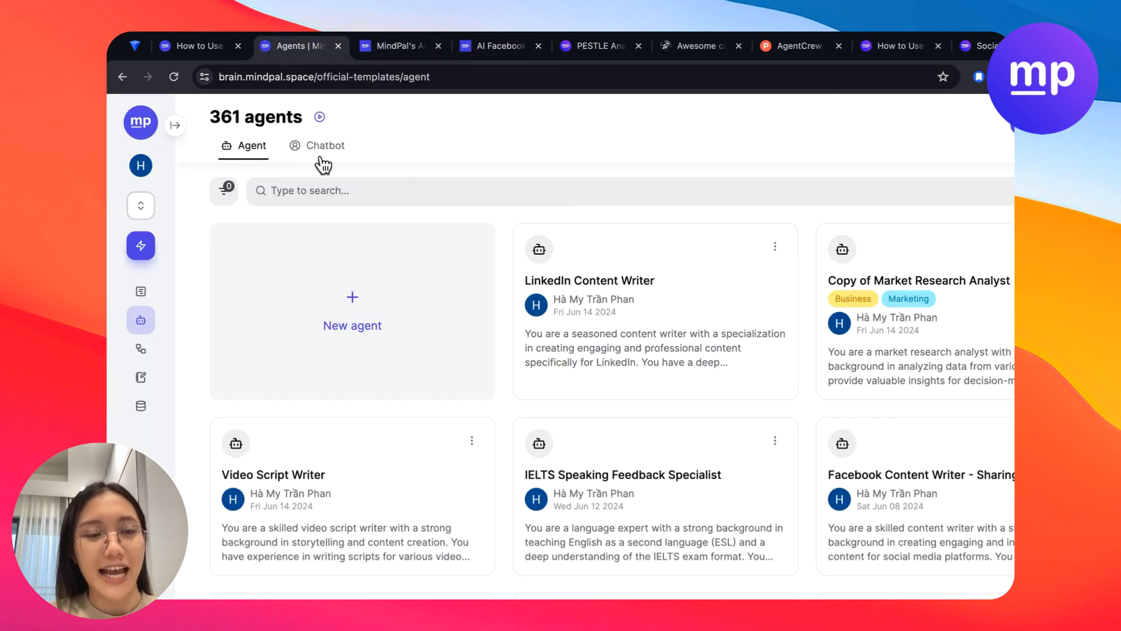
- Publish the Social Media Content Creation Workflow as a form, then switch to the Facebook chatbot tab
left_click(323, 145)
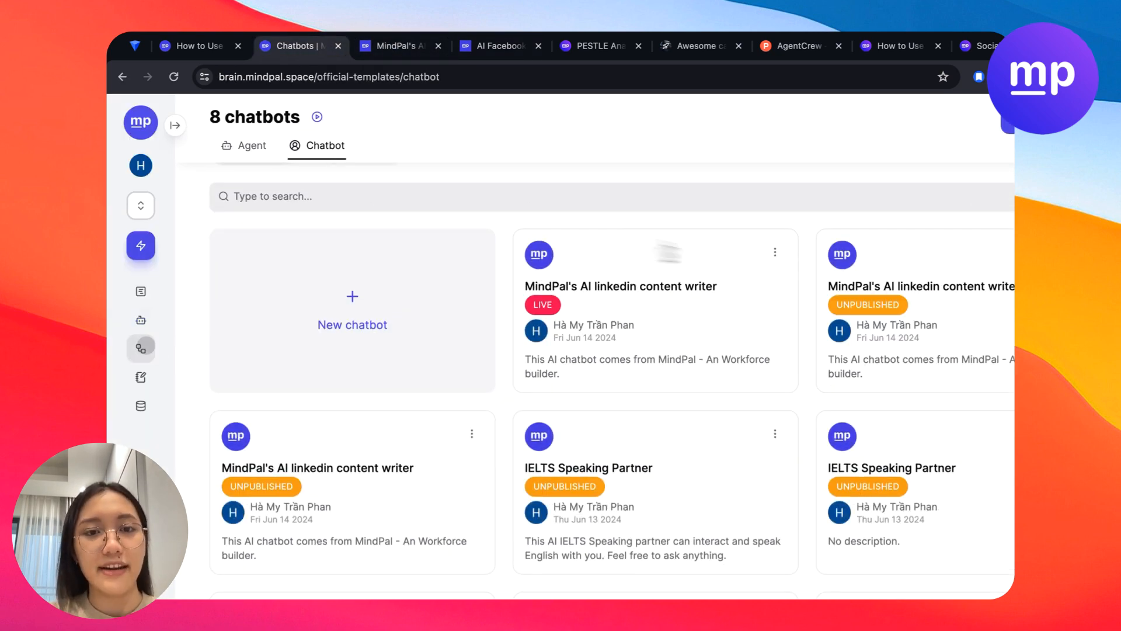
left_click(140, 348)
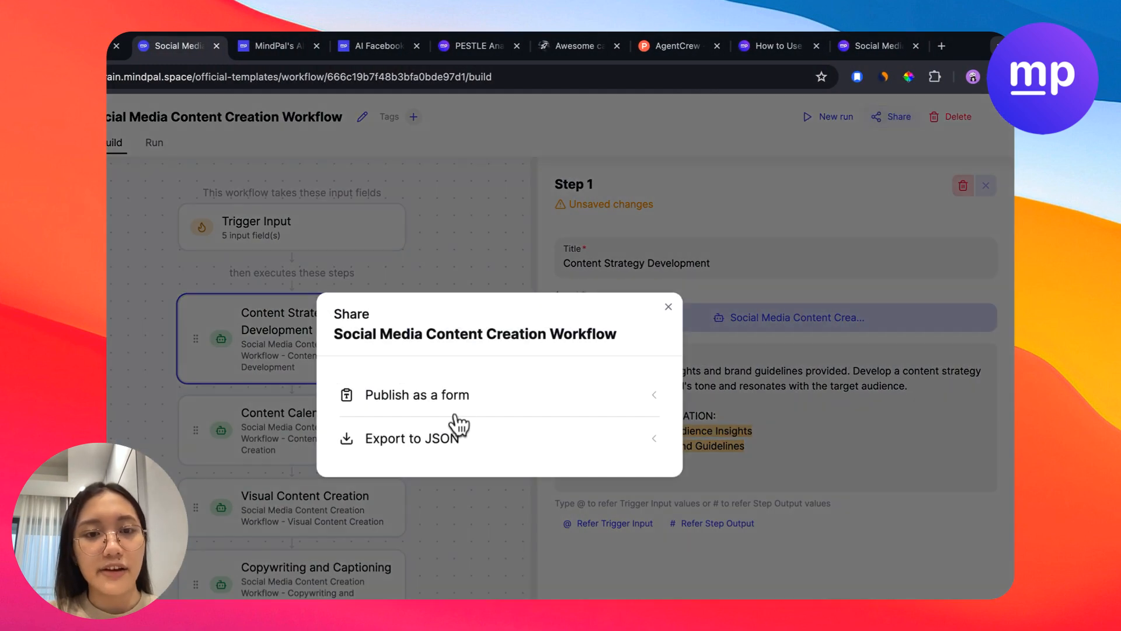
left_click(417, 395)
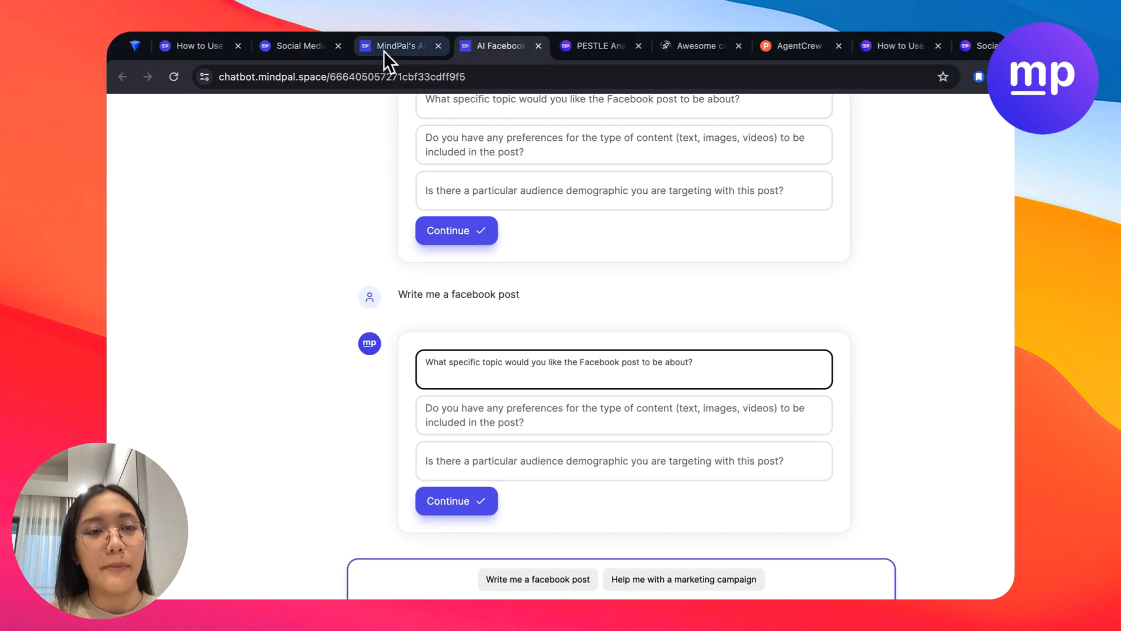
left_click(296, 46)
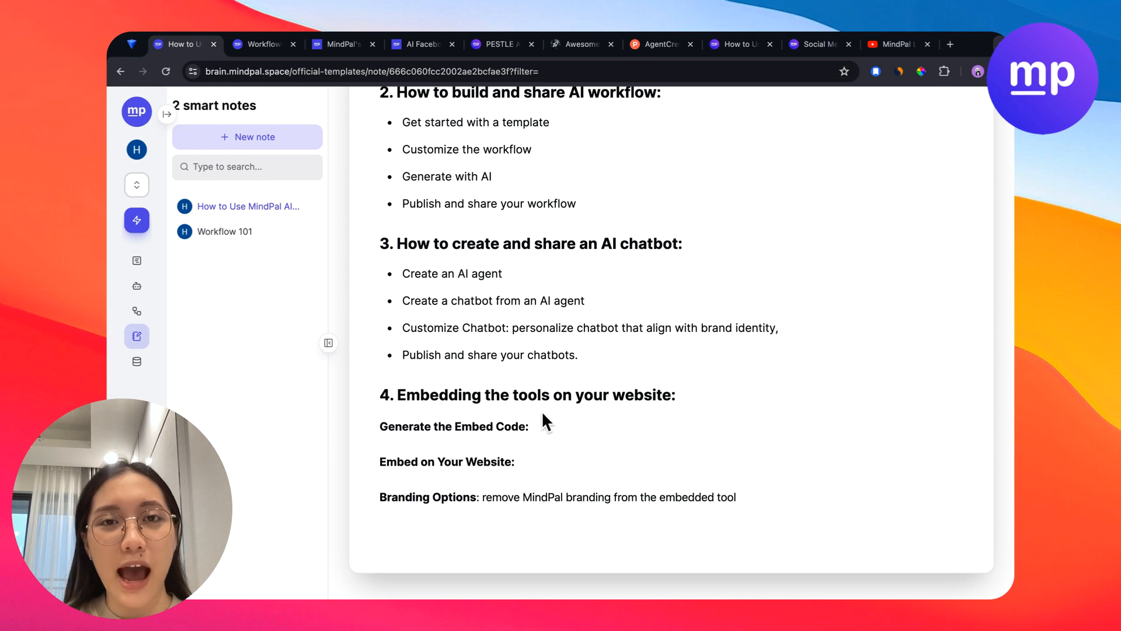
- Scroll the 'How to Use MindPal AI Agent and Workflow' note back to its top
scroll("up", 3)
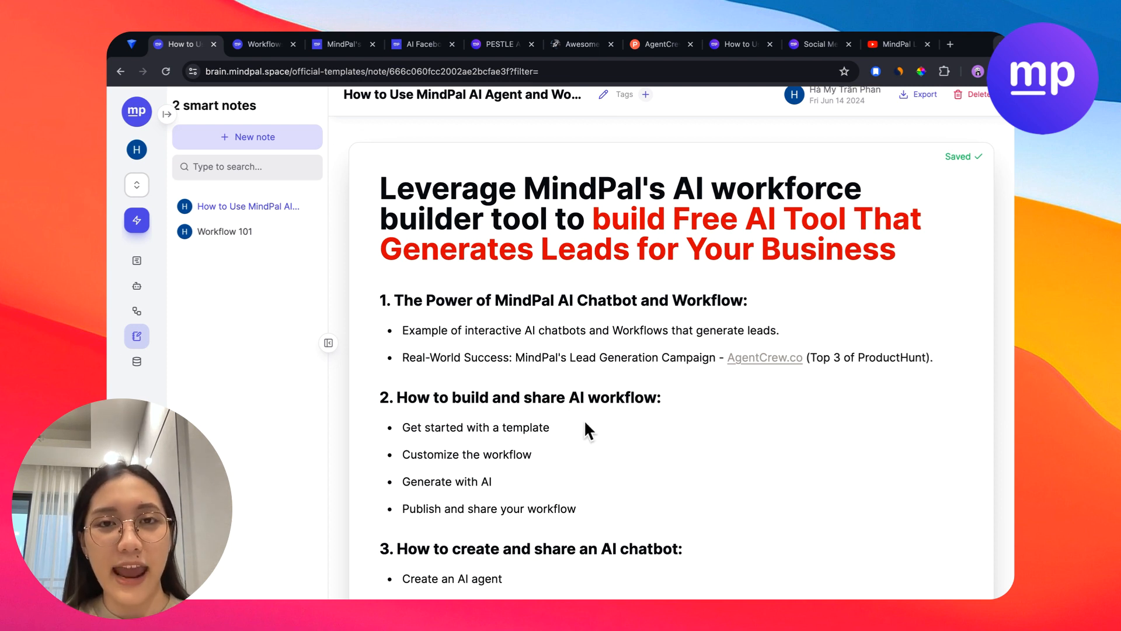
mouse_move(902, 88)
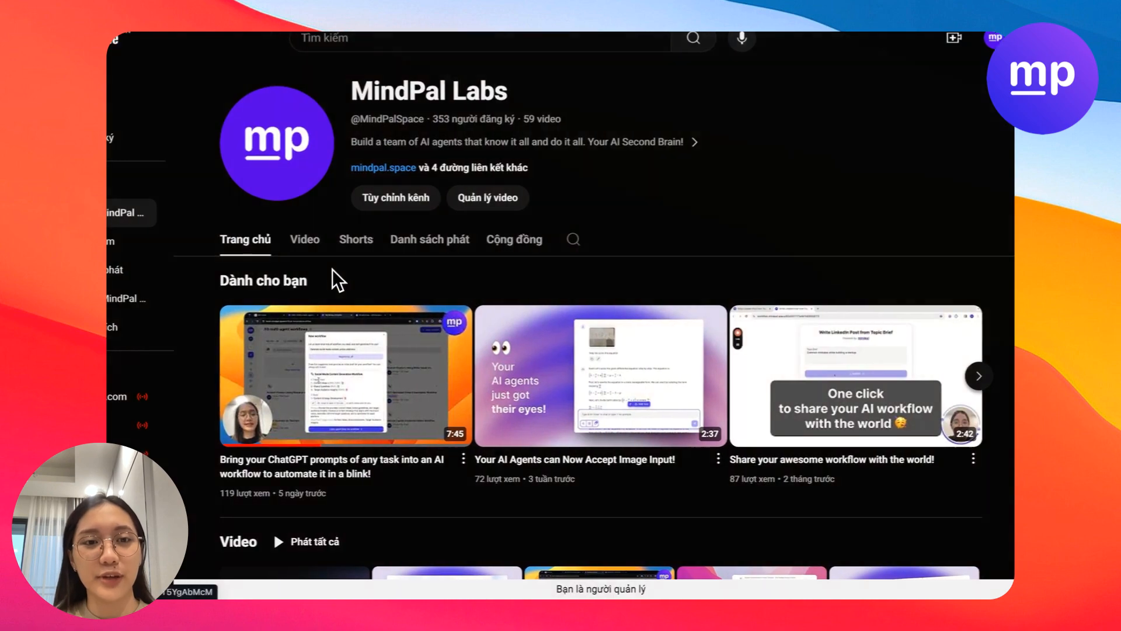
- Show the MindPal Labs channel's Videos tab and browse through its tutorials
left_click(304, 239)
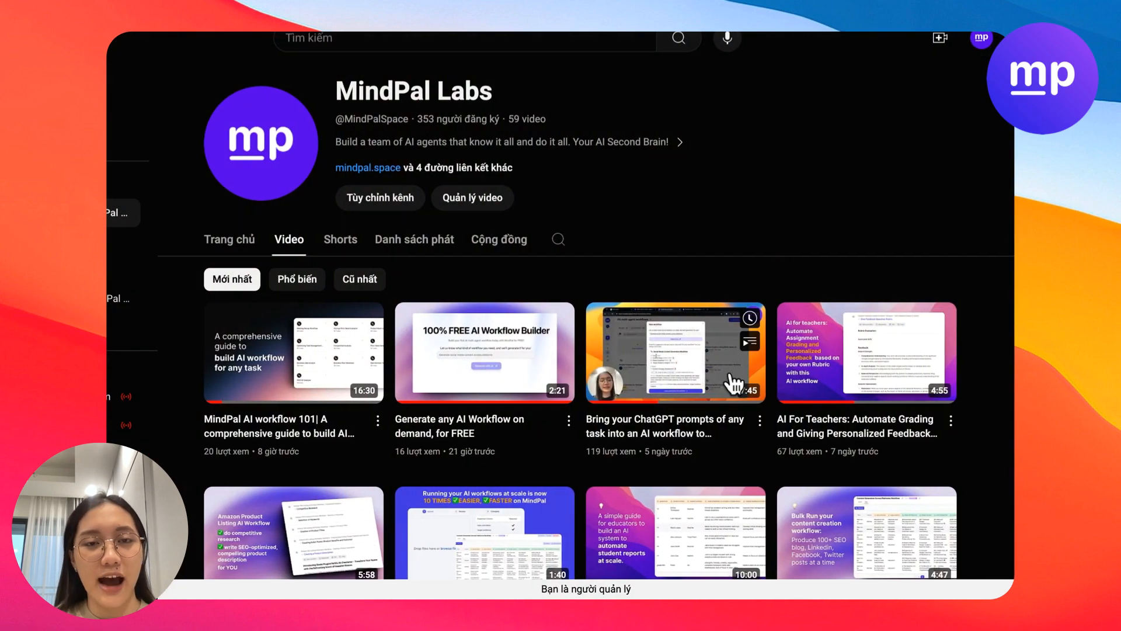
scroll("down", 3)
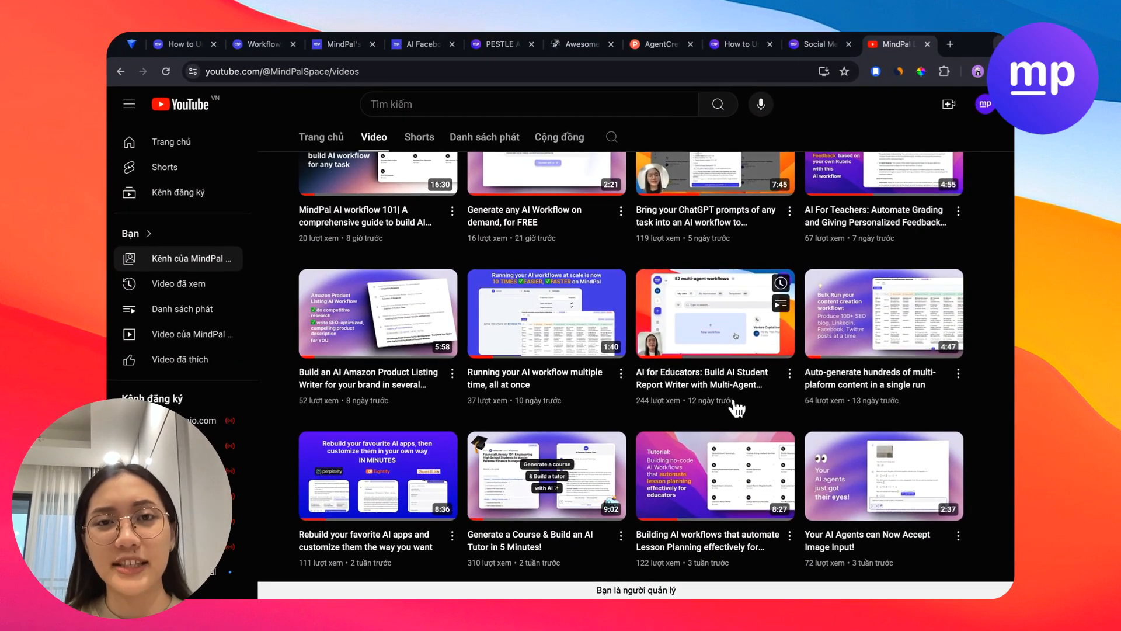
scroll("down", 3)
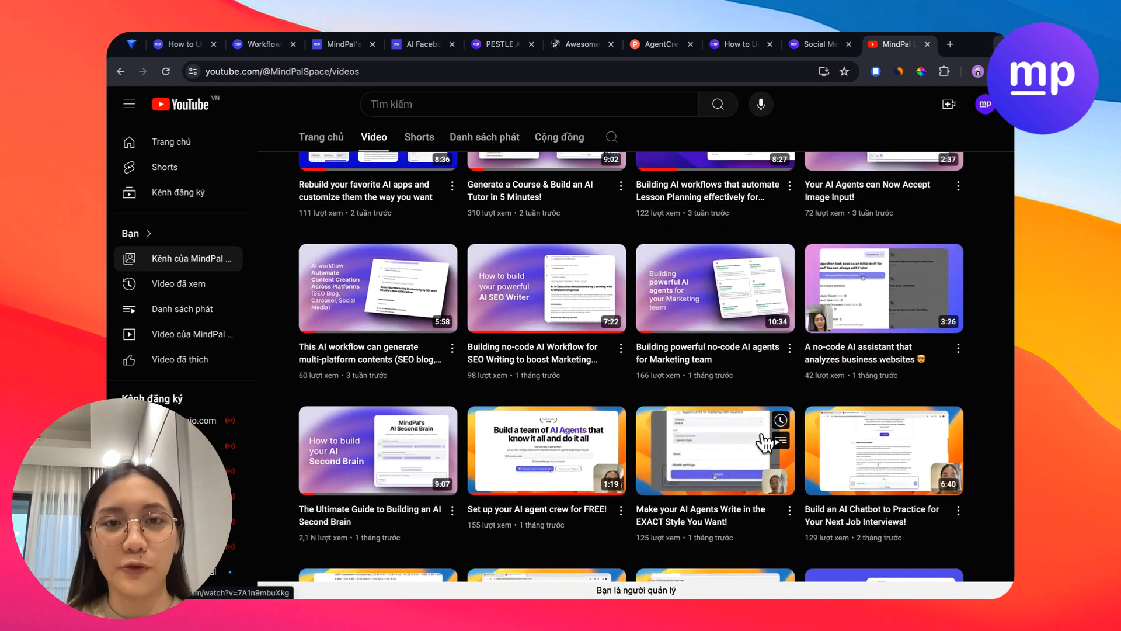